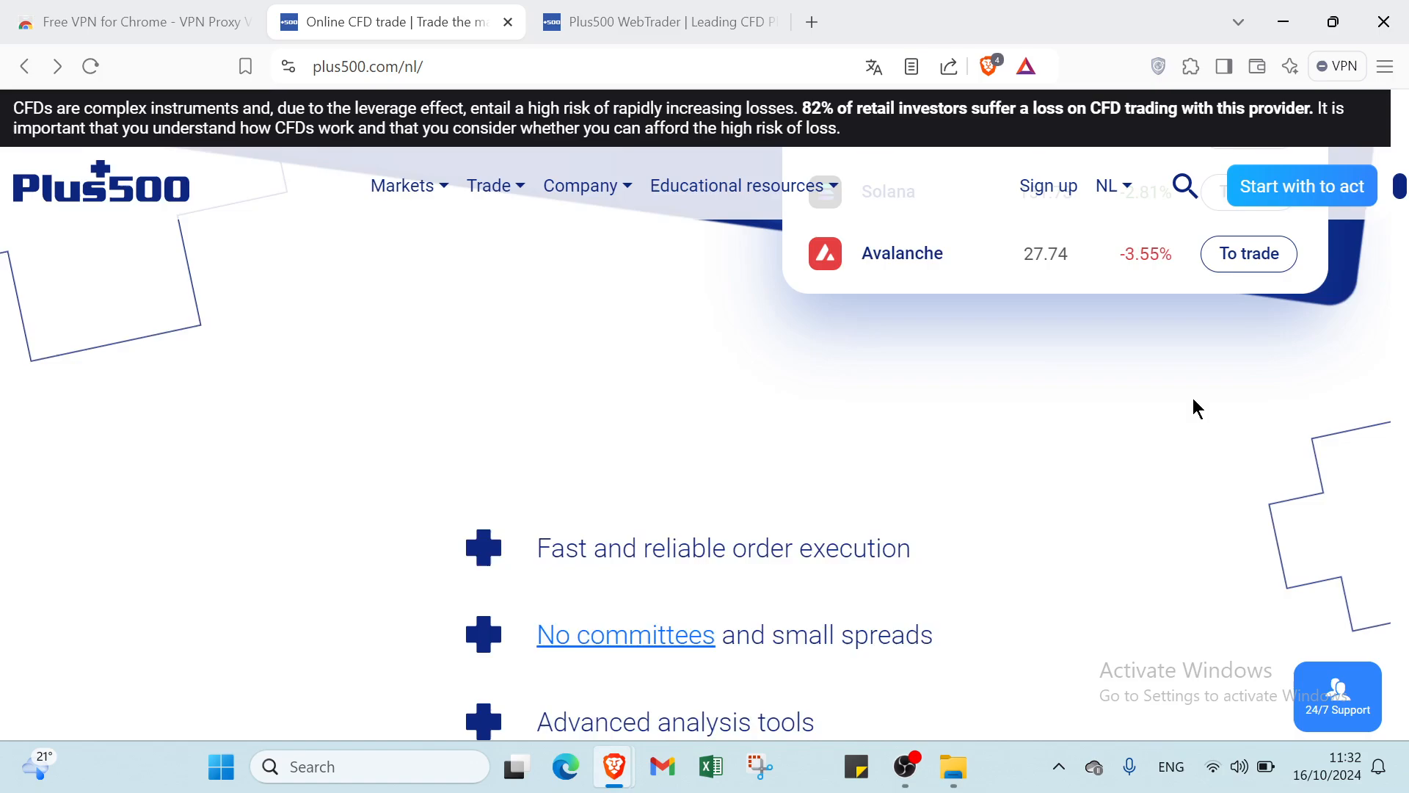
Scroll the plus500.com/nl homepage to bring the hero banner into view.
scroll("down", 3)
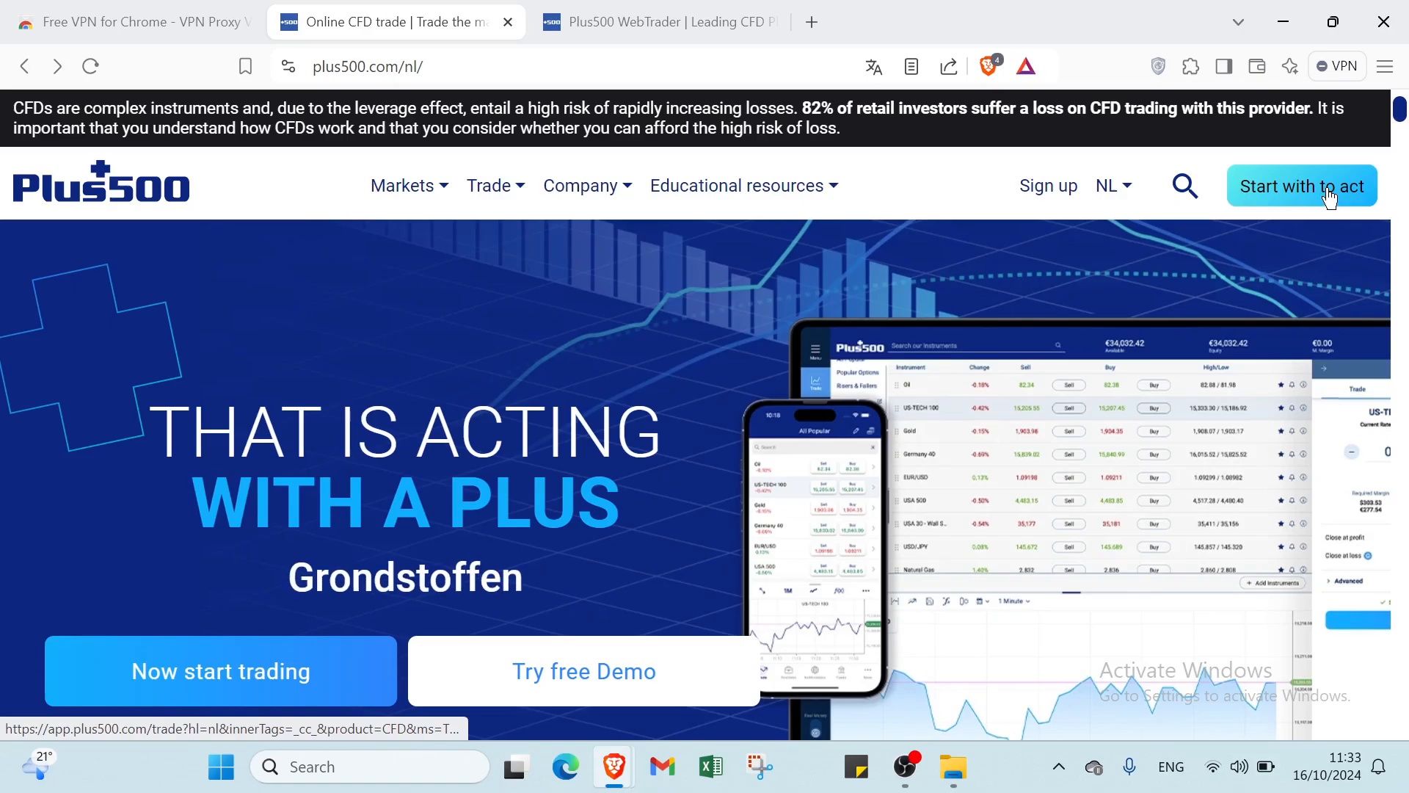
mouse_move(1135, 308)
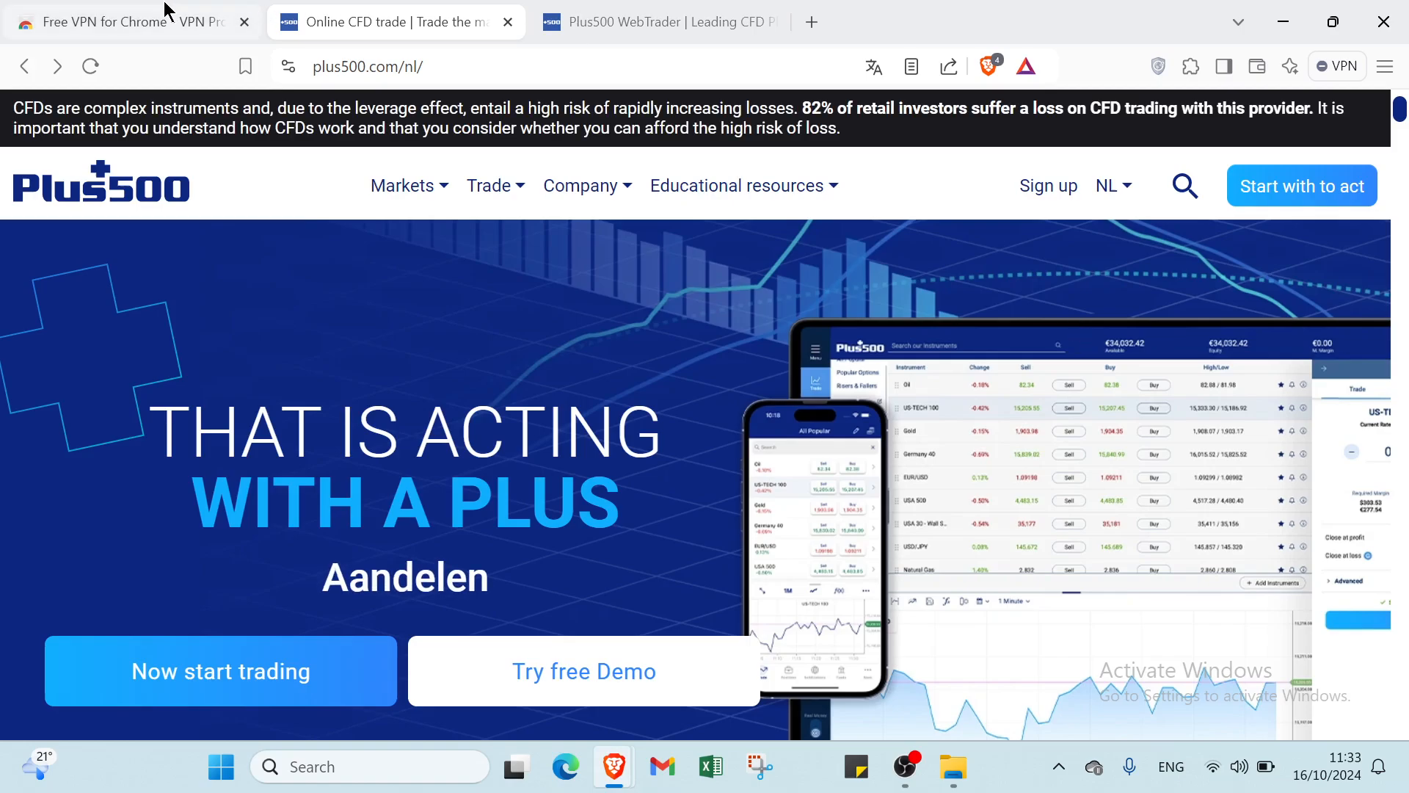
Check the VeePN extension panel shows the VPN off with Netherlands selected, then dismiss it.
left_click(117, 22)
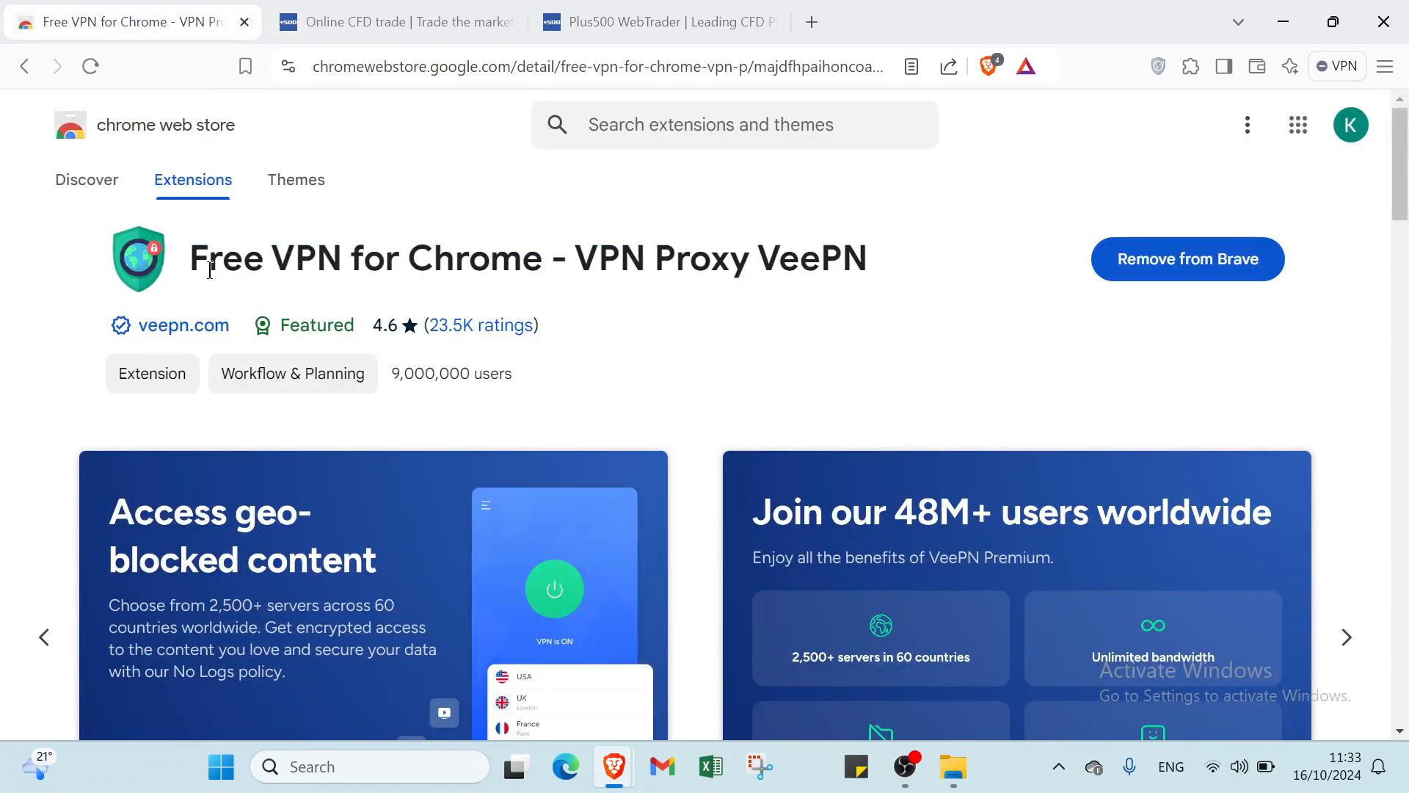
mouse_move(1028, 346)
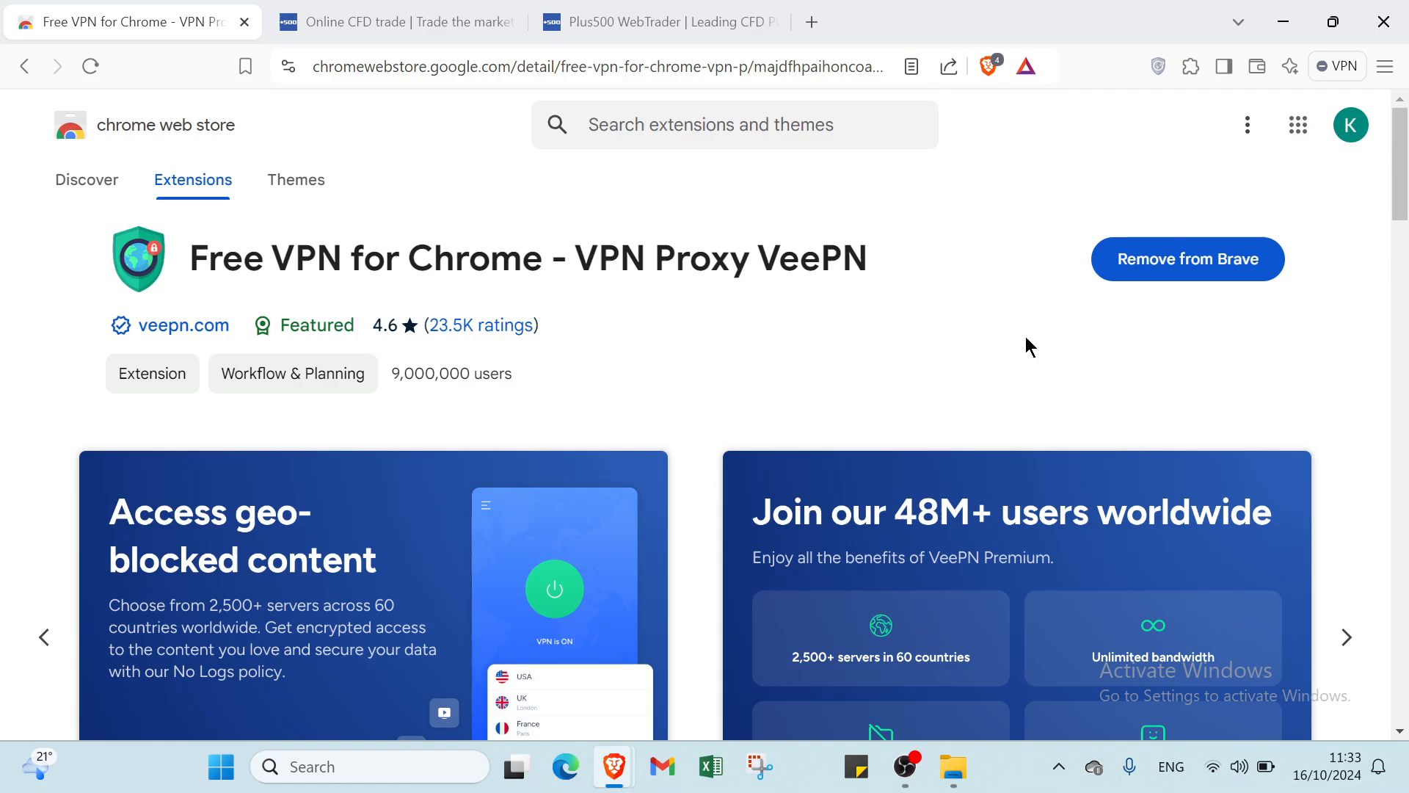
mouse_move(1130, 81)
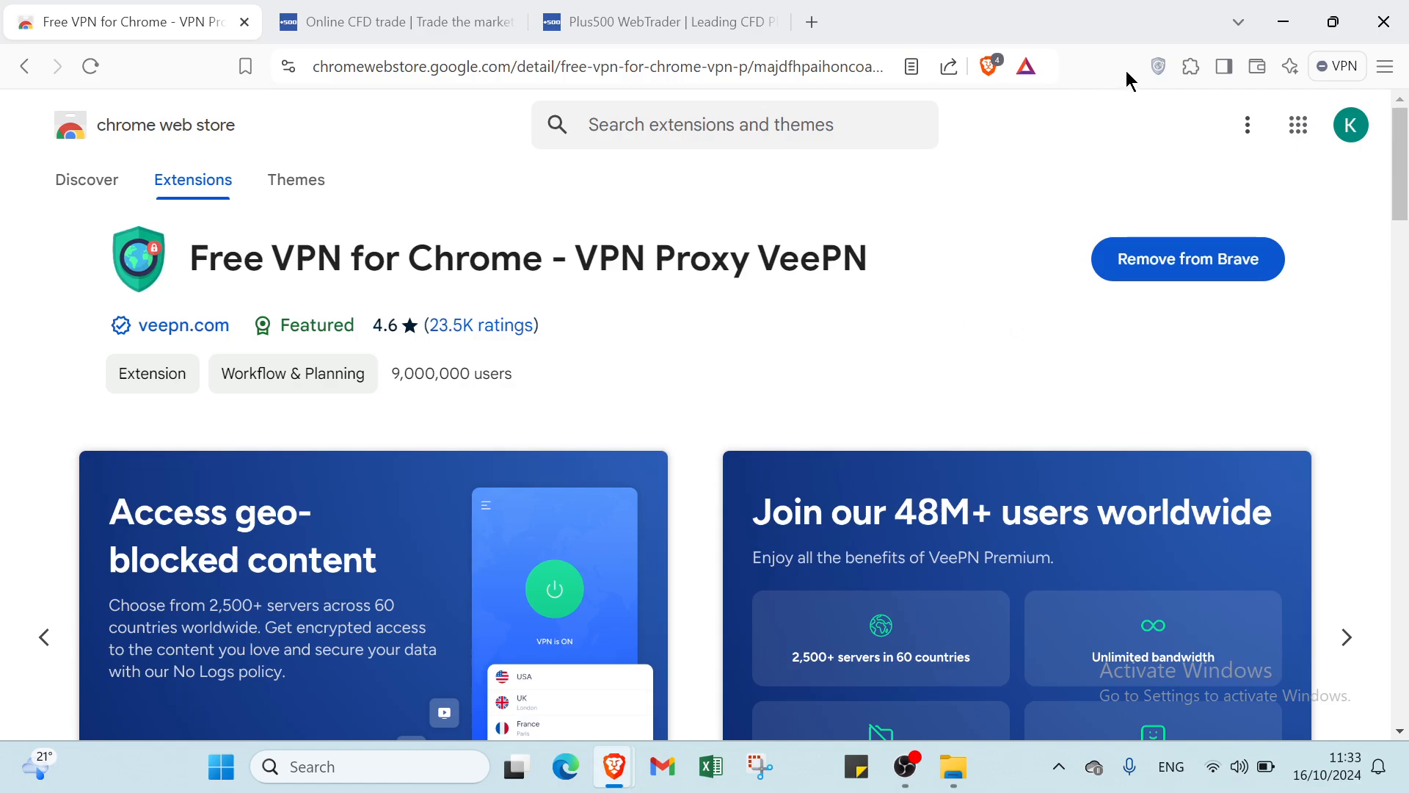
mouse_move(1159, 66)
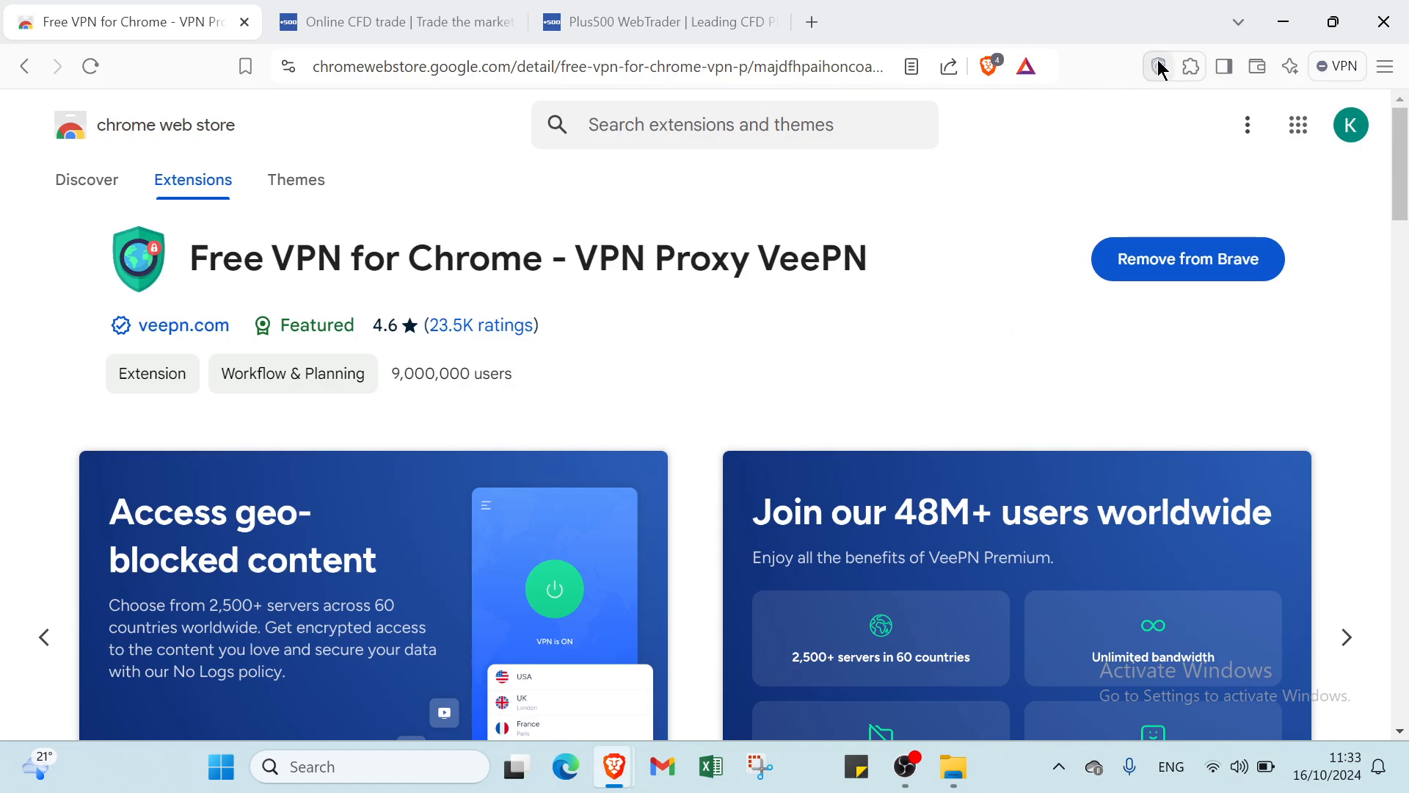
left_click(1158, 66)
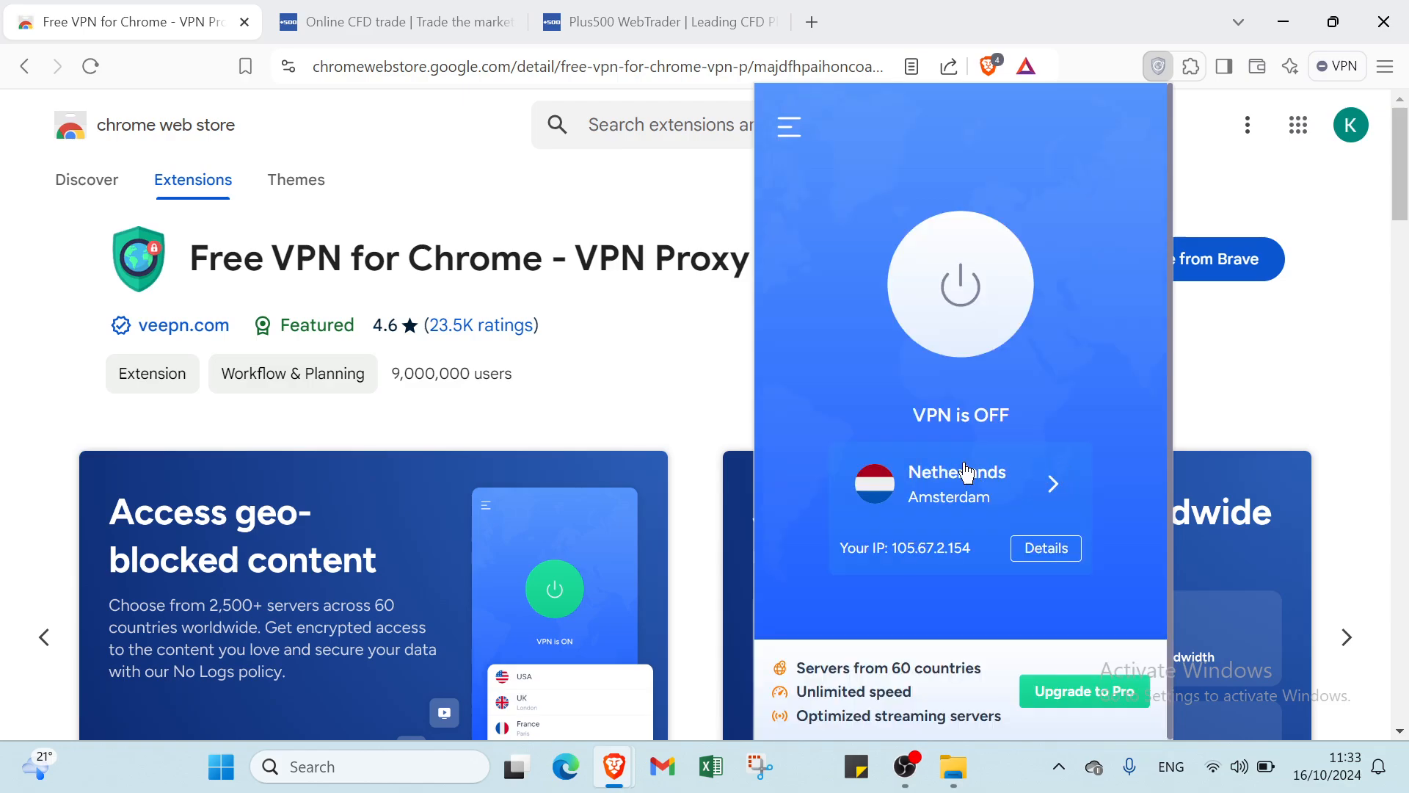
mouse_move(982, 351)
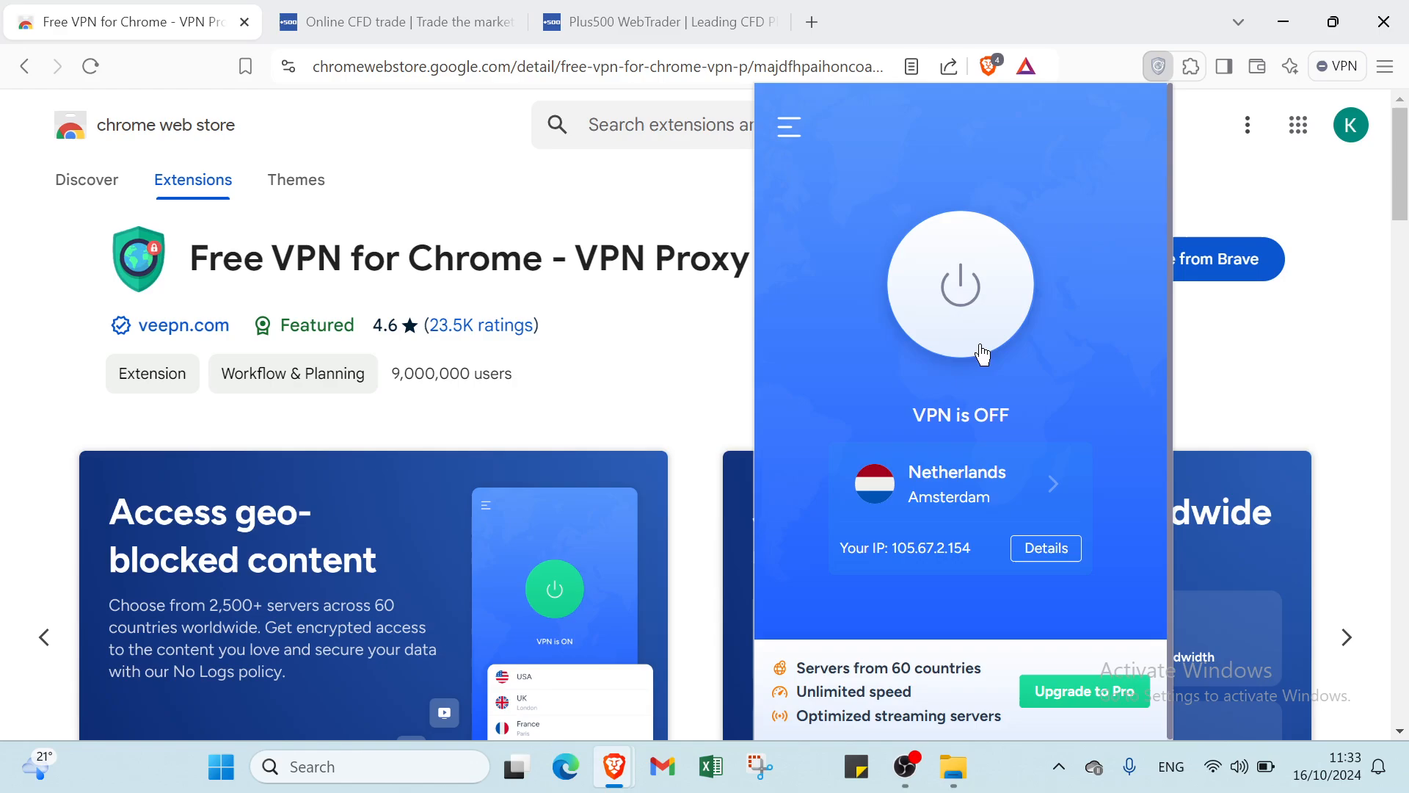
mouse_move(1252, 363)
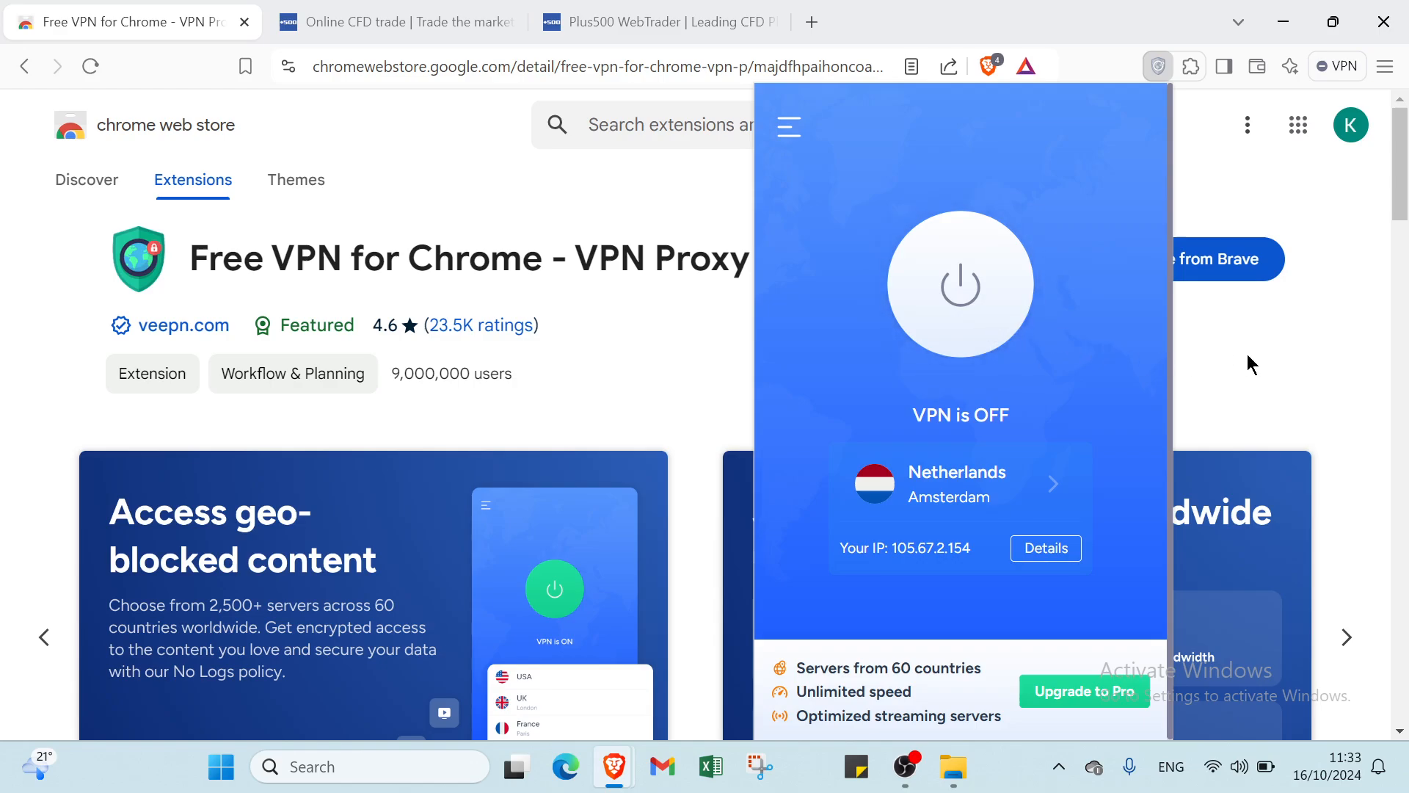
left_click(1159, 66)
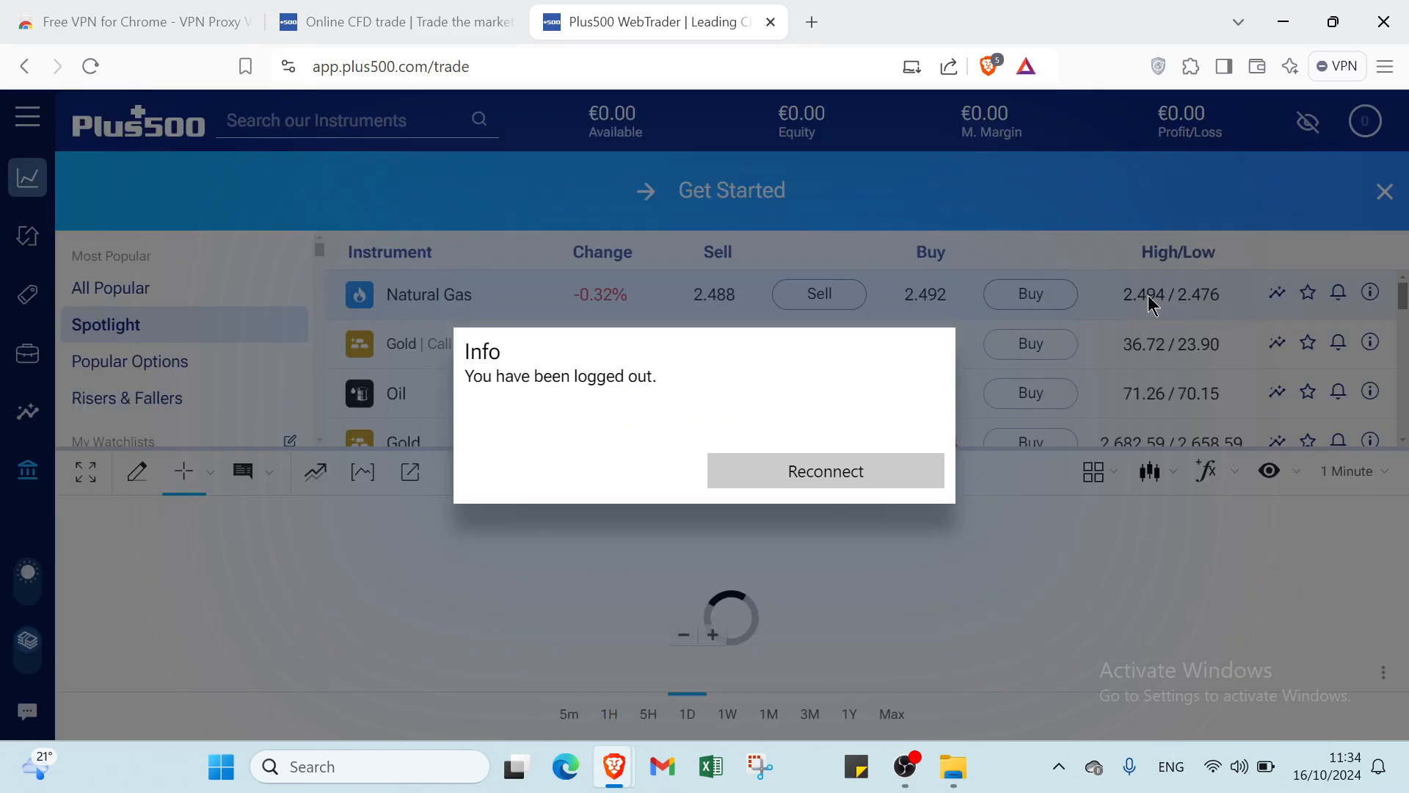
Return from the logged-out WebTrader screen to the Plus500 homepage tab.
left_click(823, 470)
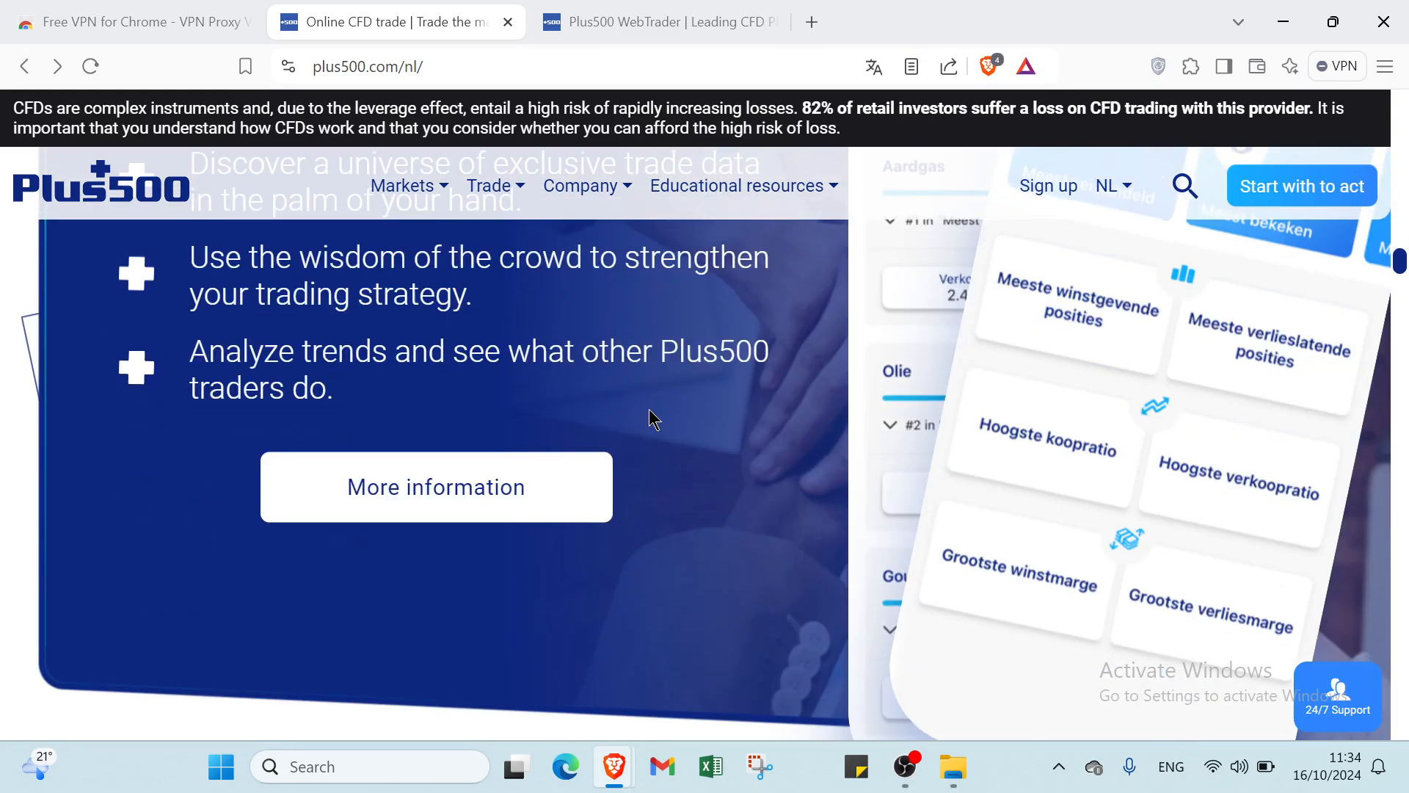
Scroll to the 'Why Plus500?' section with Protected & safe, Professional support, Regulated and Reliable.
scroll("down", 3)
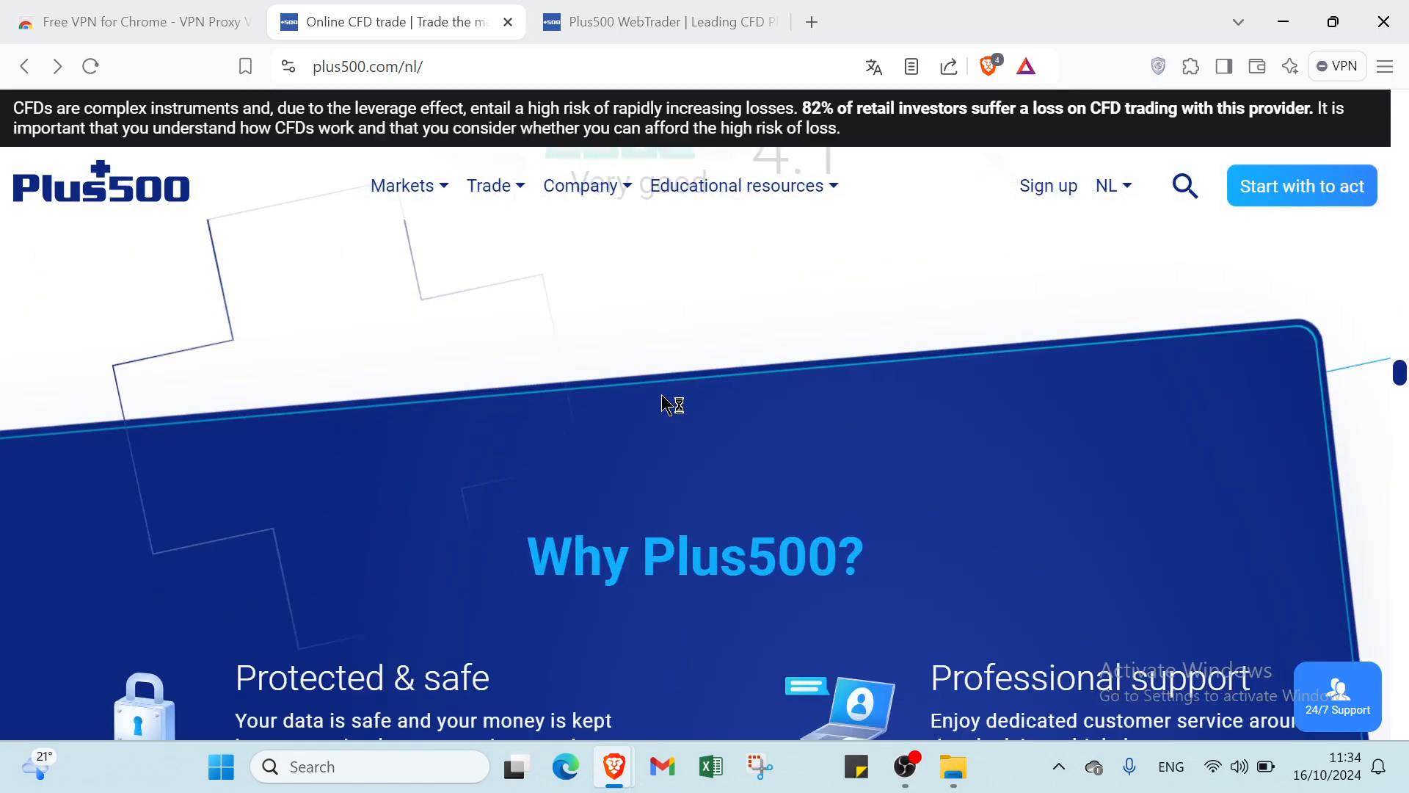
scroll("down", 3)
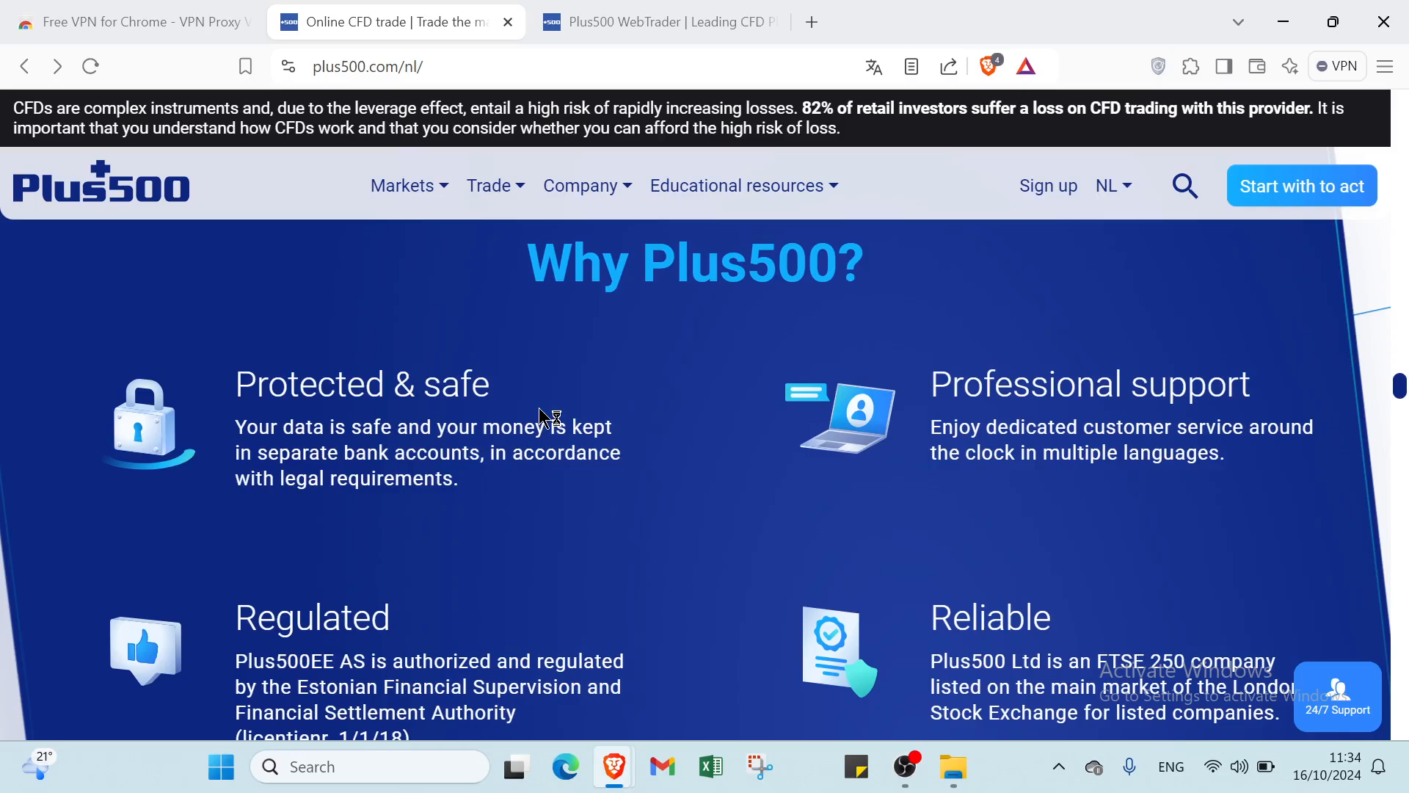
mouse_move(369, 440)
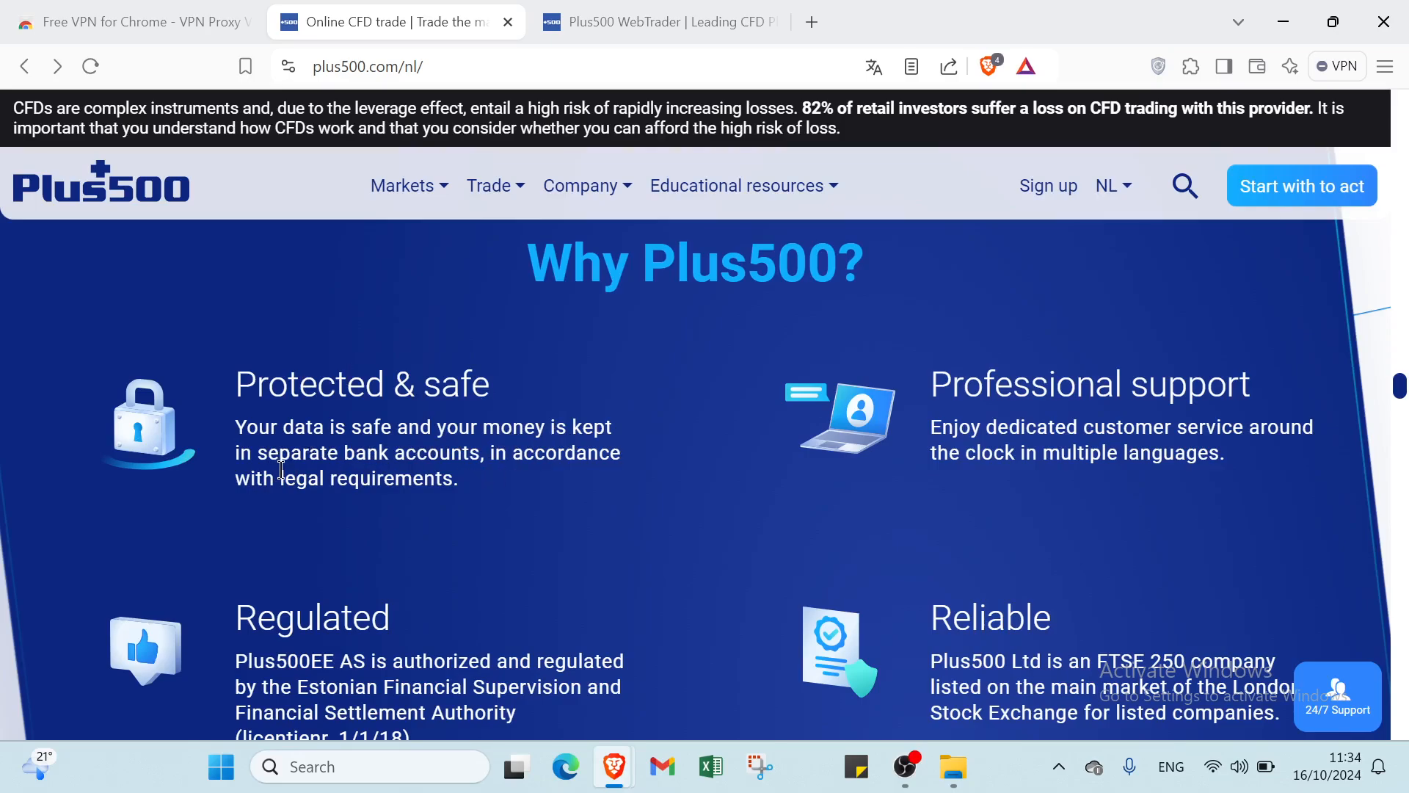
mouse_move(298, 505)
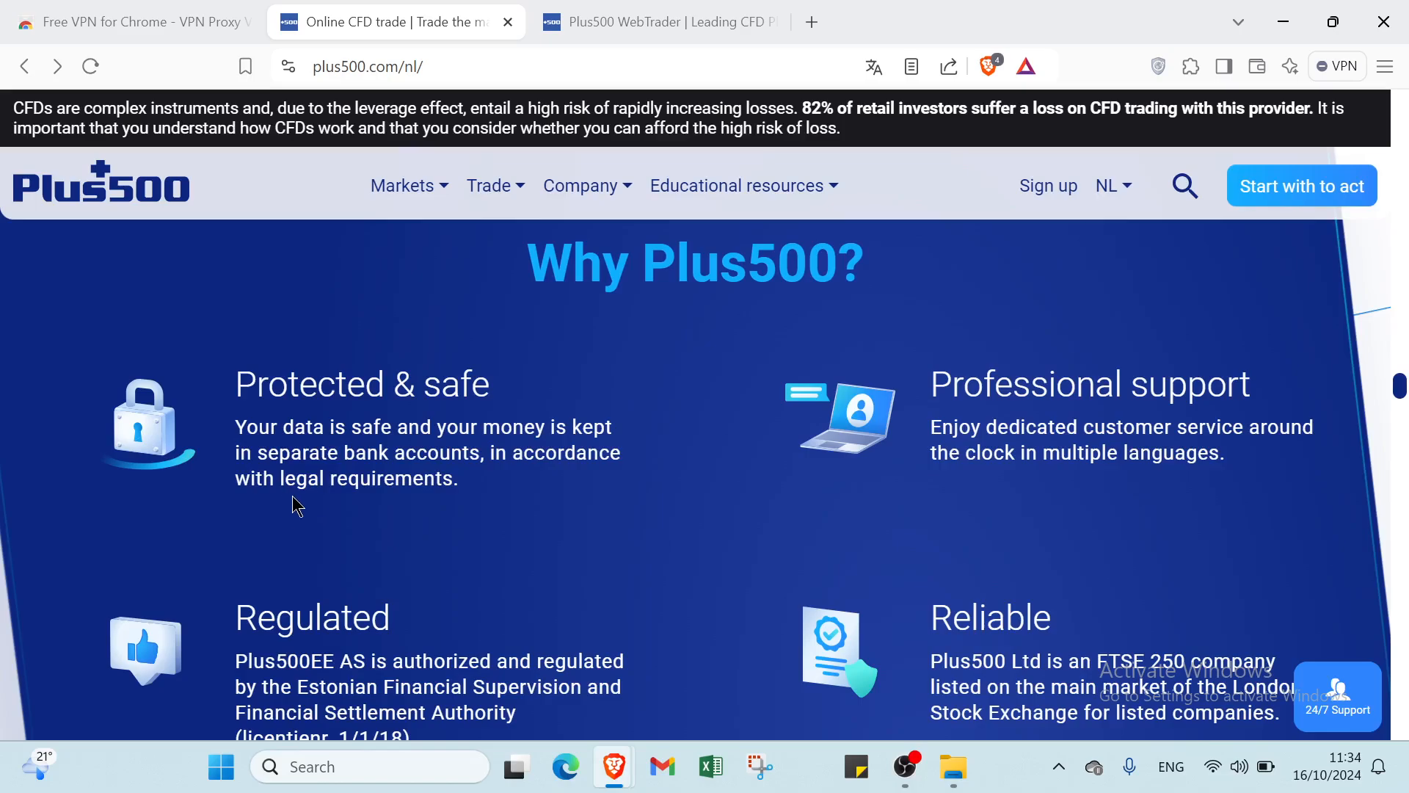
scroll("down", 3)
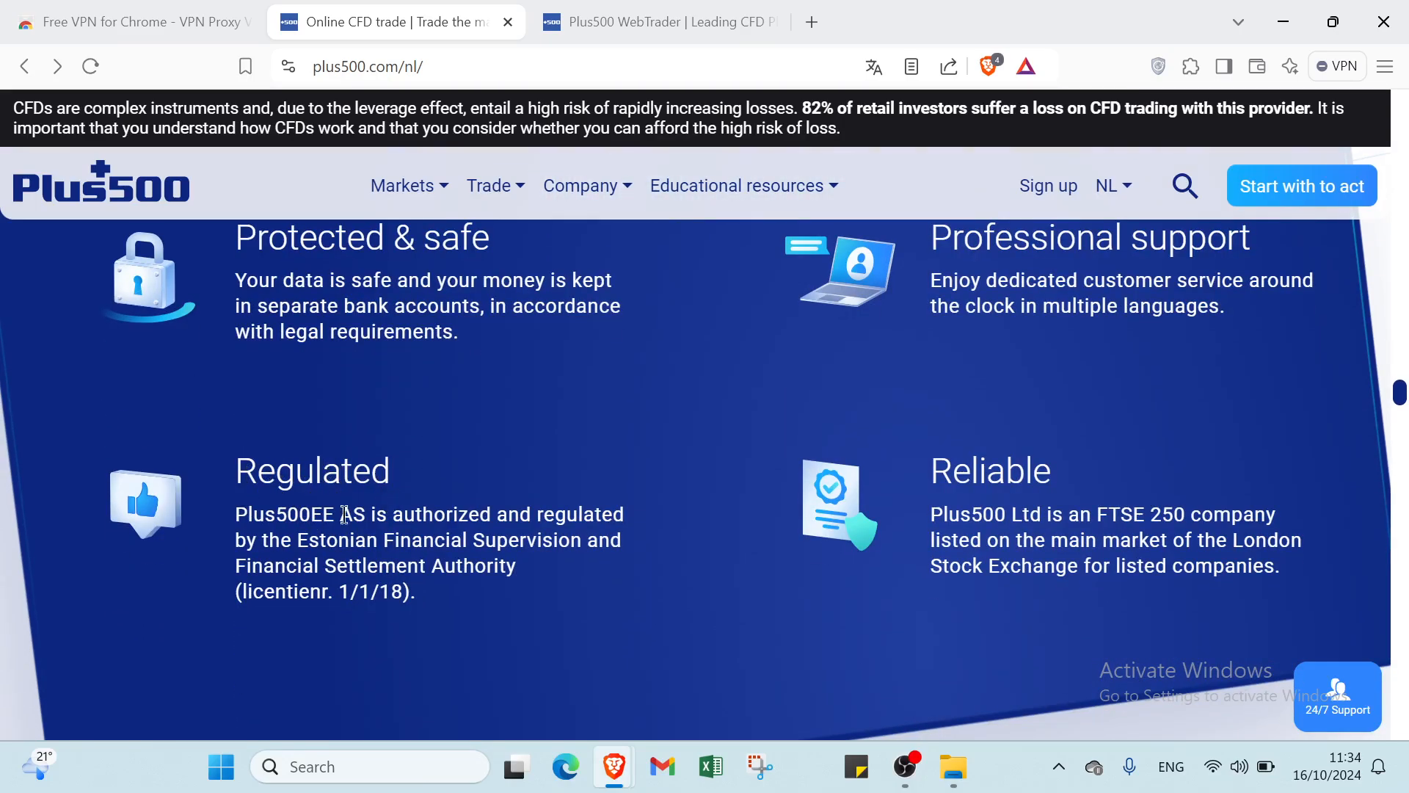
mouse_move(475, 521)
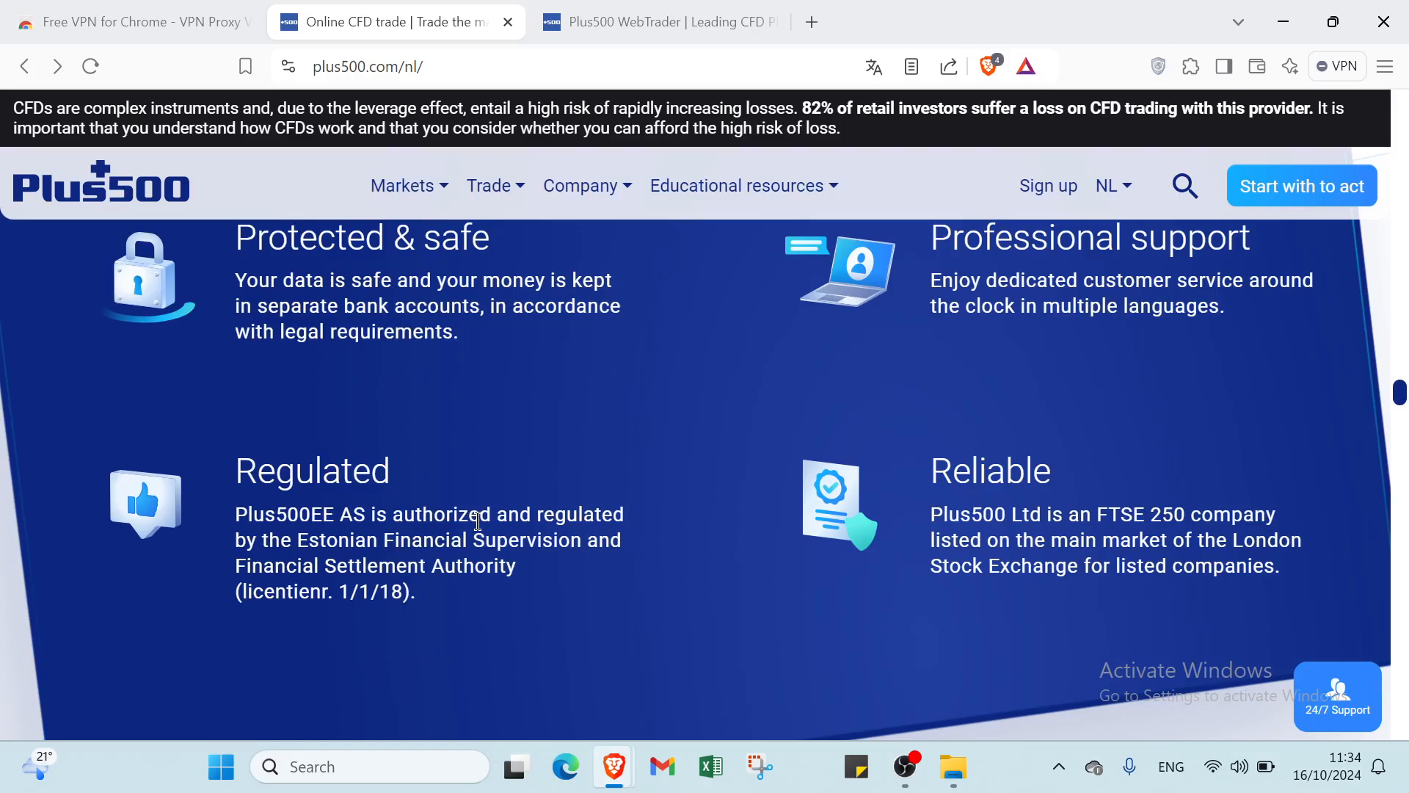
mouse_move(483, 538)
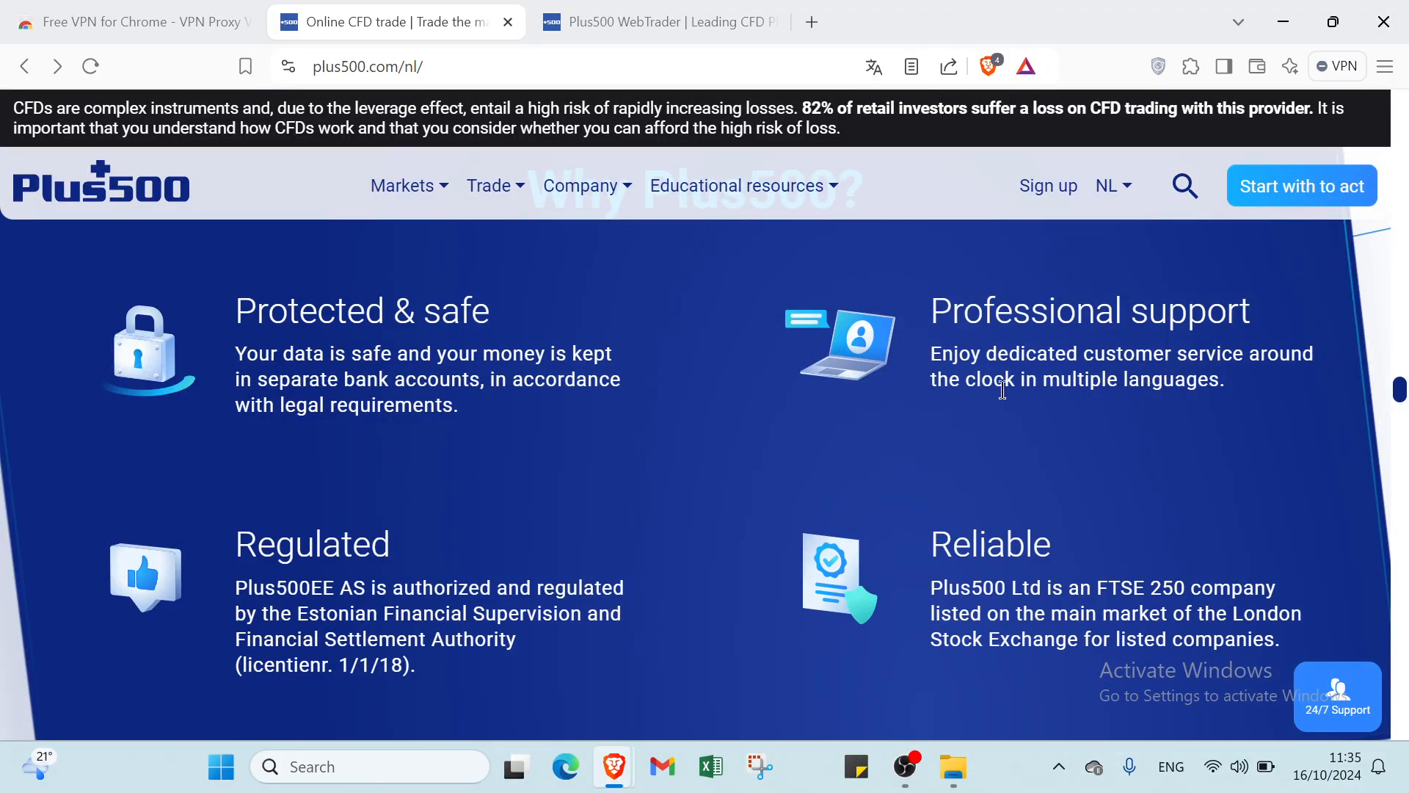
mouse_move(1031, 538)
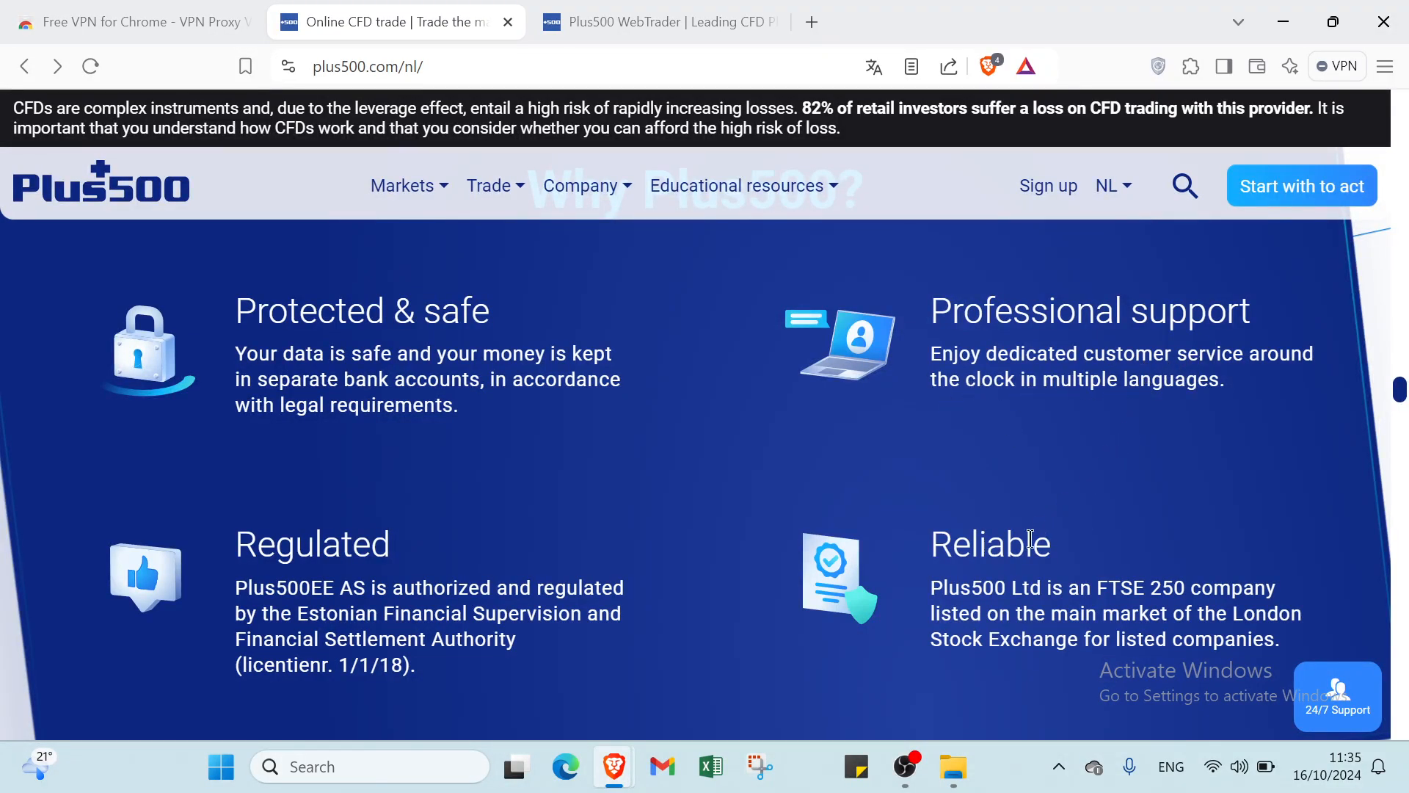
scroll("down", 3)
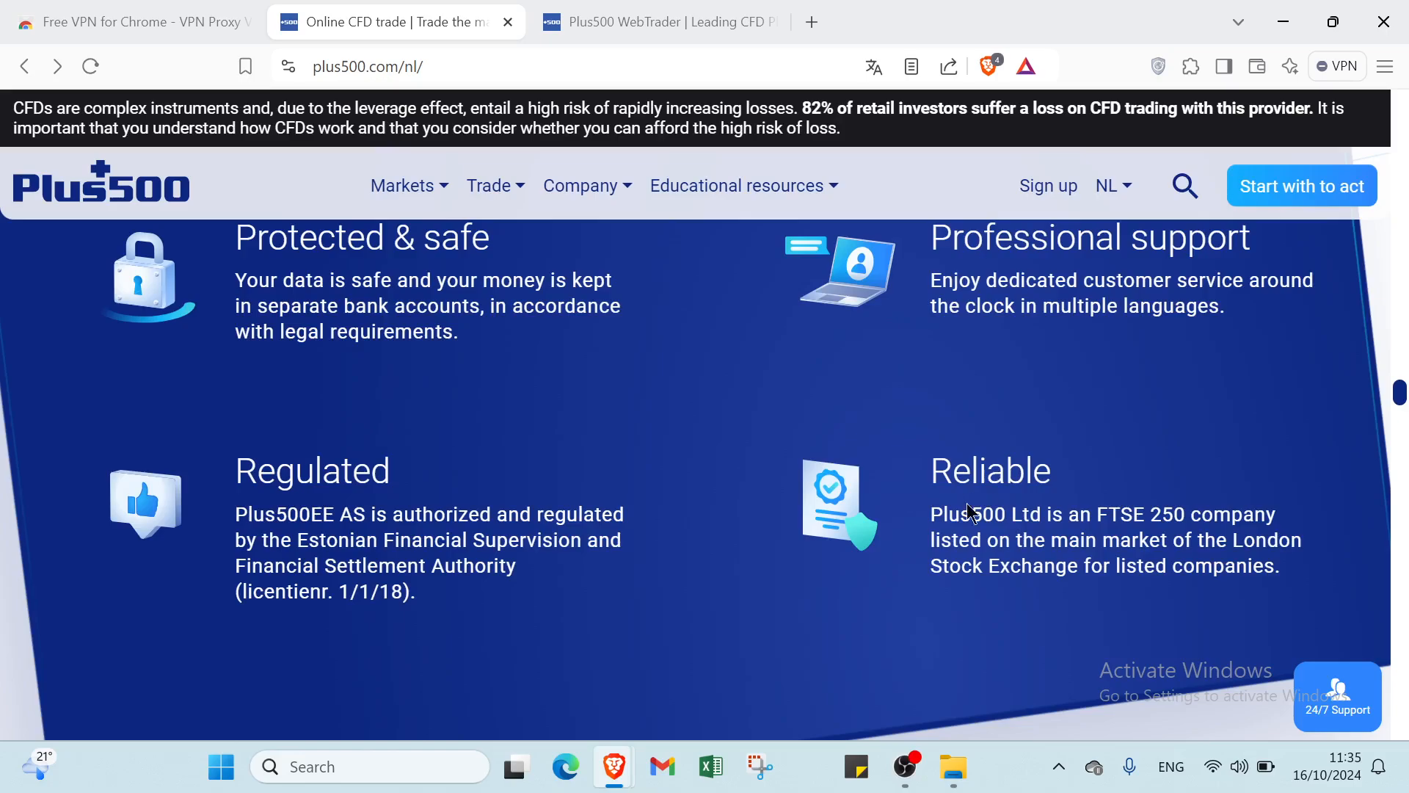
mouse_move(1131, 558)
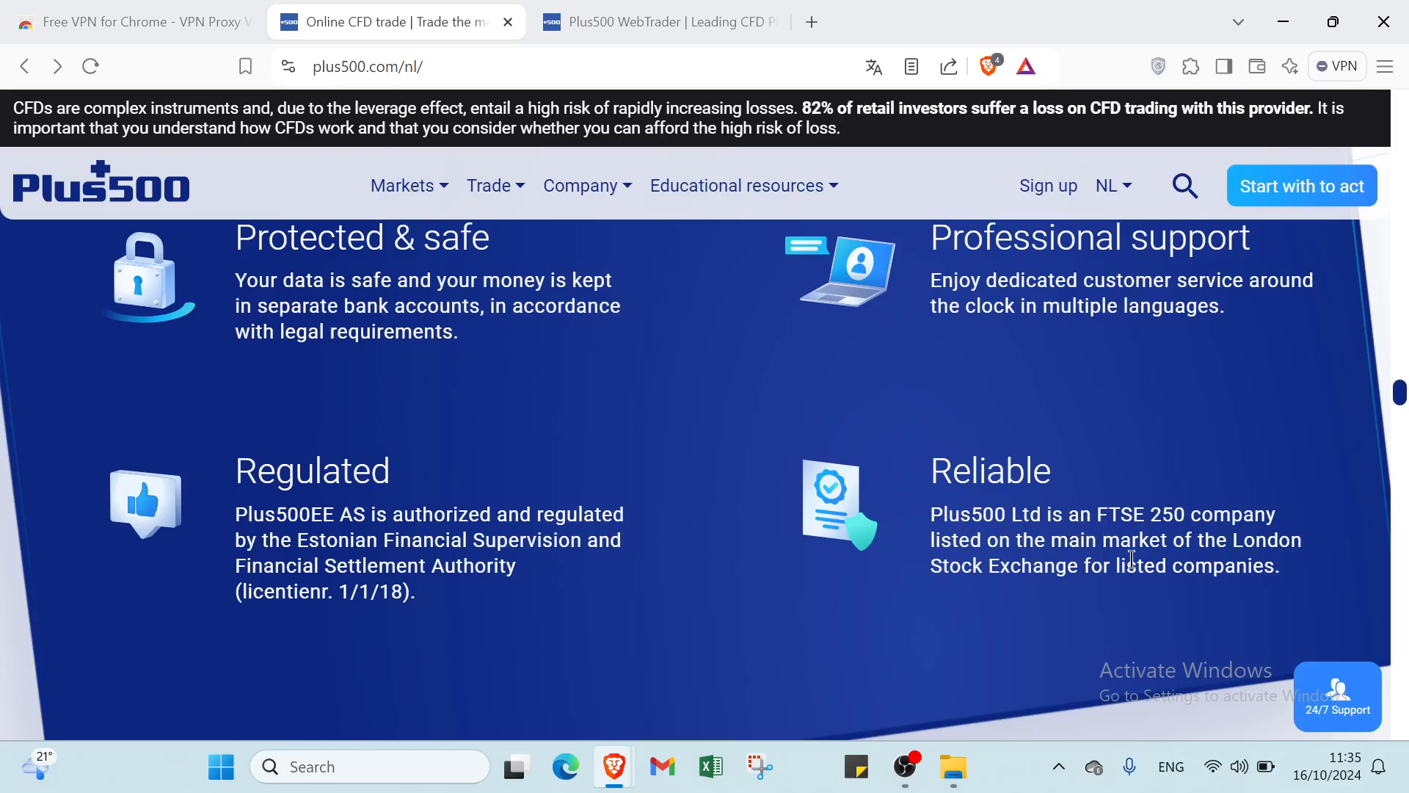
mouse_move(1198, 558)
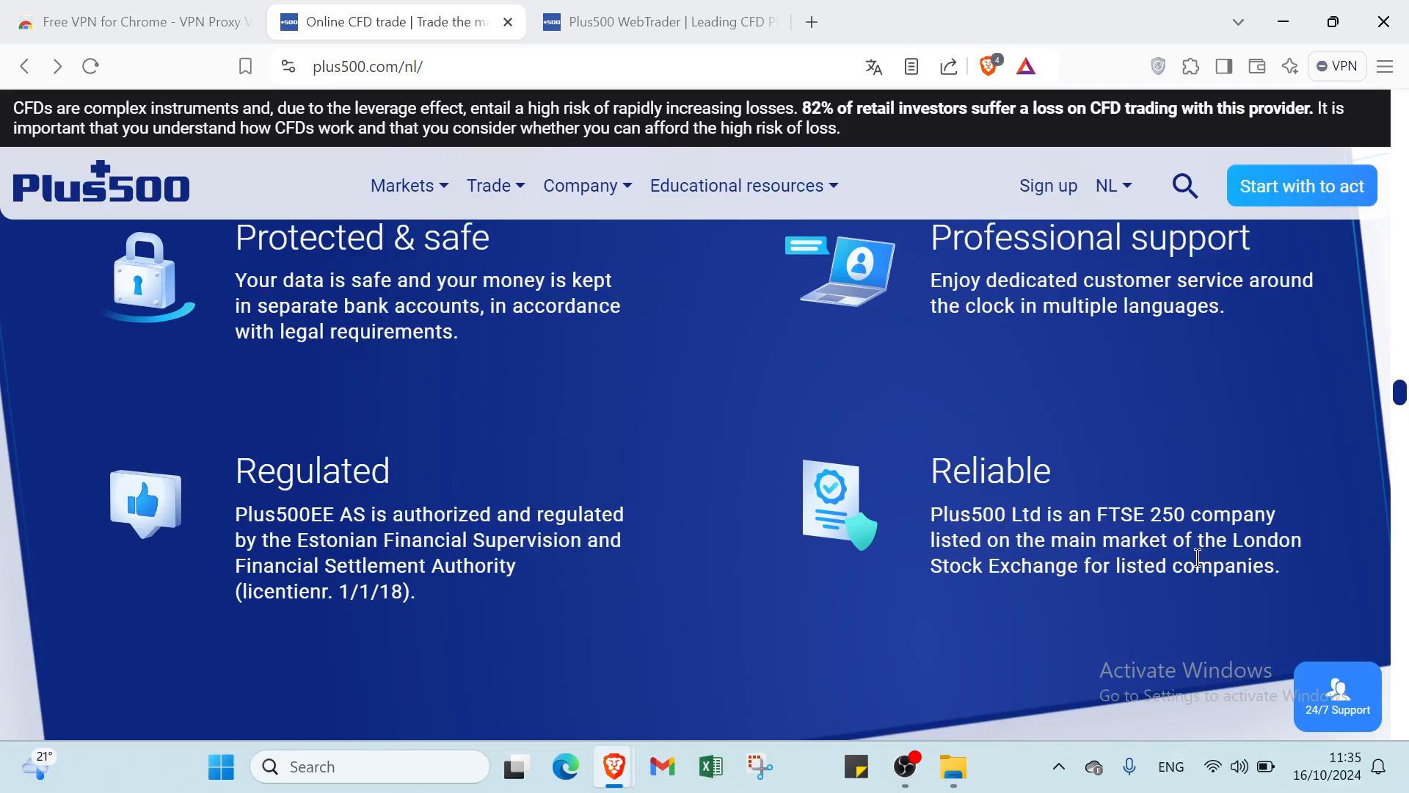
mouse_move(1130, 593)
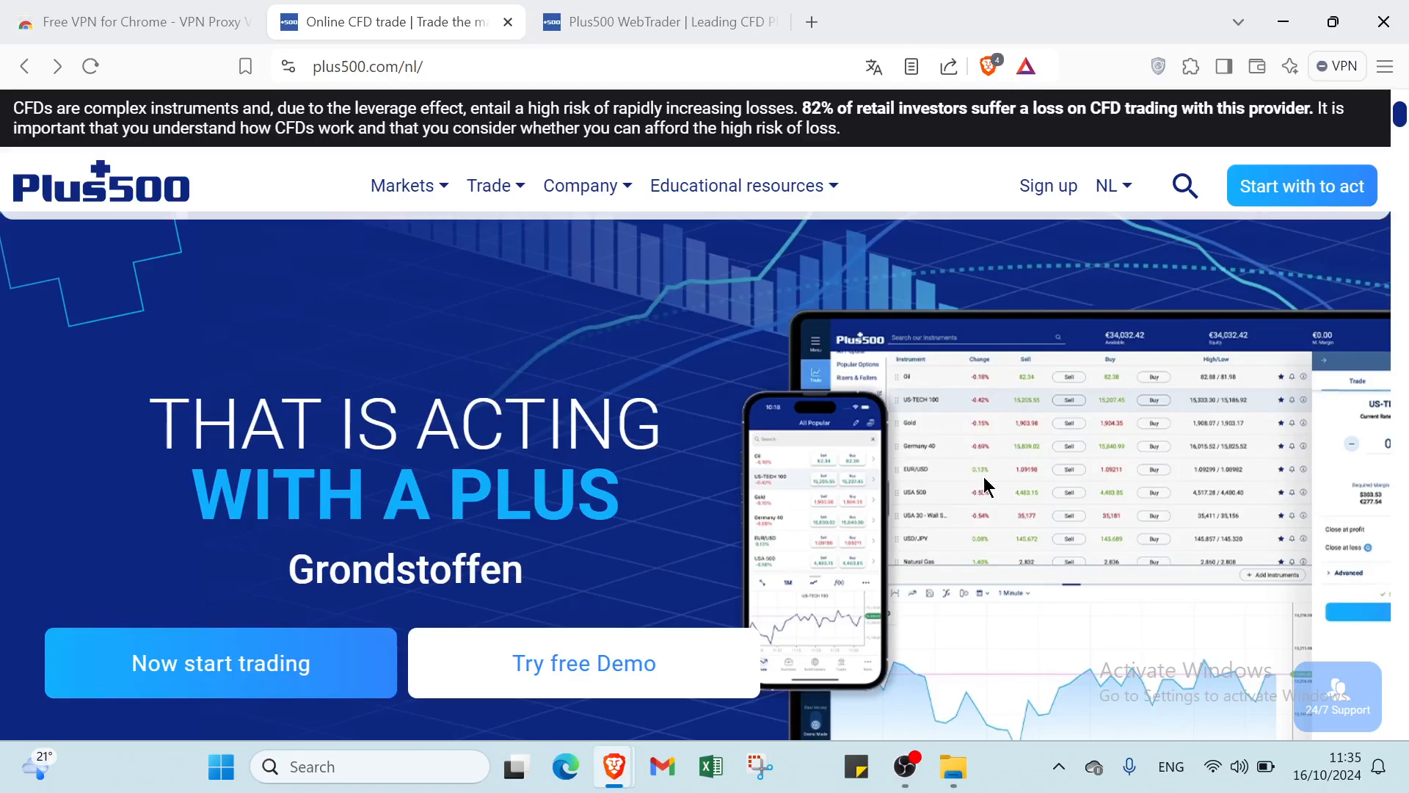
View the +Insights trader-activity categories down to Highest Profit and Loss Return from a Trade.
left_click(656, 22)
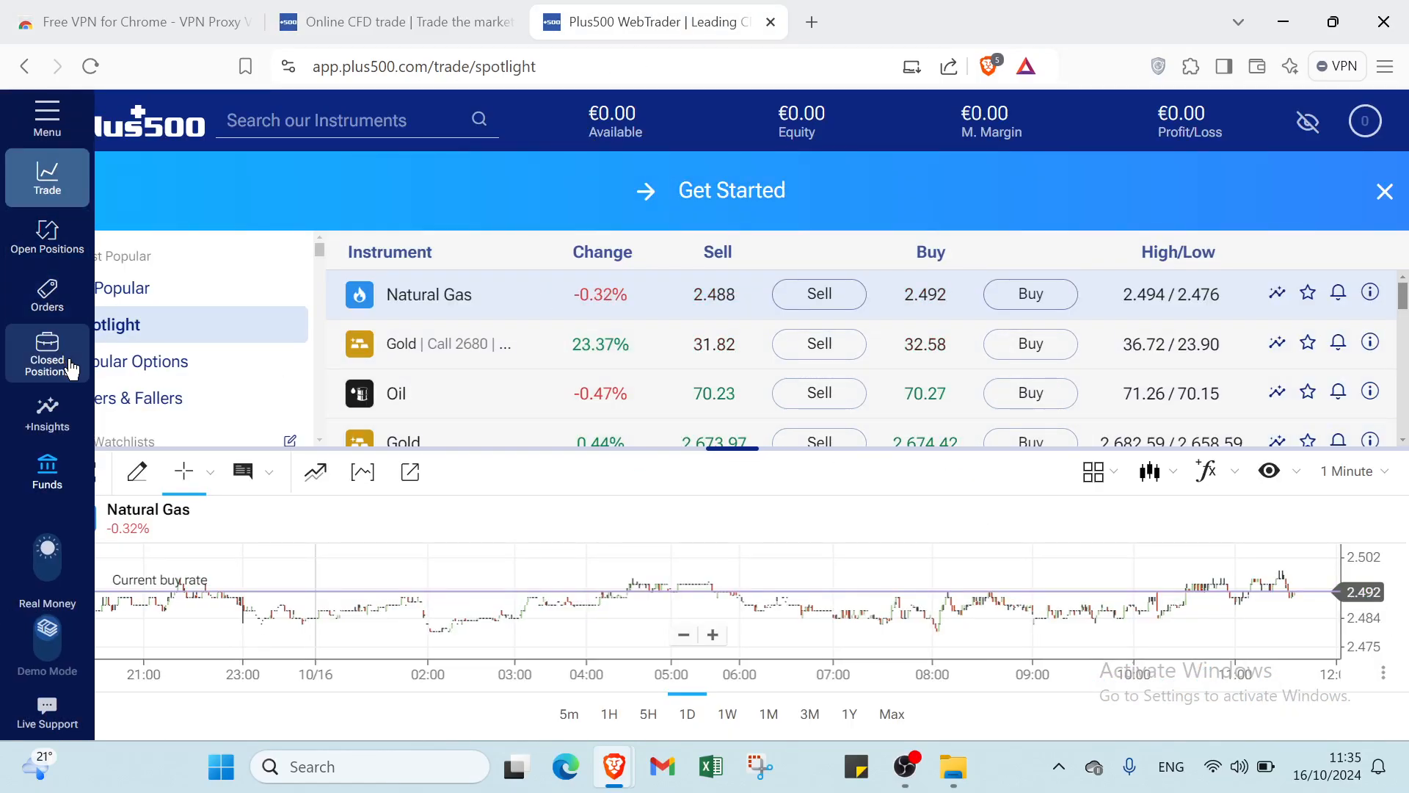
left_click(47, 414)
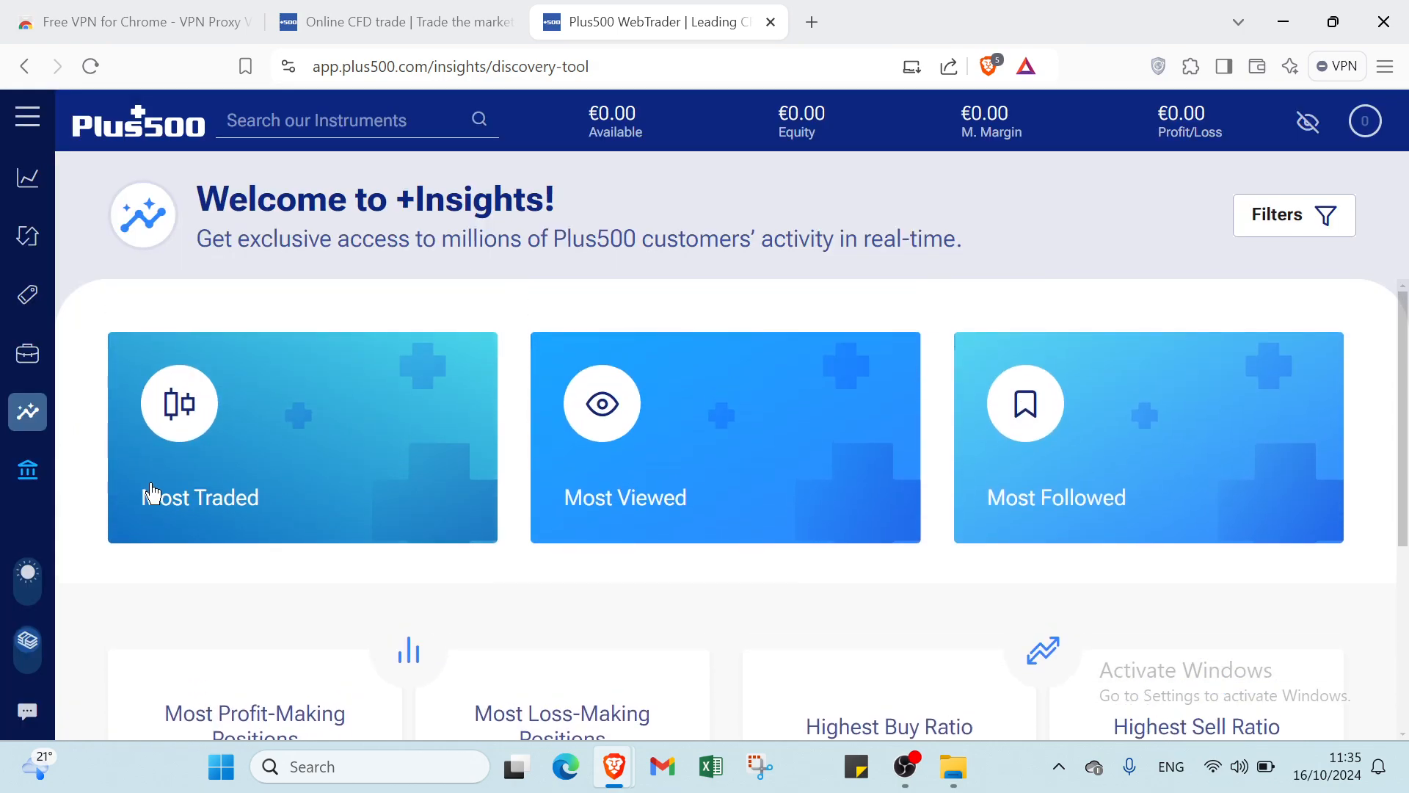
mouse_move(357, 497)
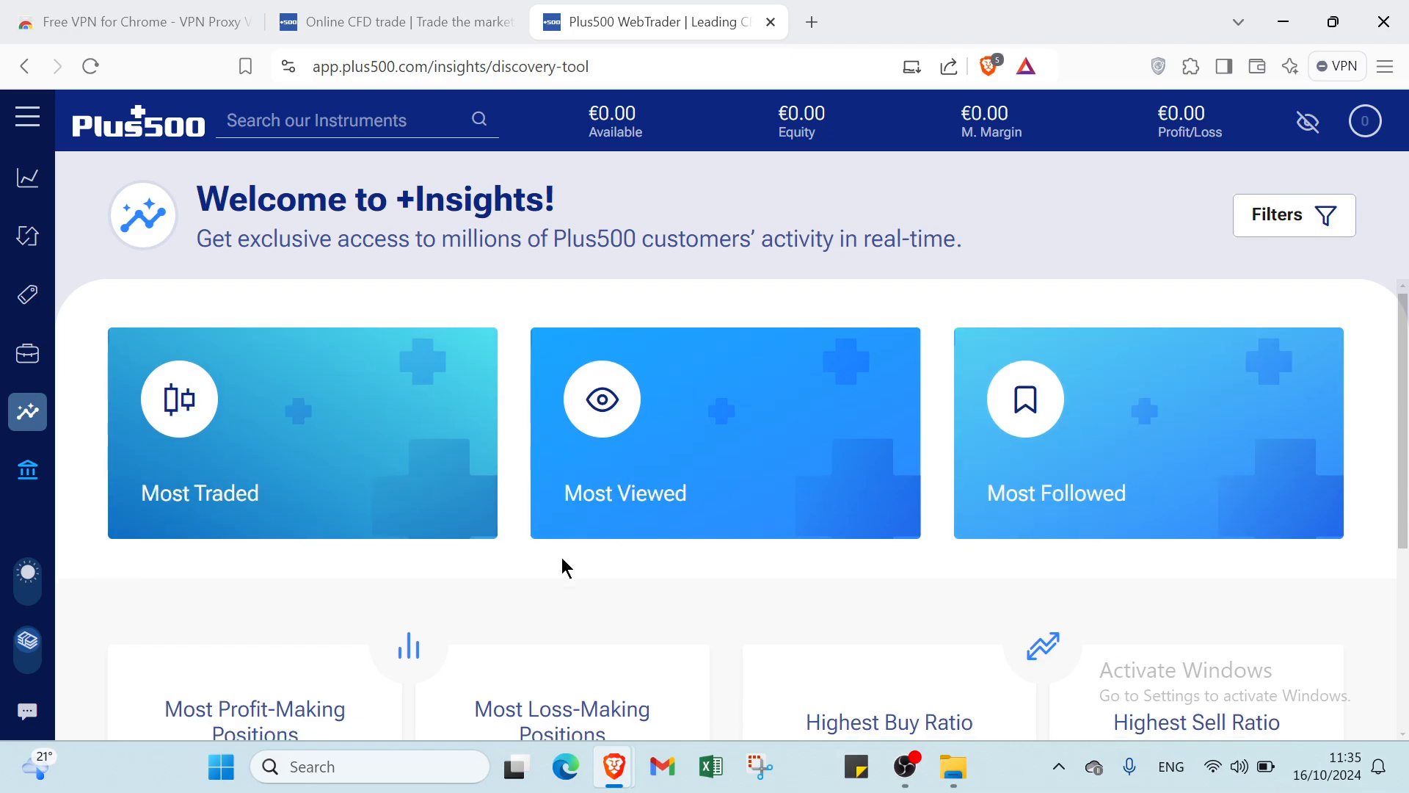
scroll("down", 3)
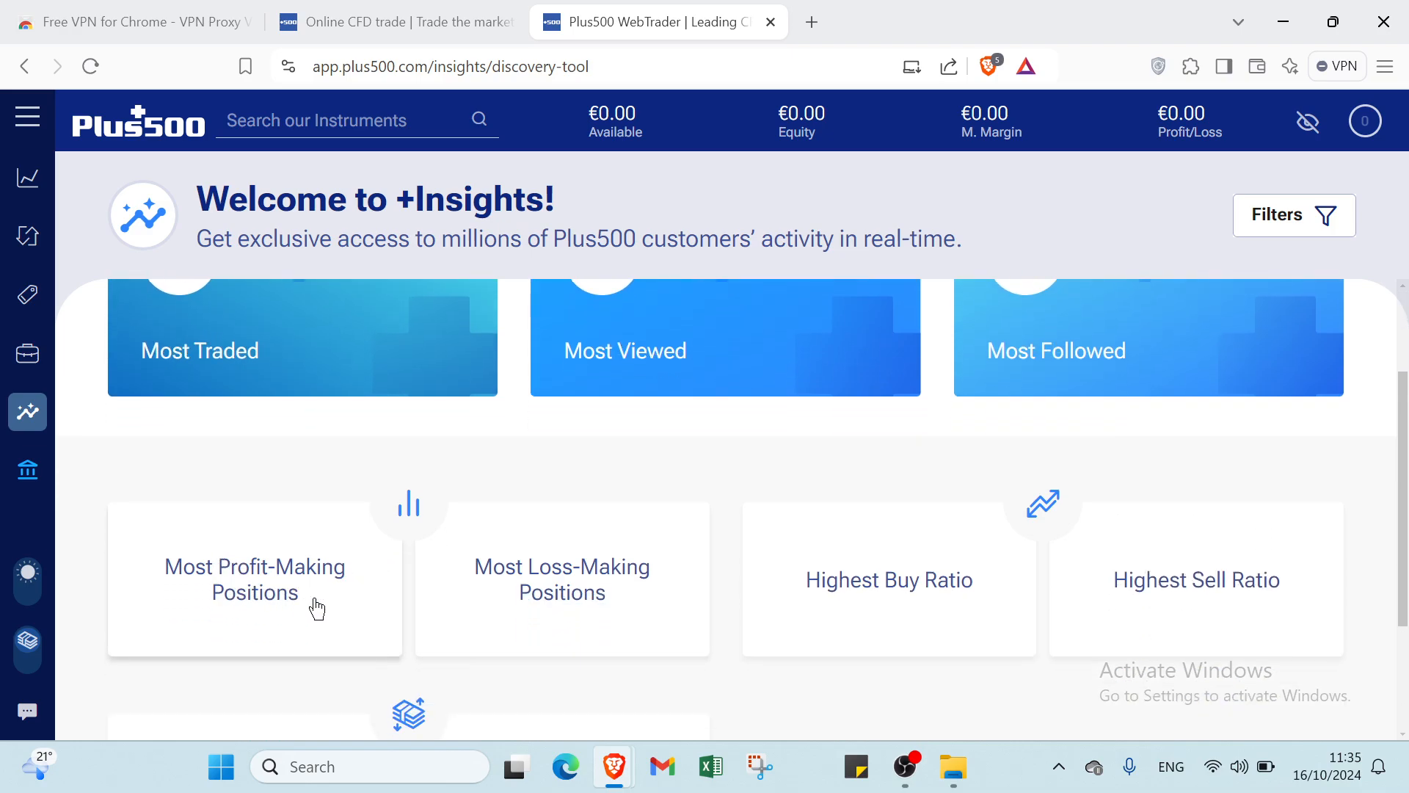
mouse_move(605, 618)
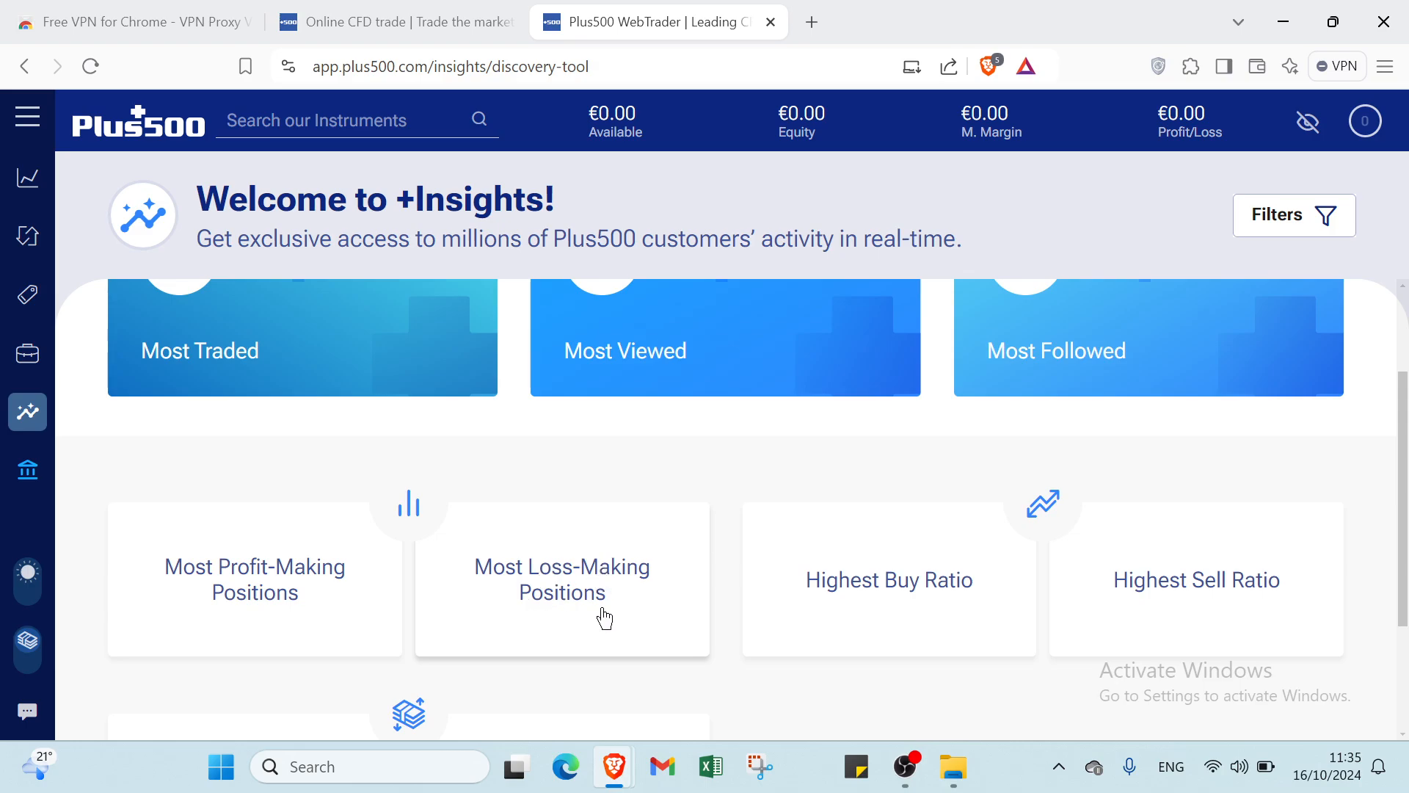
mouse_move(1199, 618)
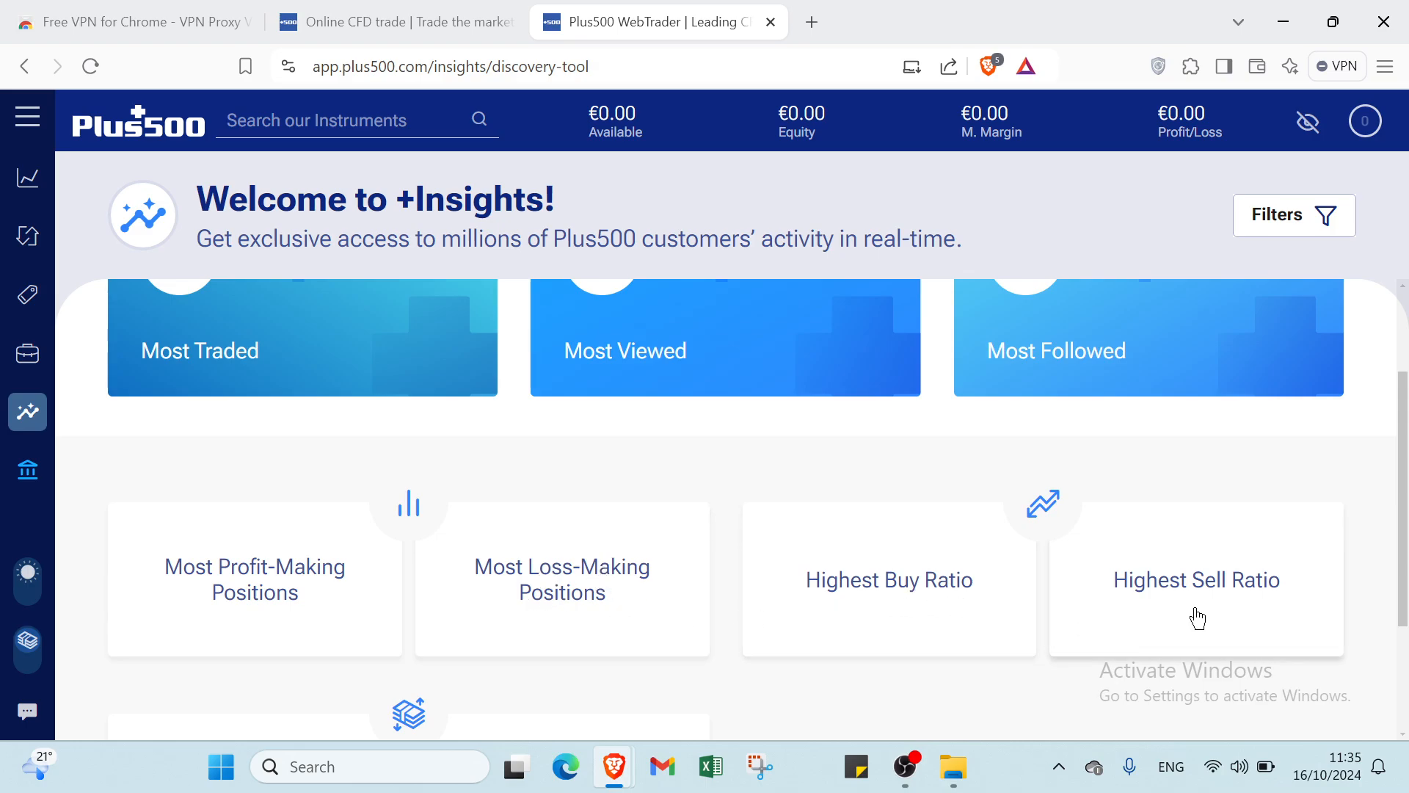
scroll("down", 3)
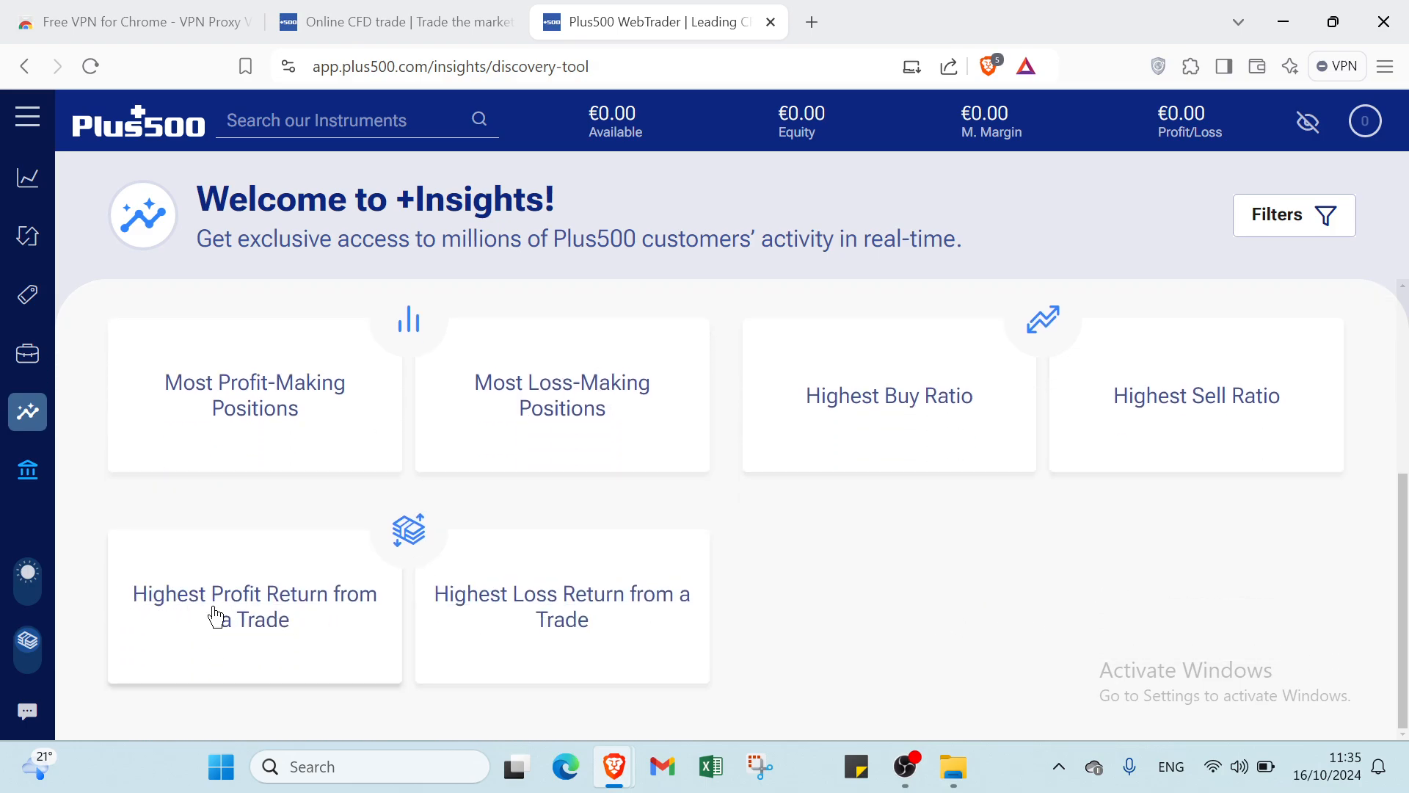
mouse_move(277, 635)
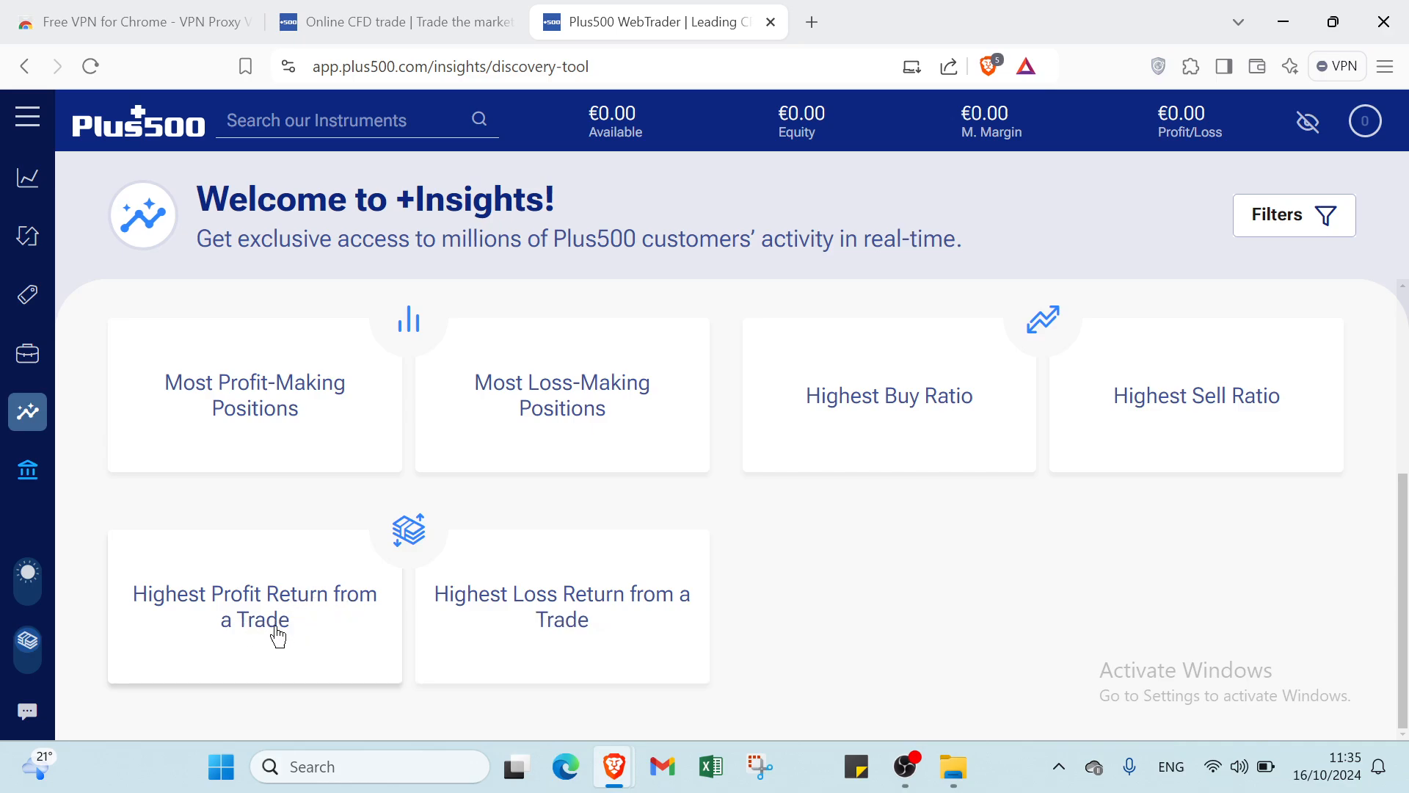
mouse_move(528, 644)
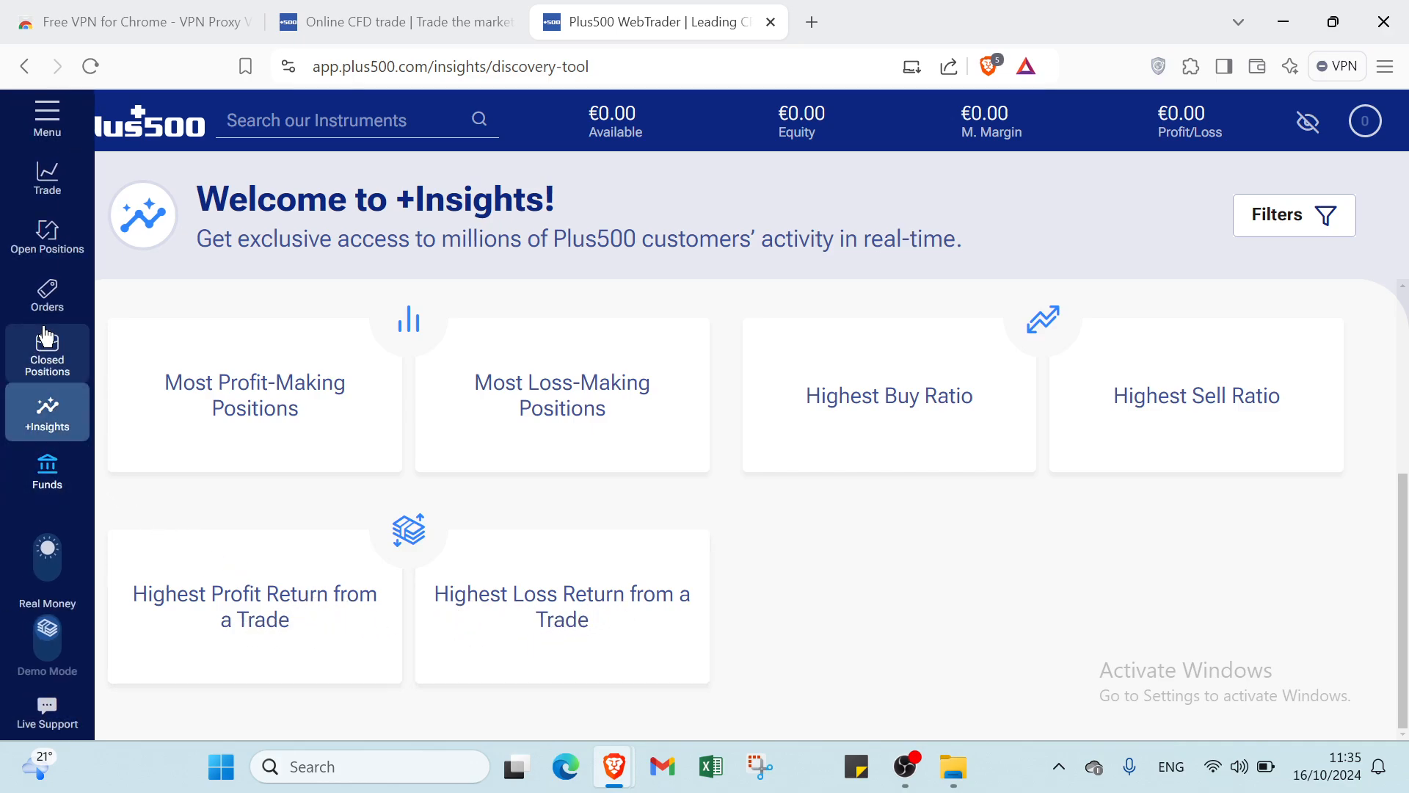
Go to the Trade screen showing the Spotlight list and the Natural Gas one-minute chart.
left_click(47, 178)
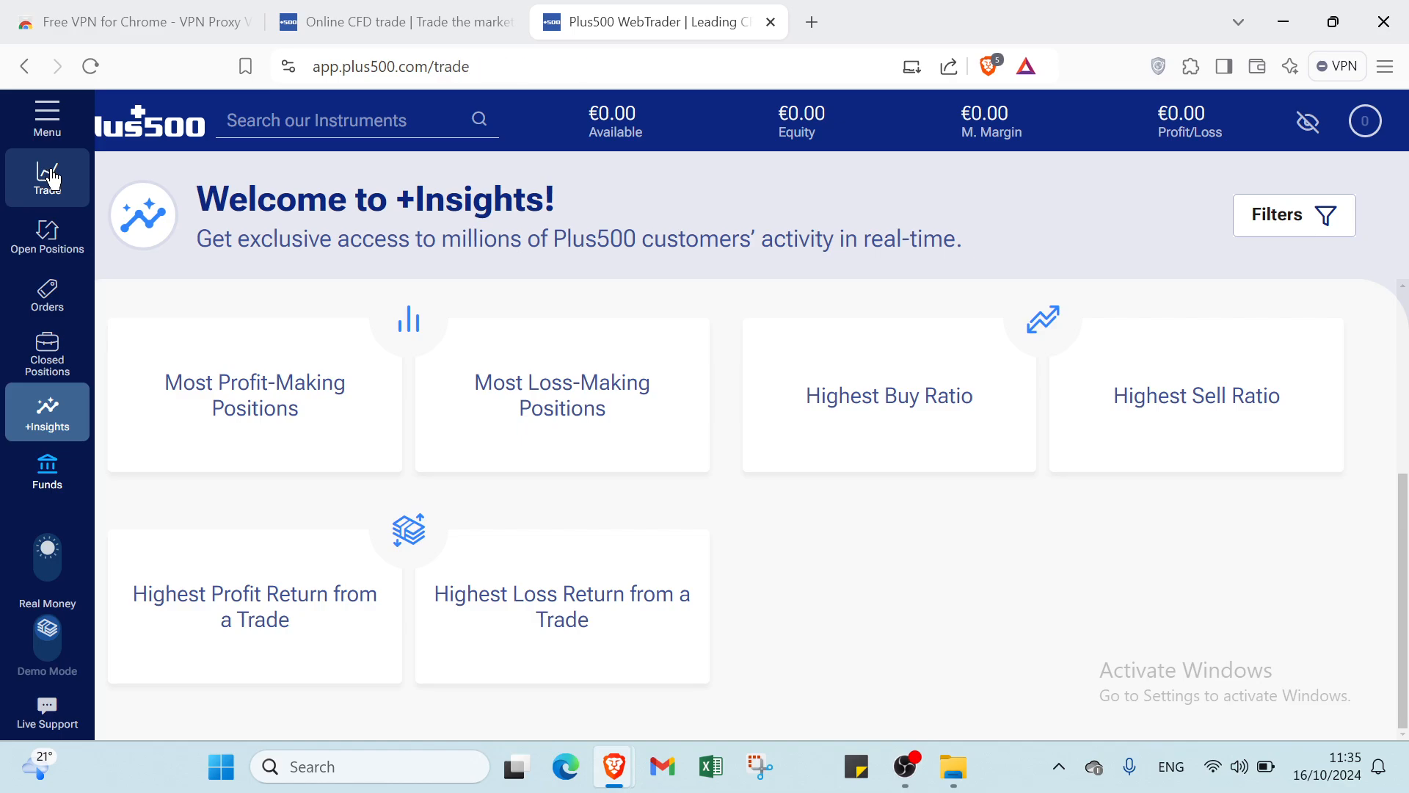
left_click(47, 176)
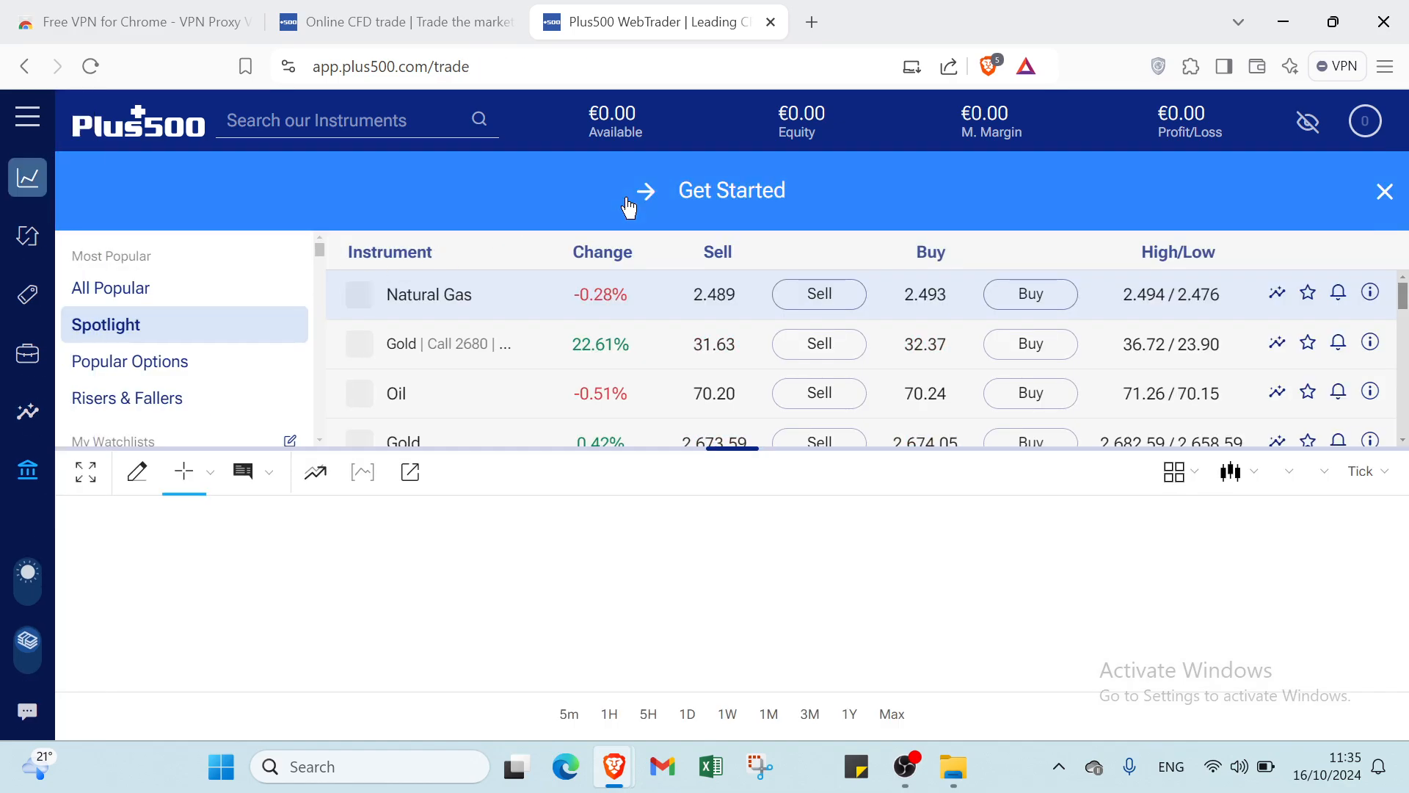
left_click(429, 293)
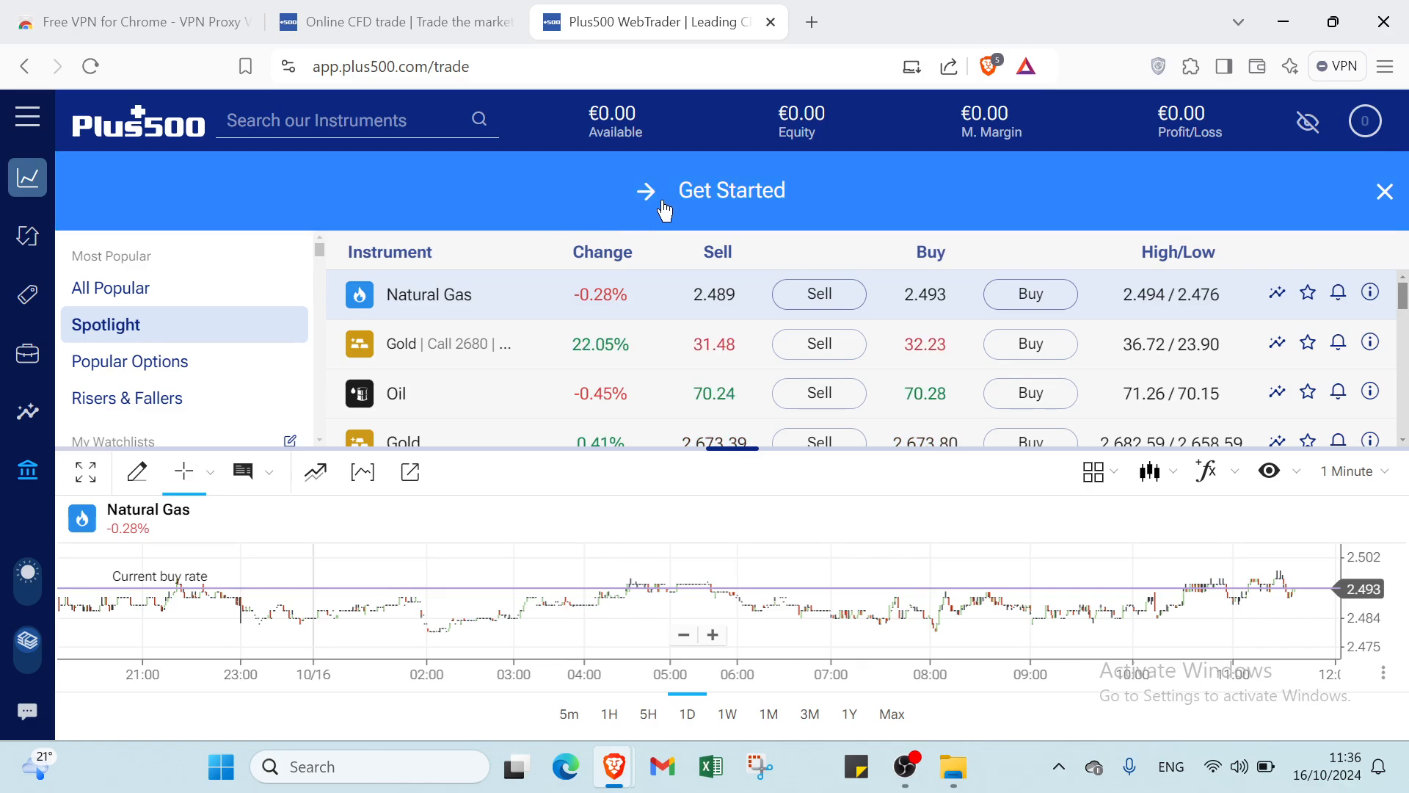
Start the trading-account application from the verification center, reaching the Personal Details form.
left_click(731, 189)
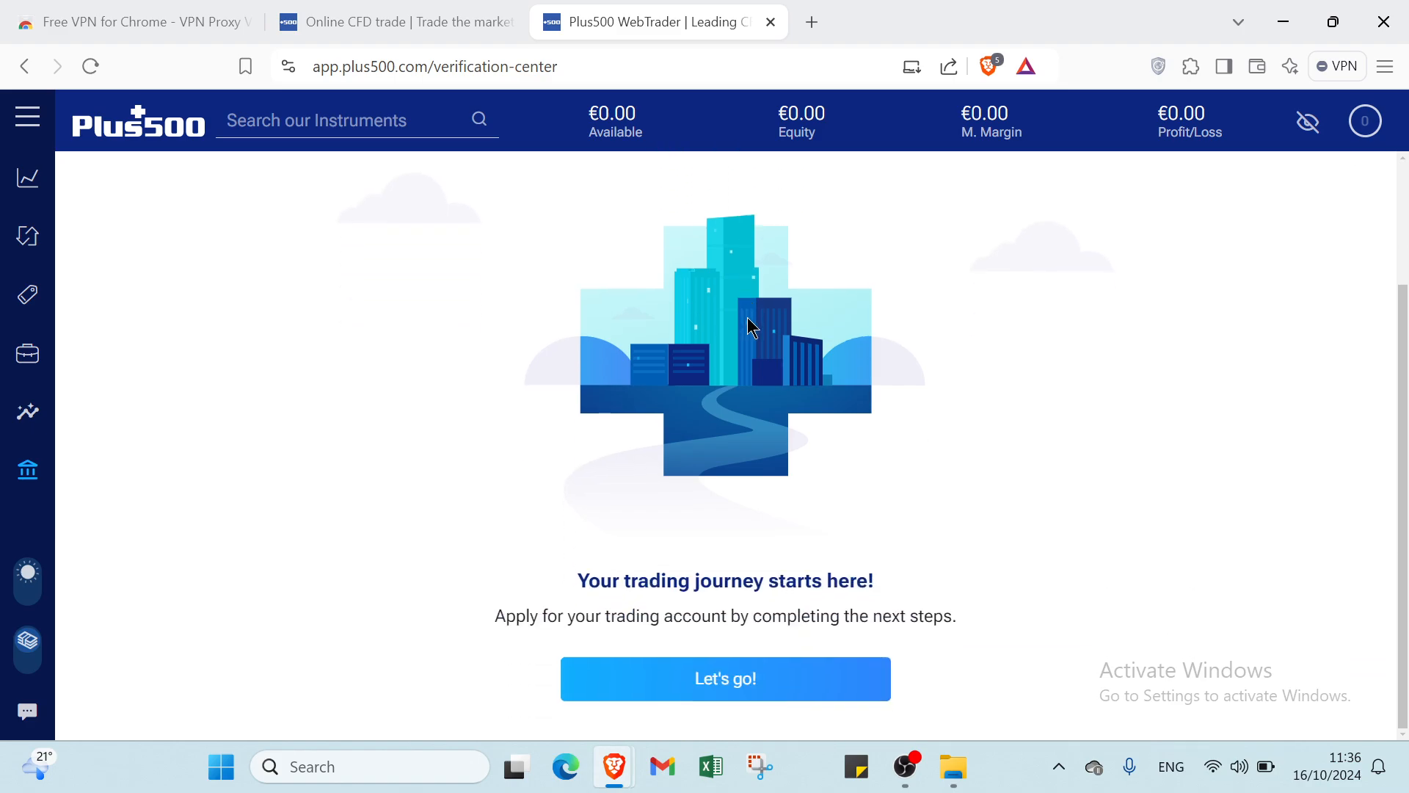
mouse_move(691, 592)
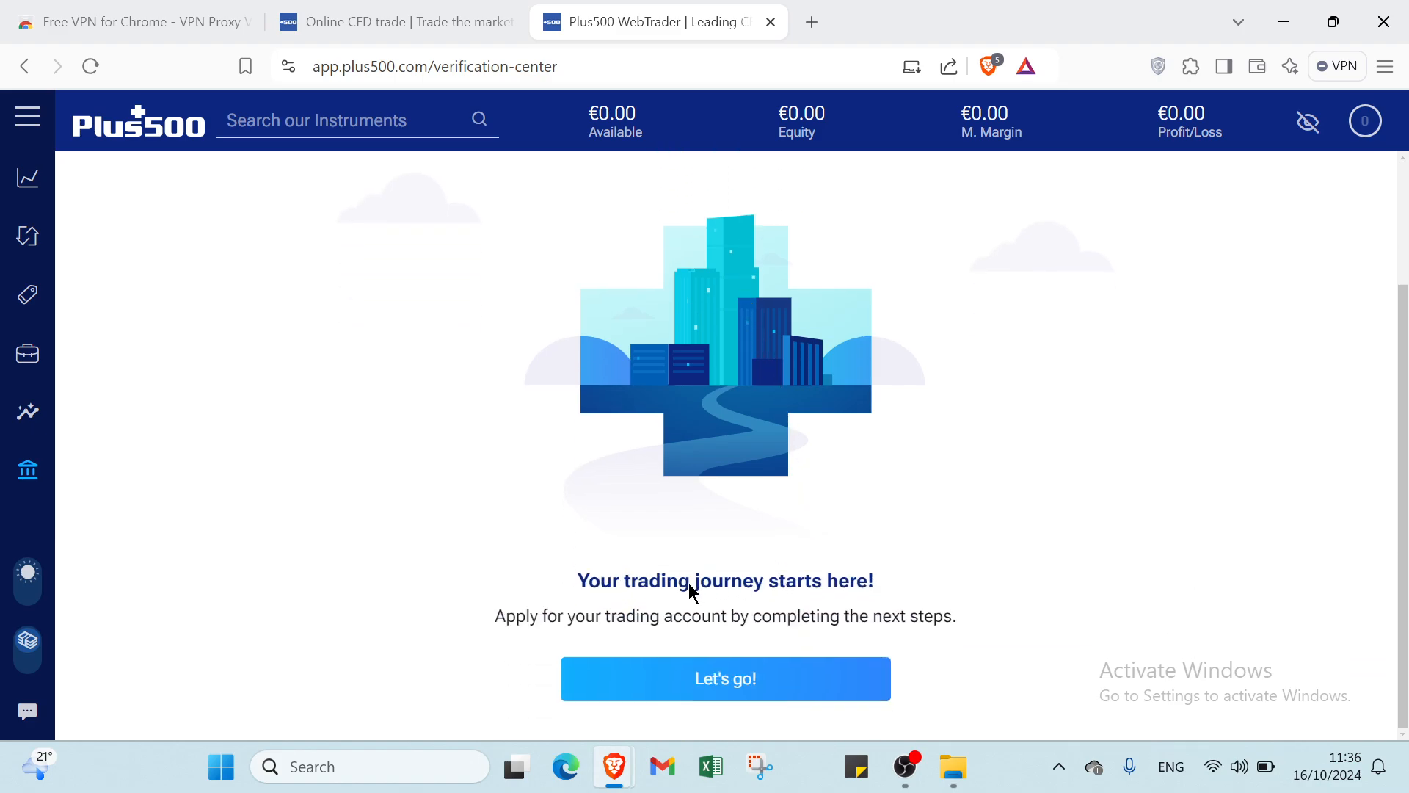
mouse_move(560, 630)
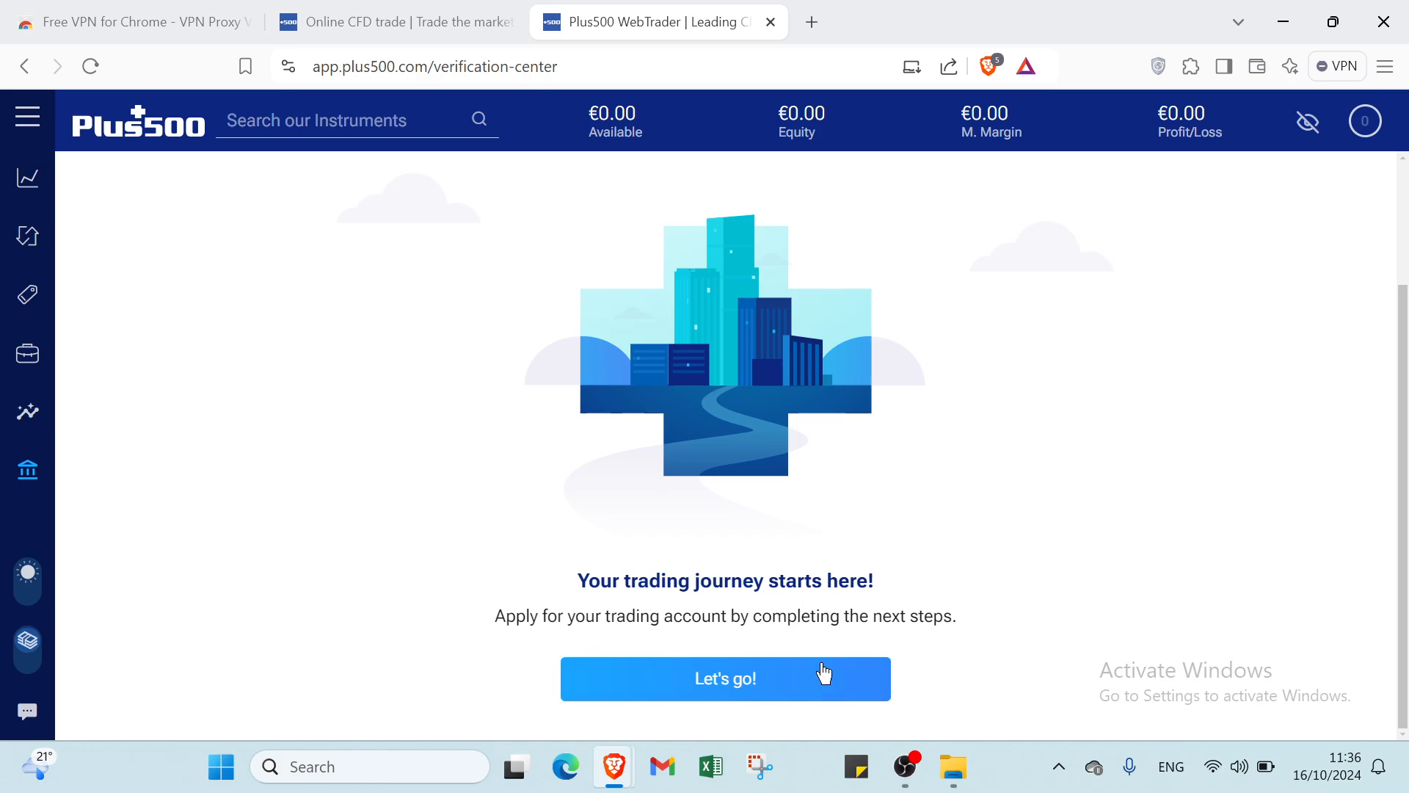
left_click(724, 678)
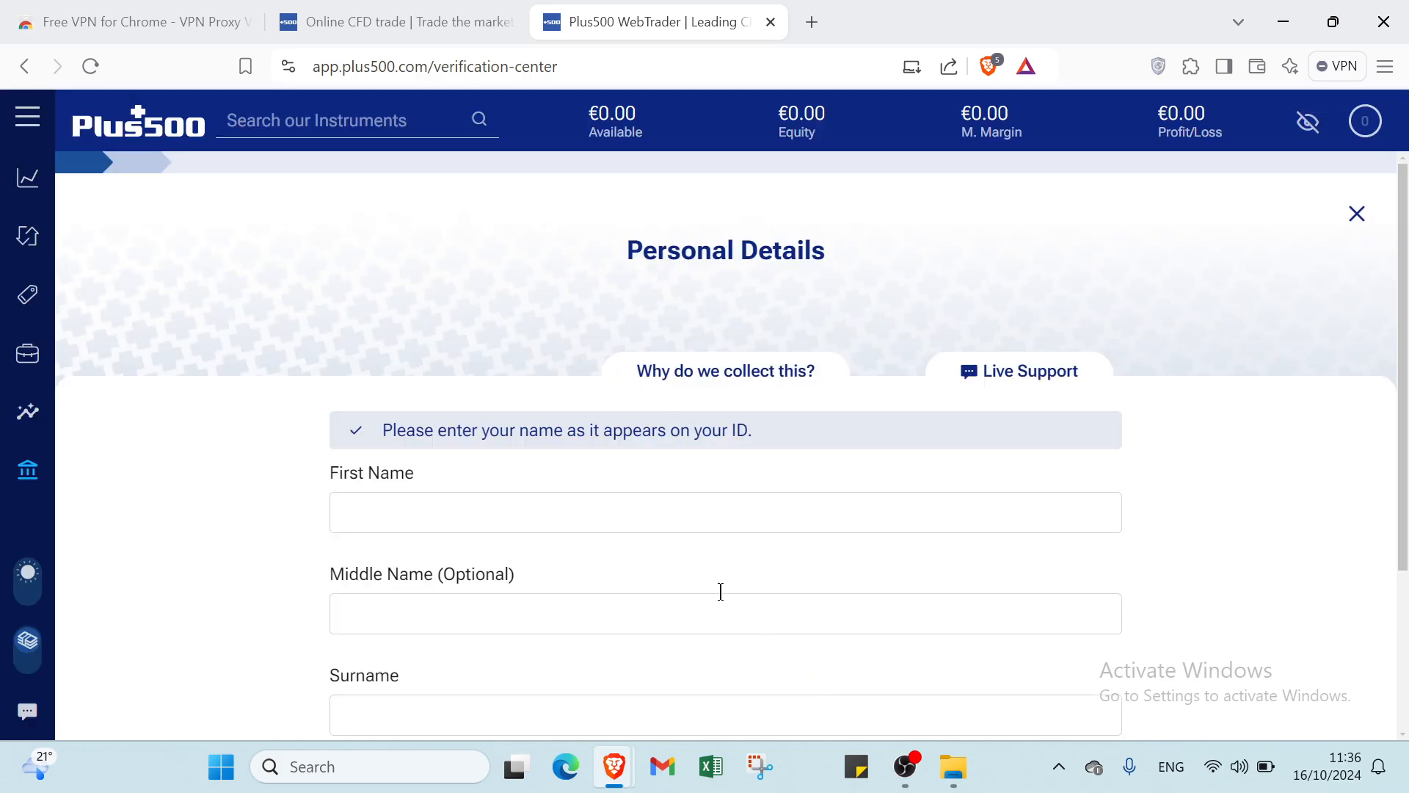
scroll("down", 3)
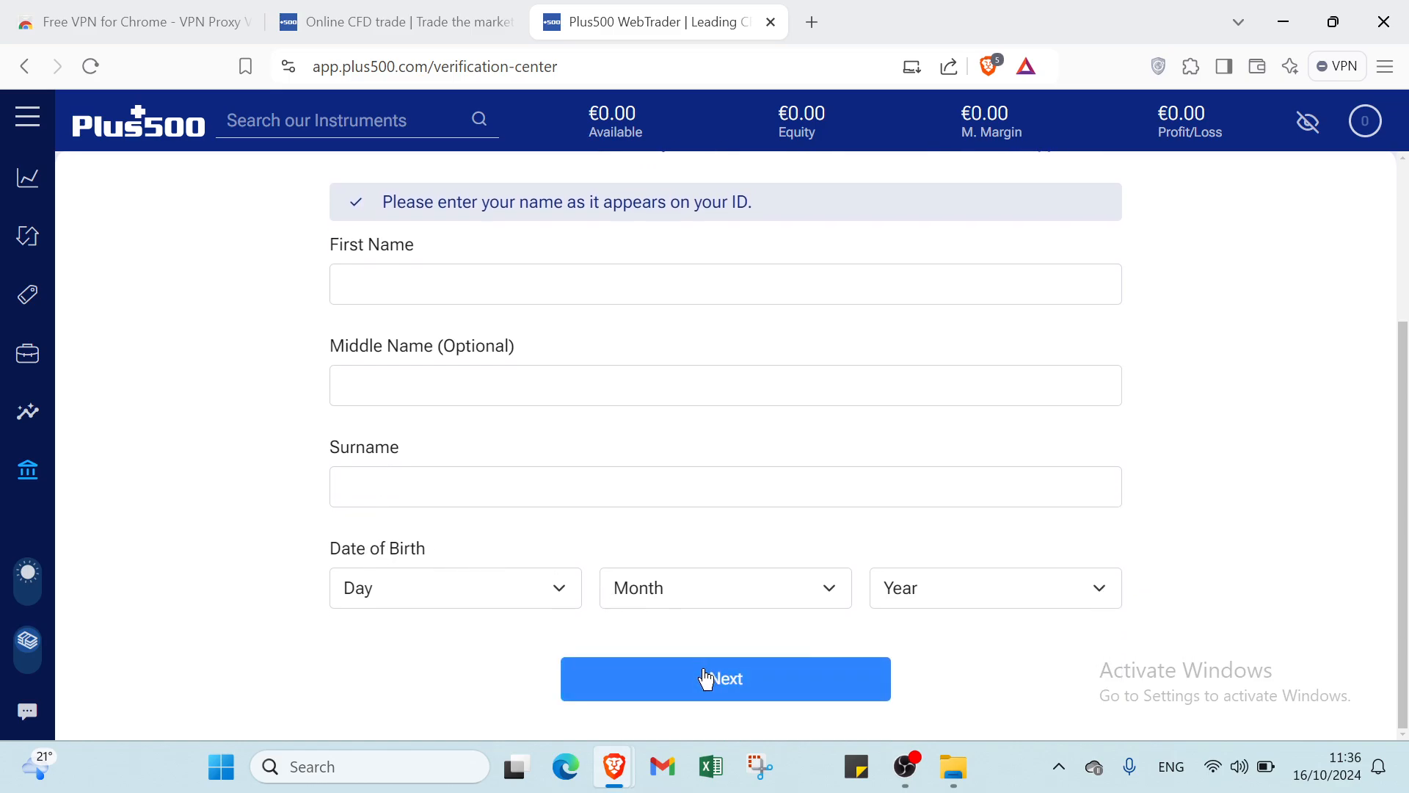
Advance to the Country step with France as residence and the three tax declarations ticked.
left_click(724, 678)
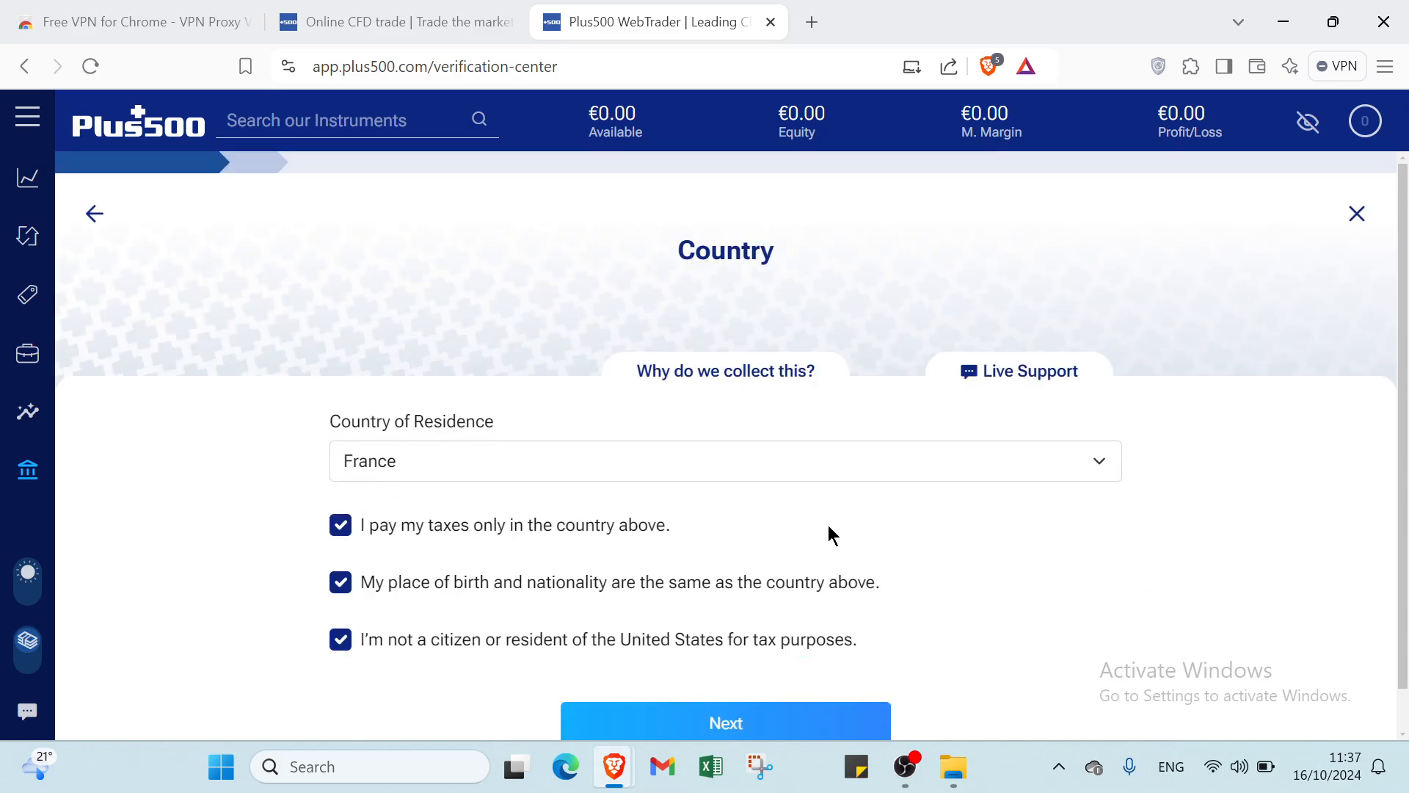
mouse_move(615, 398)
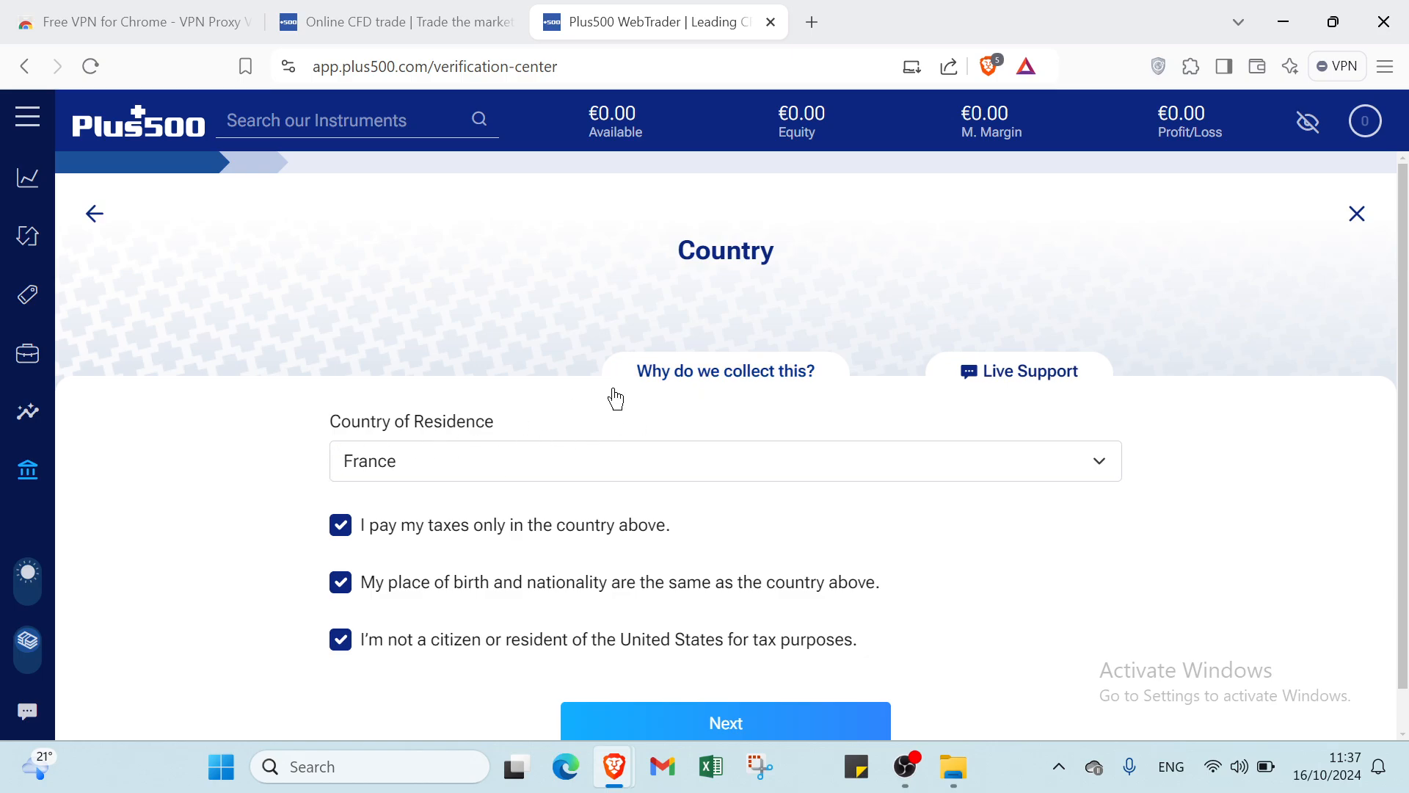
mouse_move(387, 552)
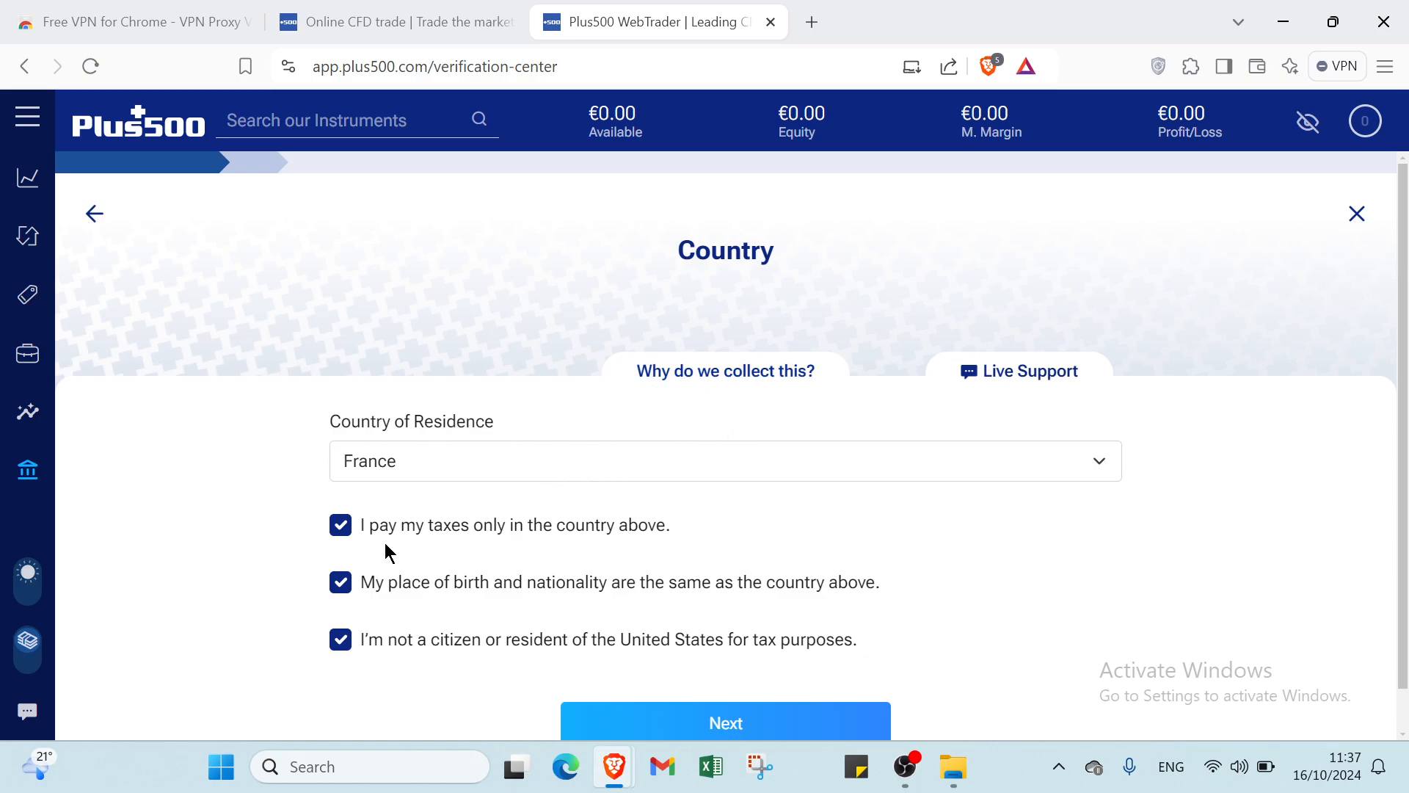
left_click(725, 460)
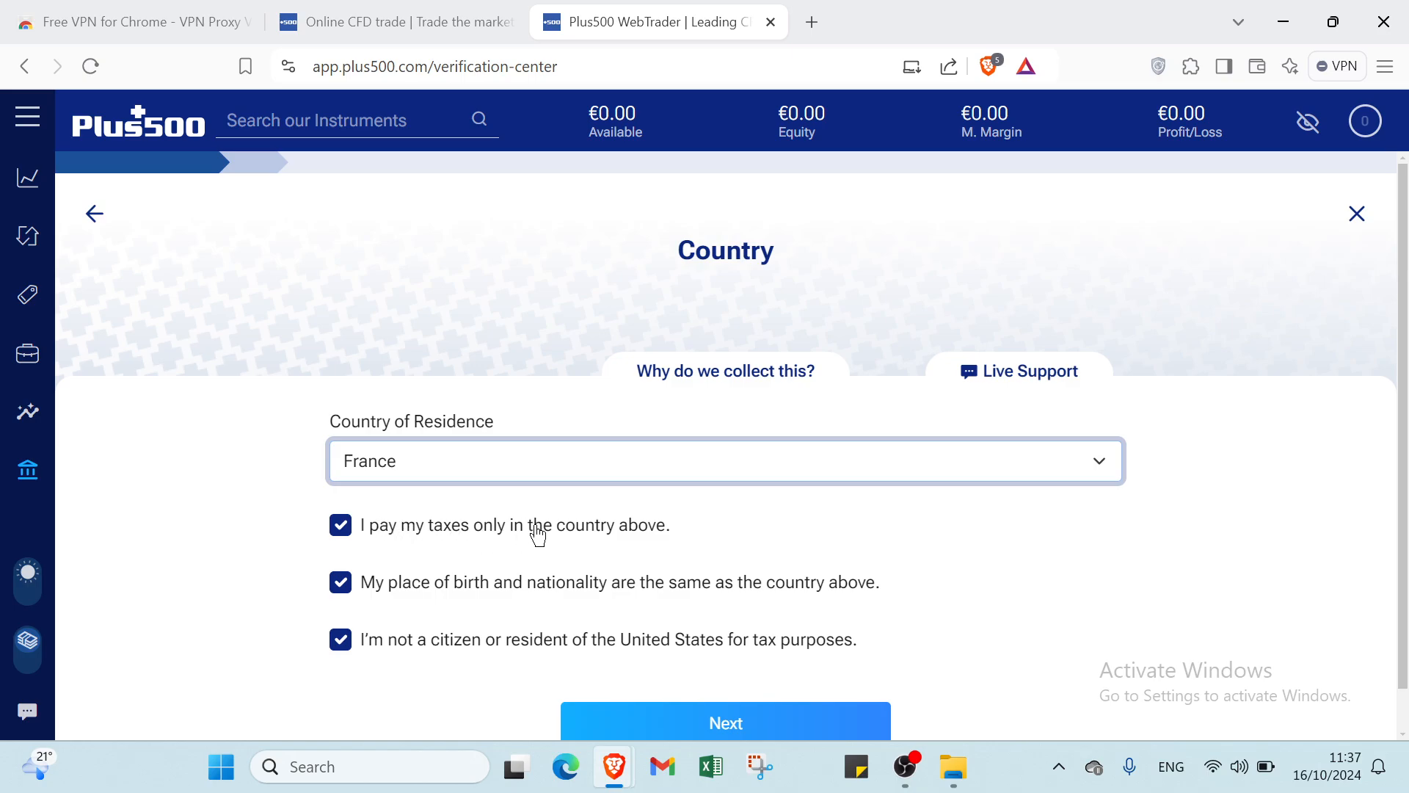
mouse_move(567, 588)
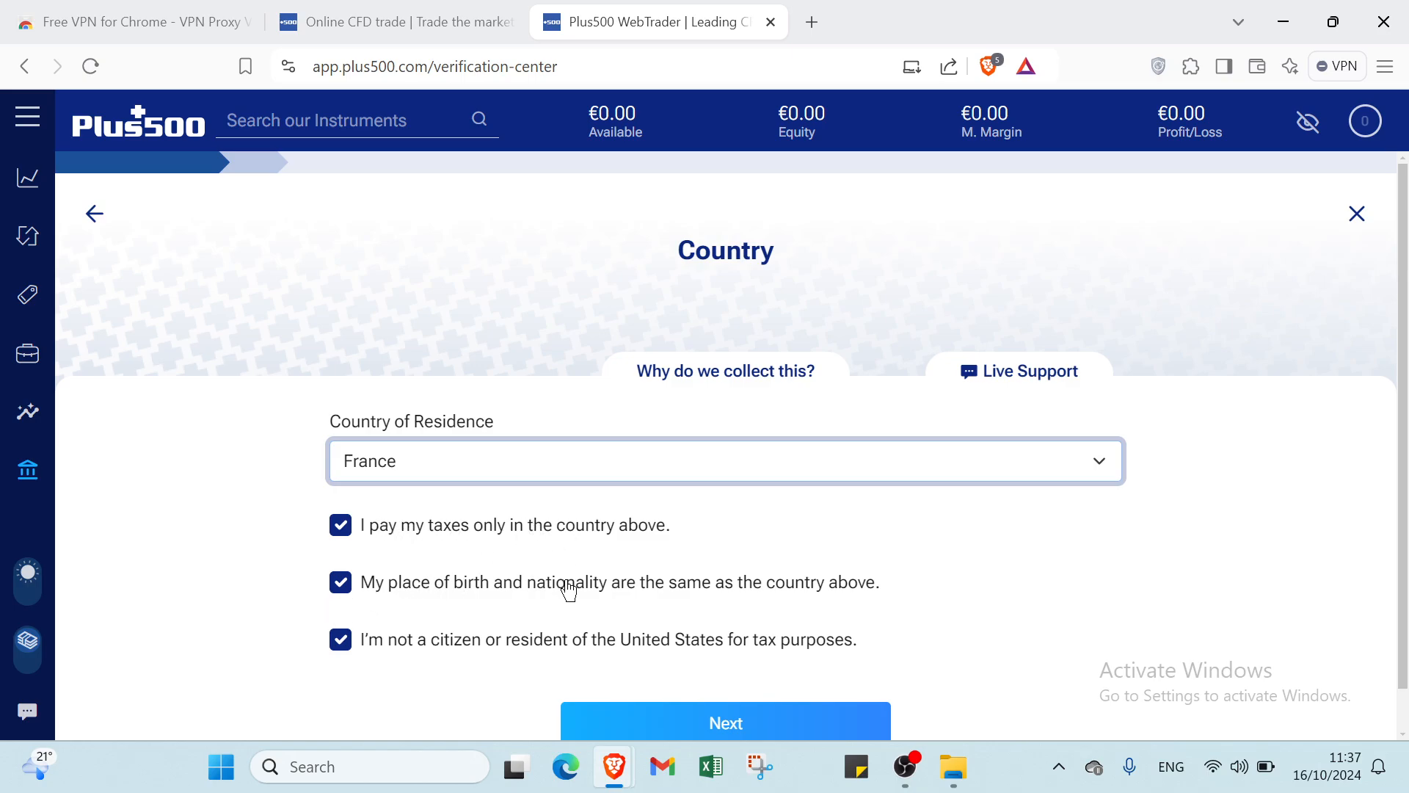
mouse_move(563, 595)
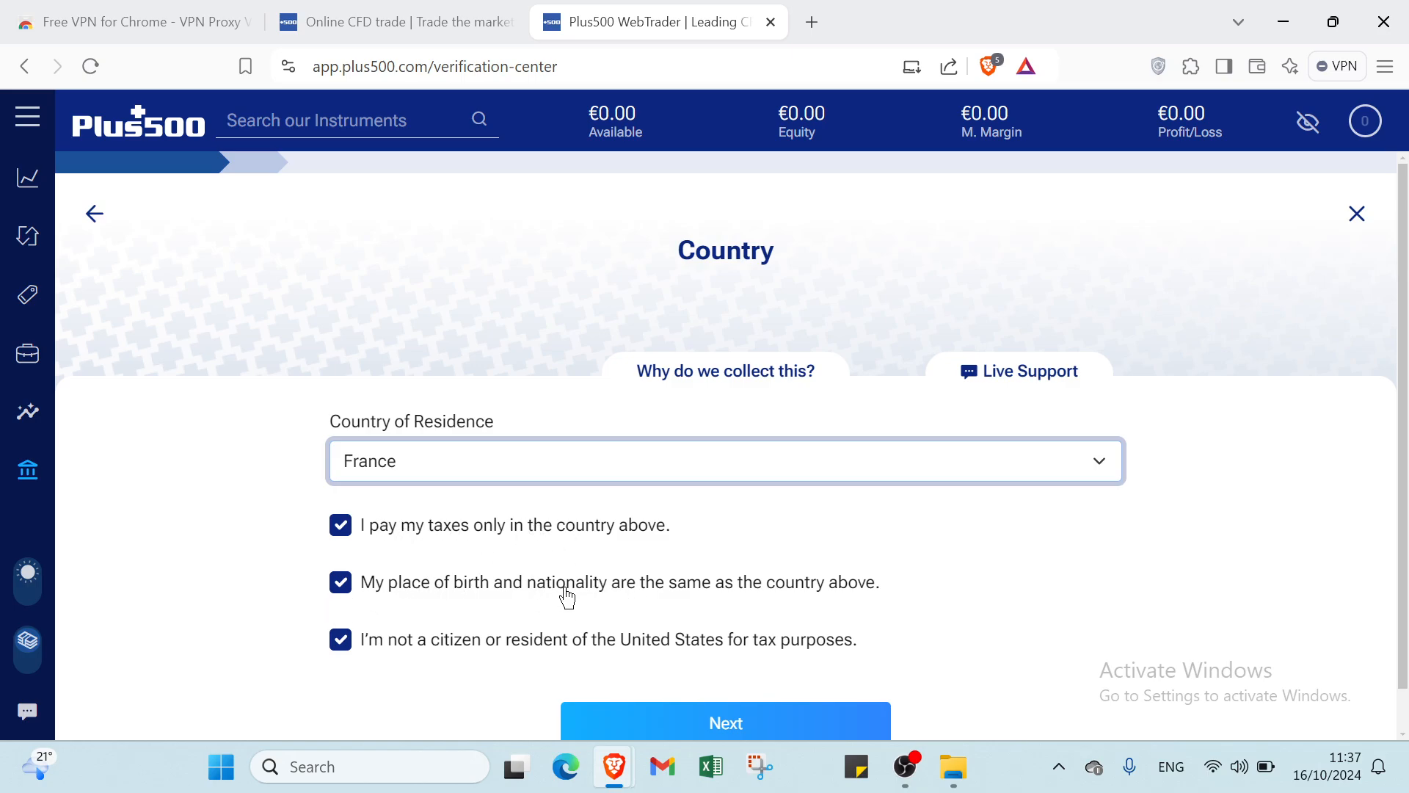
mouse_move(475, 630)
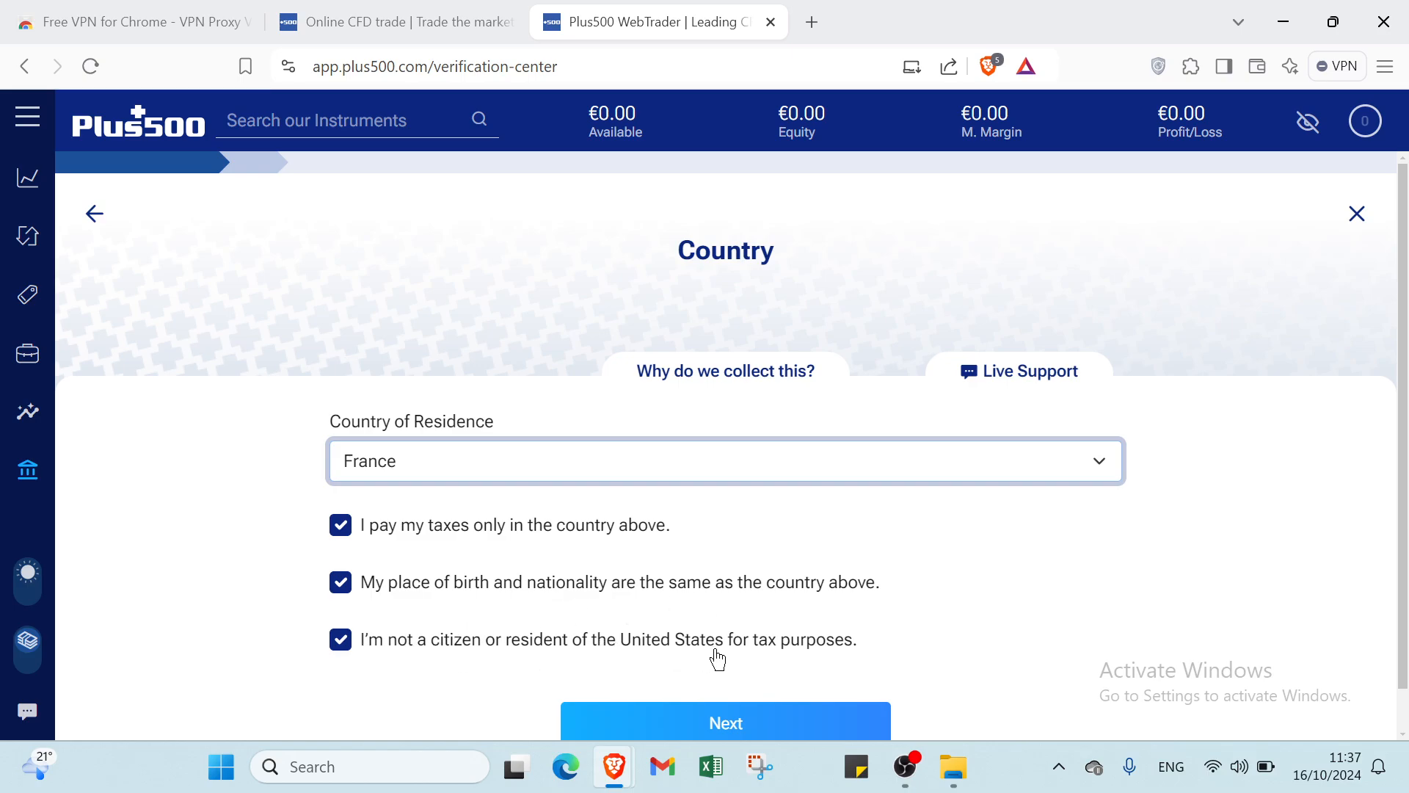
mouse_move(794, 727)
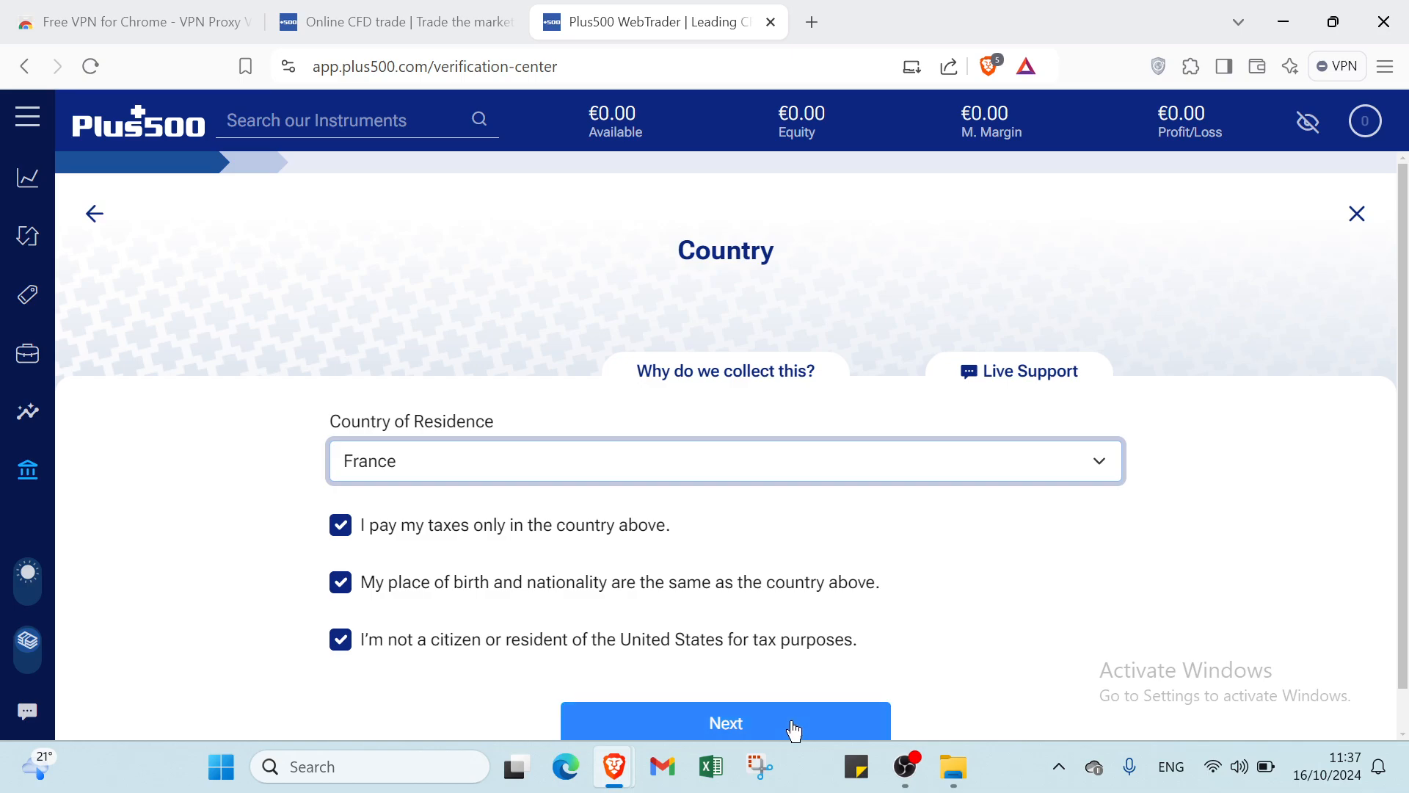
scroll("down", 3)
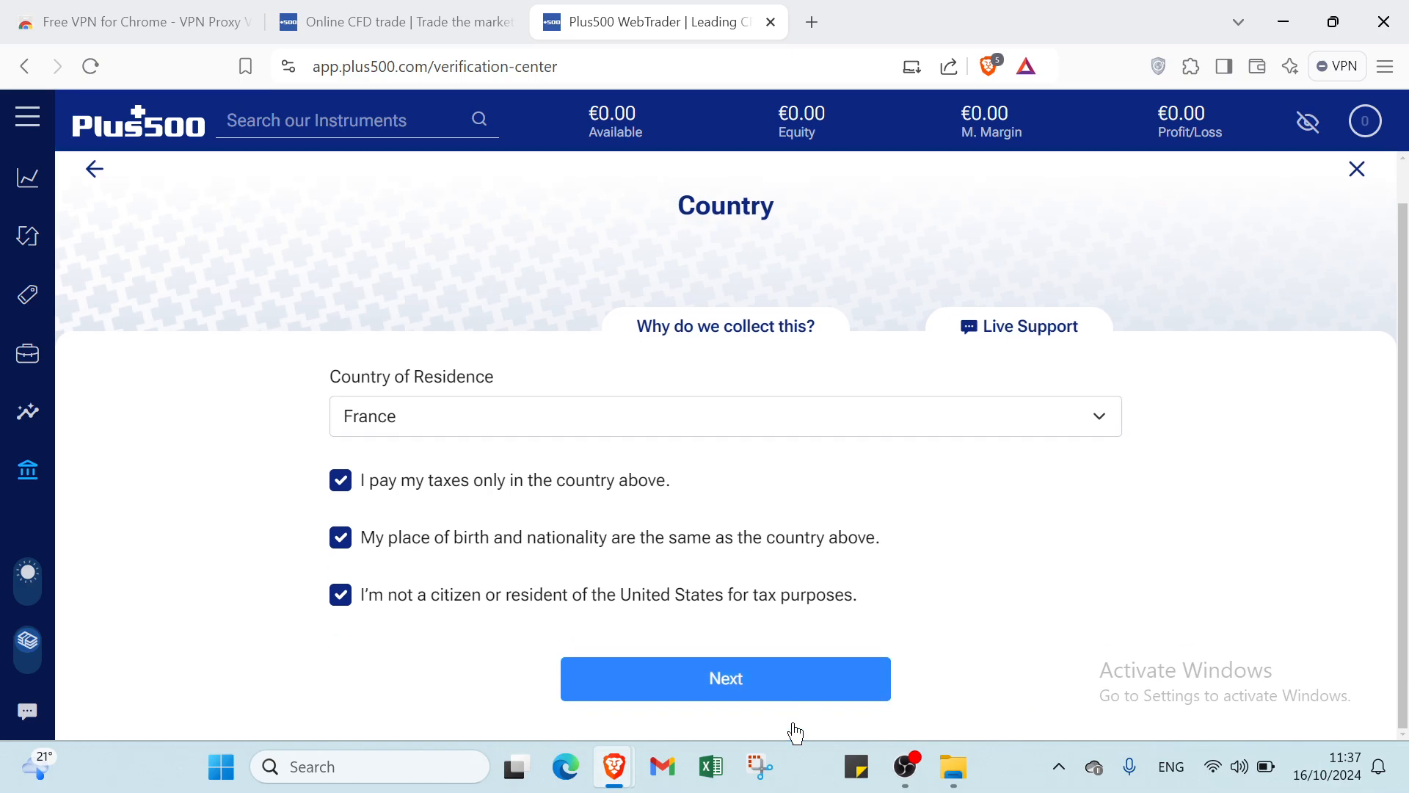
Advance to the Residential Address step and focus the Building number and Zip/Postal code fields.
left_click(725, 678)
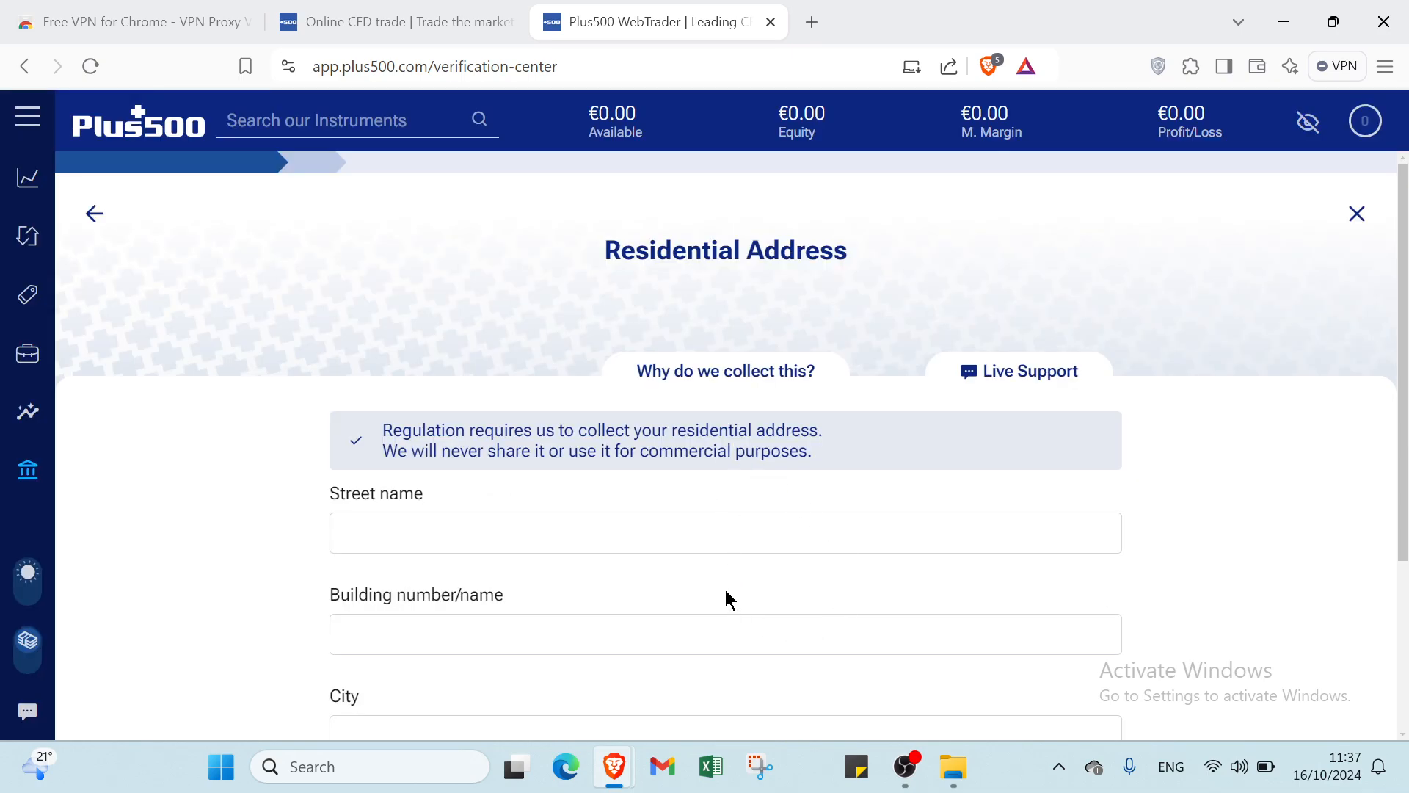
scroll("down", 3)
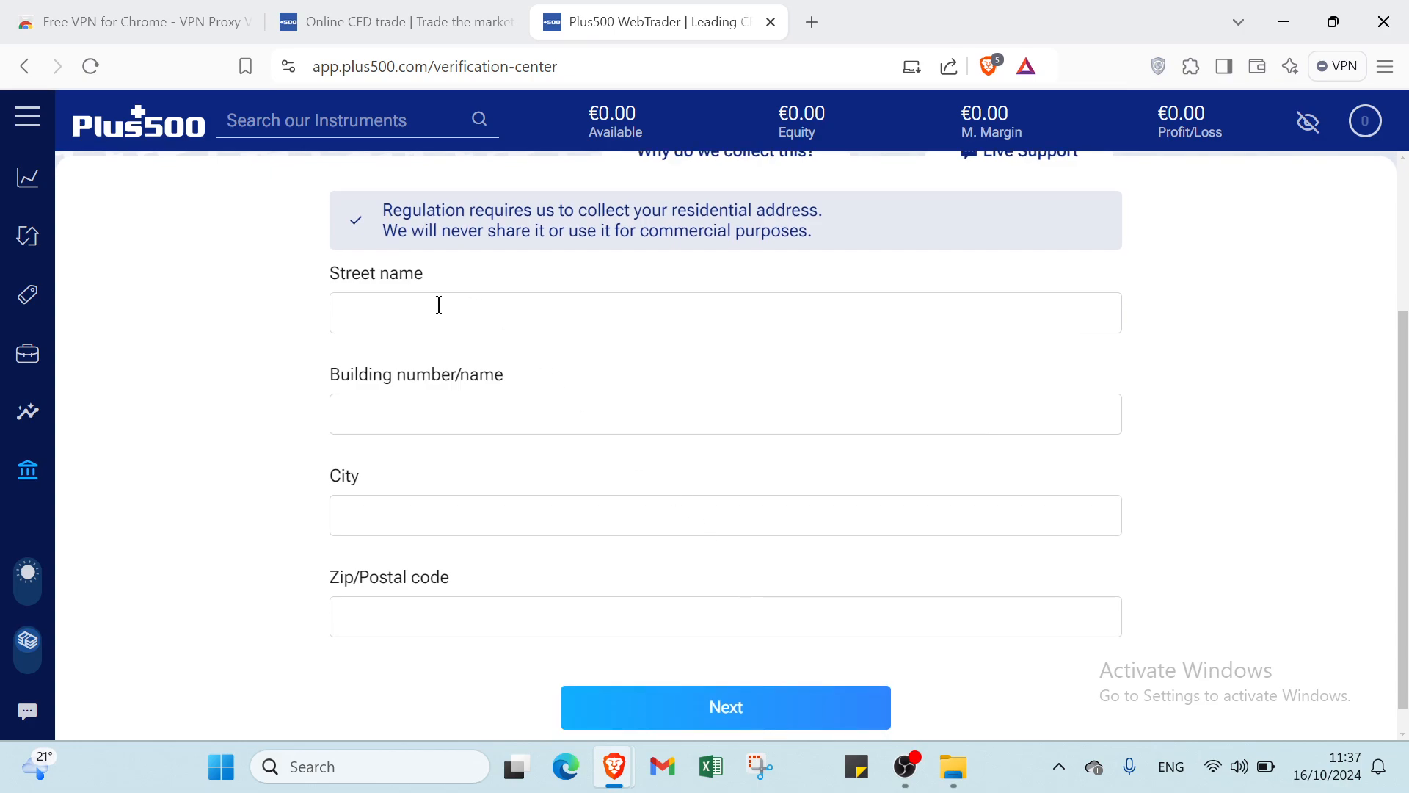
left_click(724, 414)
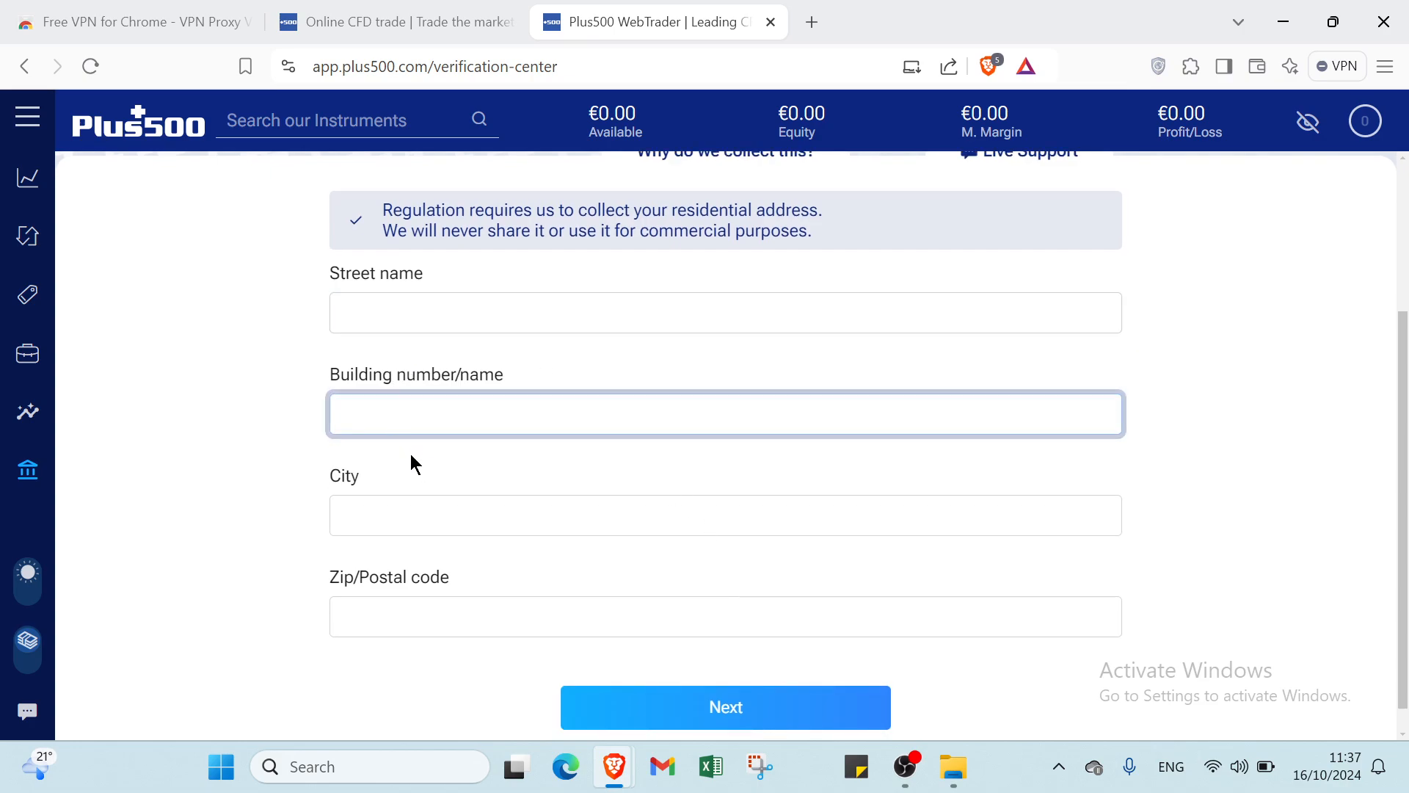
left_click(725, 616)
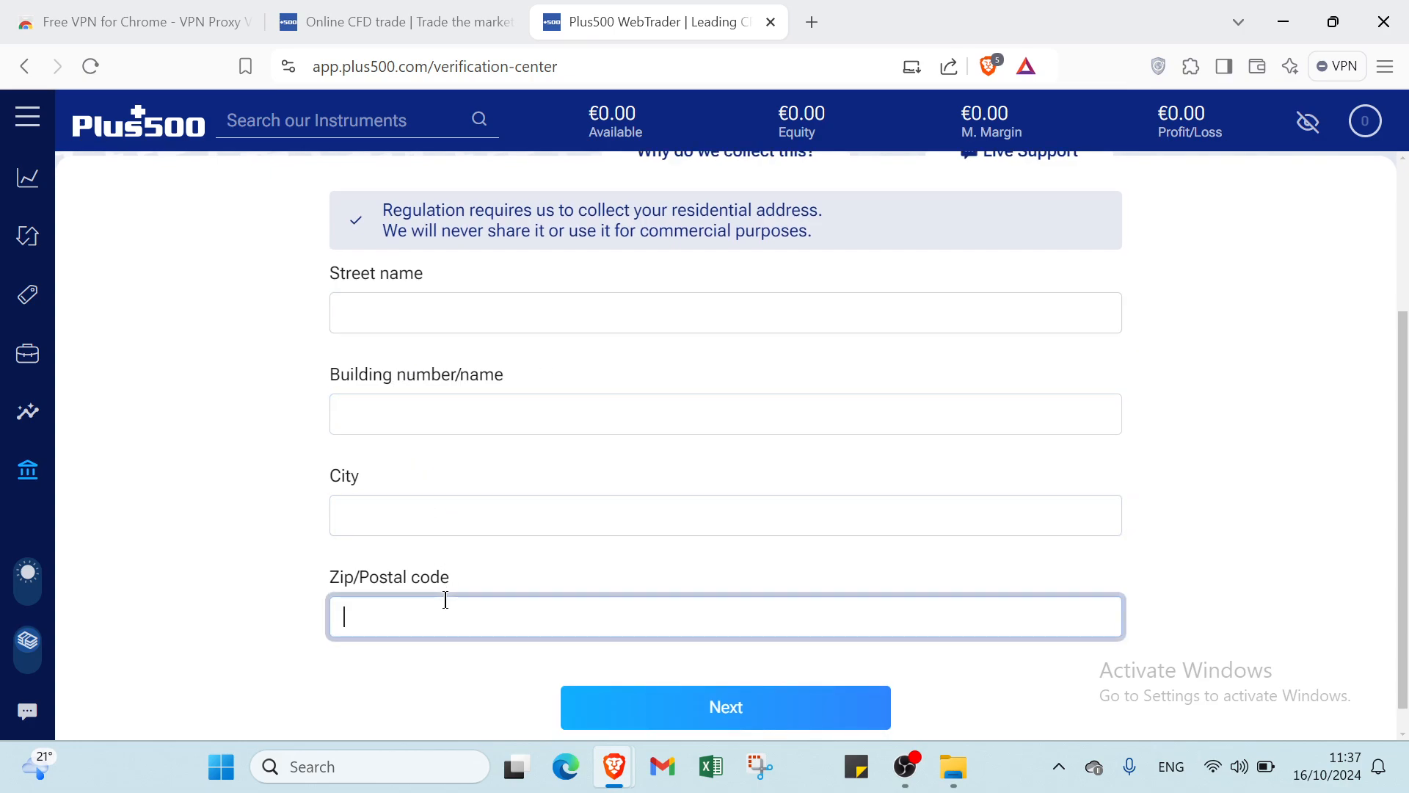
mouse_move(636, 663)
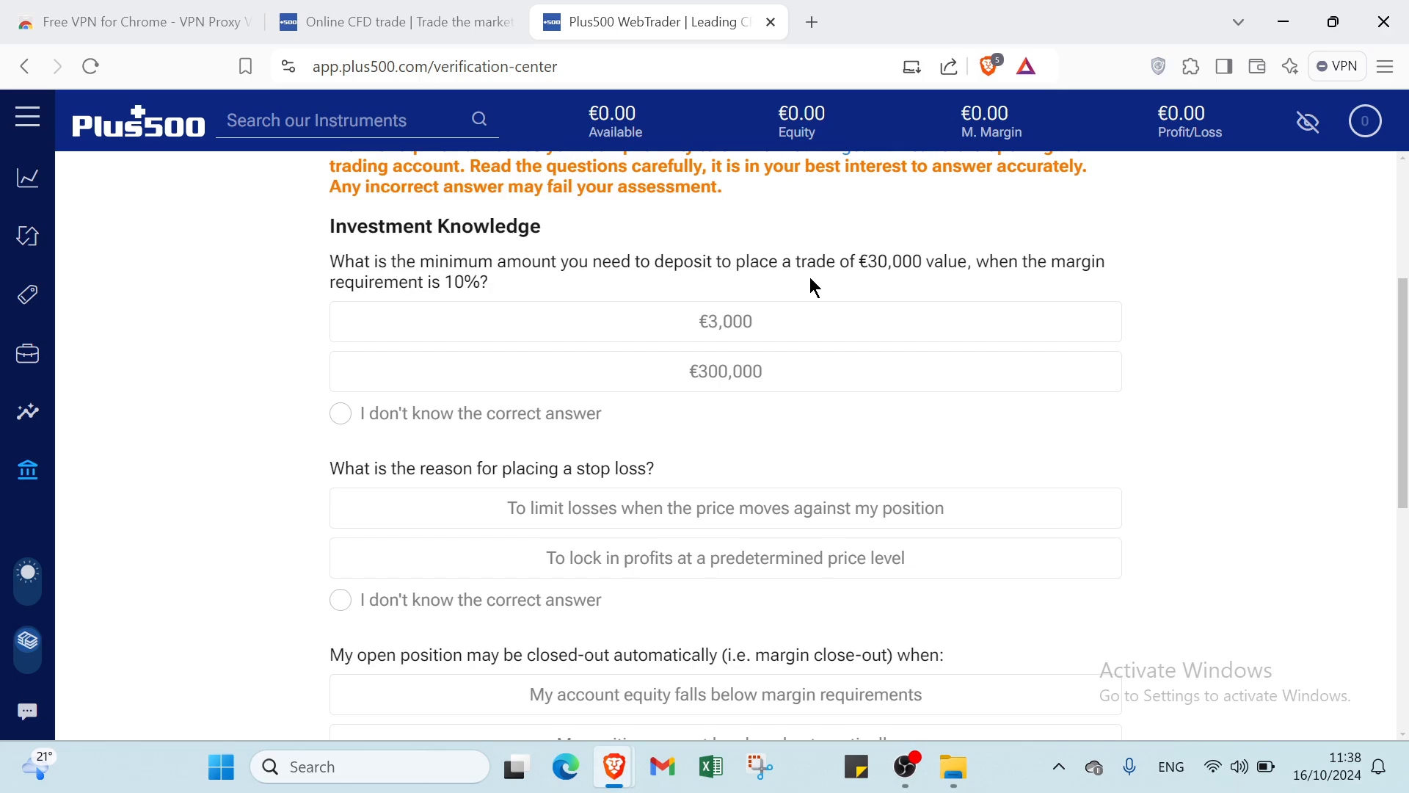
mouse_move(890, 286)
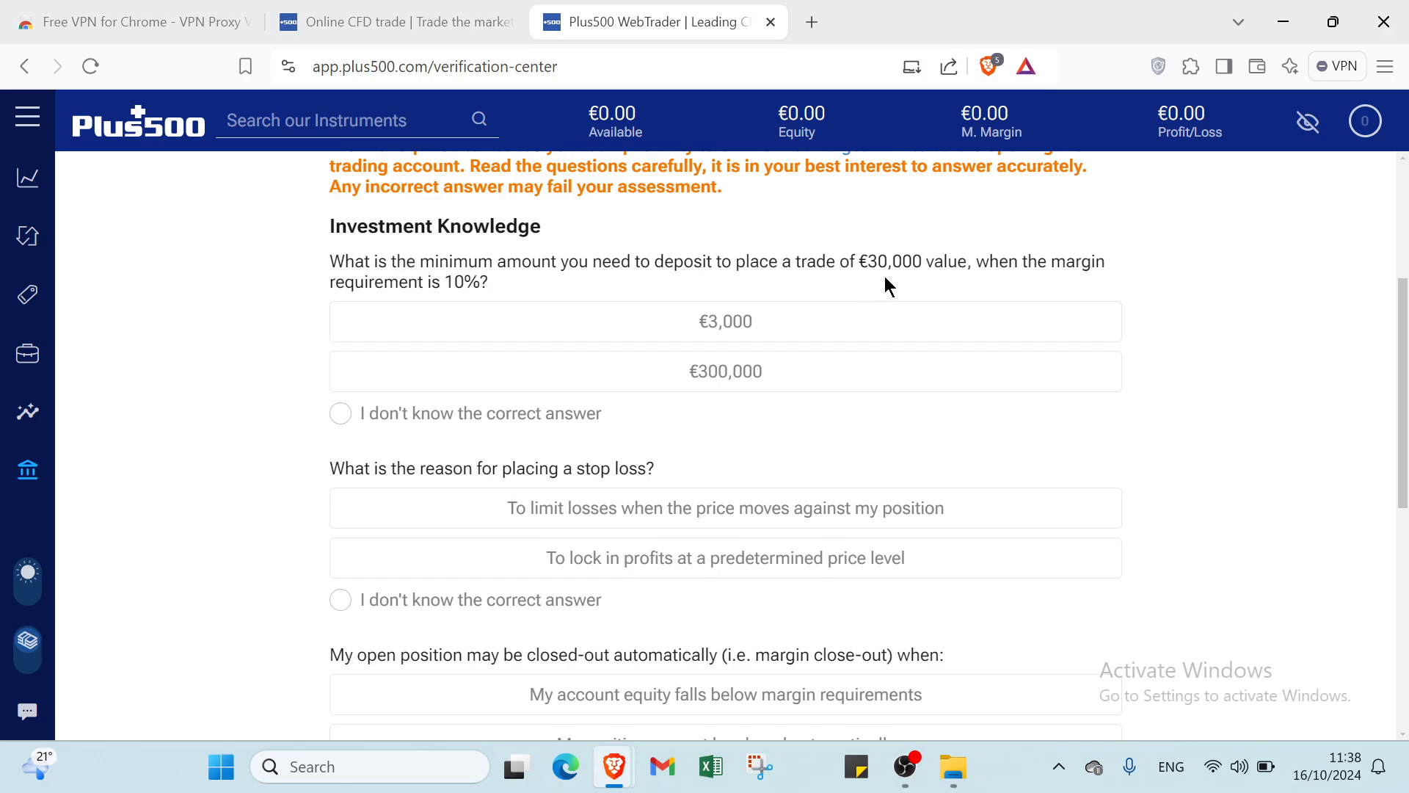
mouse_move(922, 279)
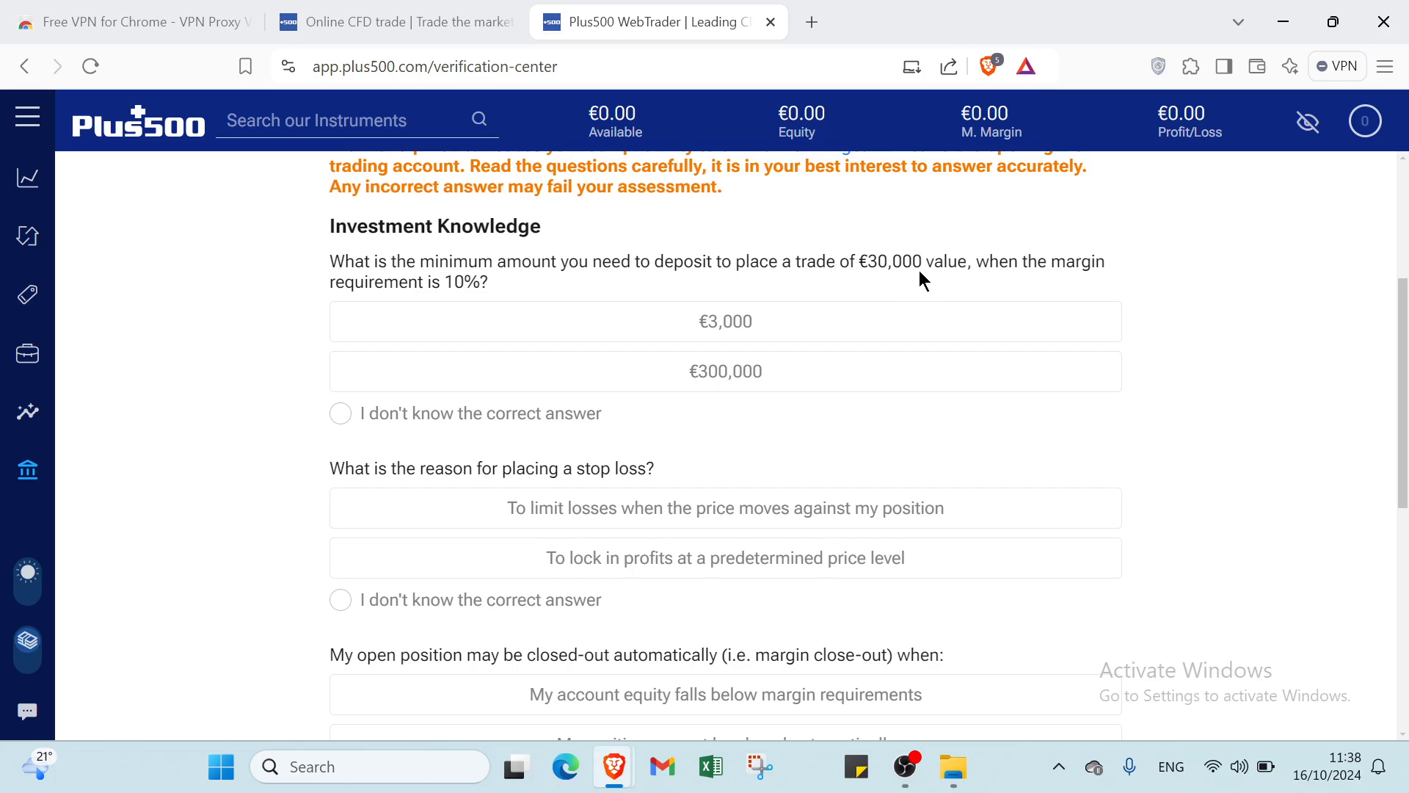
mouse_move(964, 298)
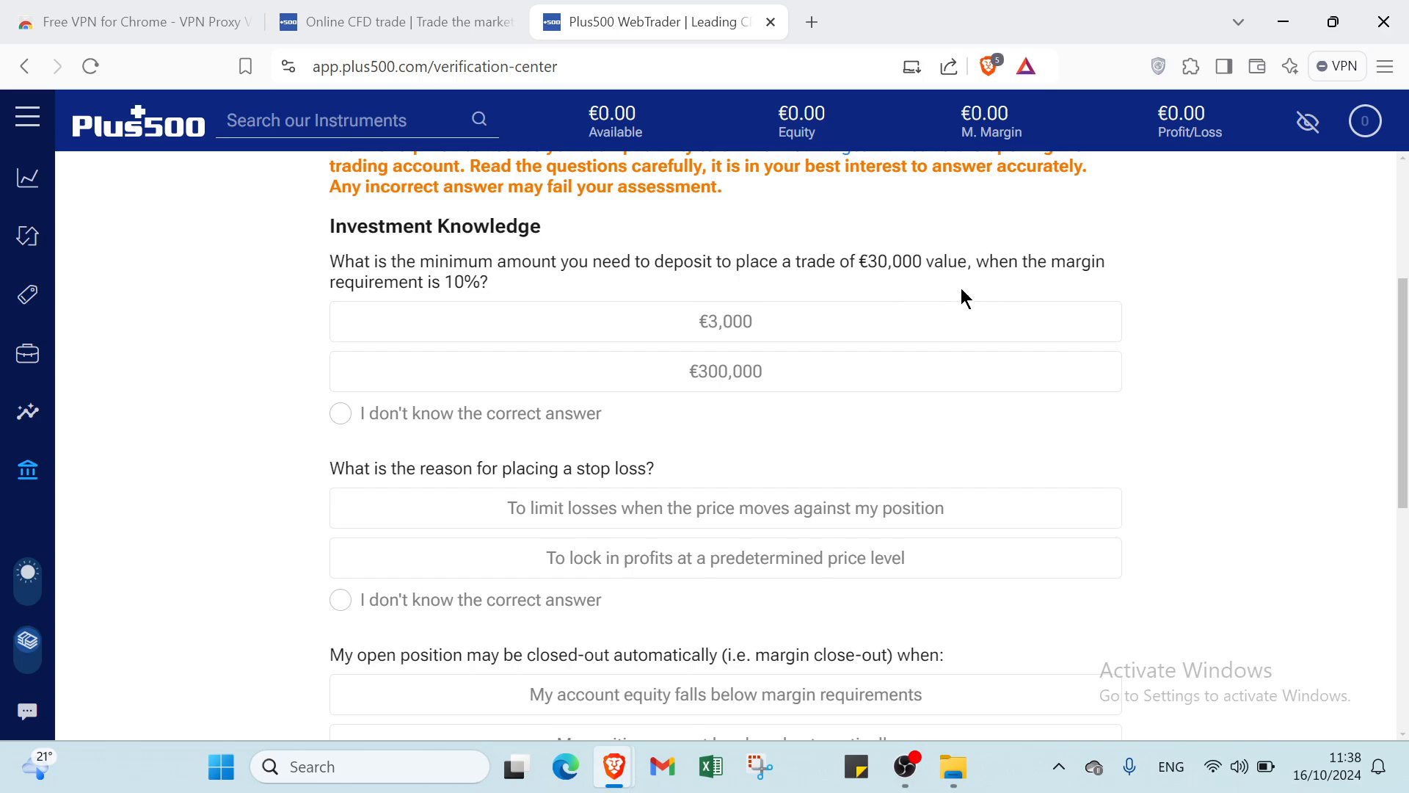
mouse_move(444, 293)
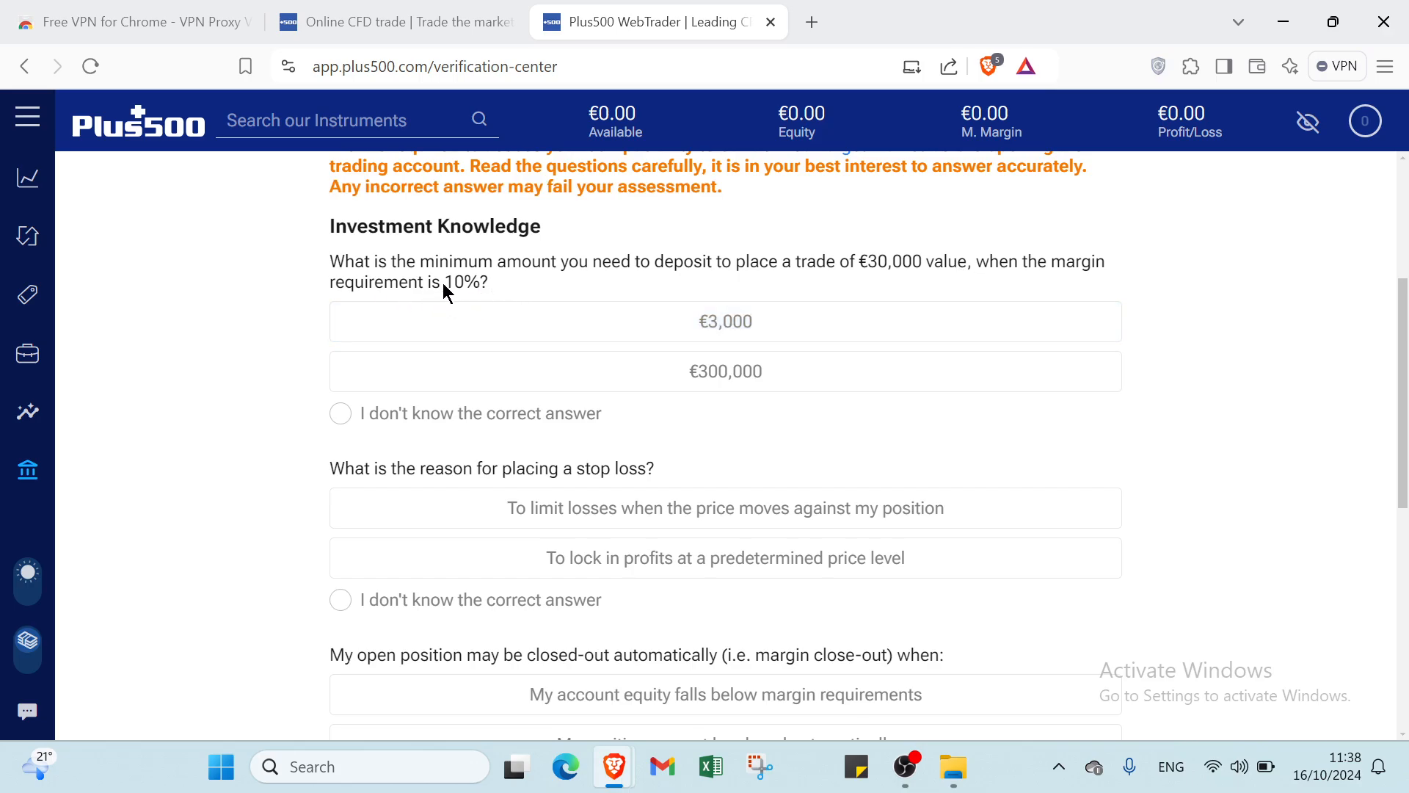
mouse_move(468, 299)
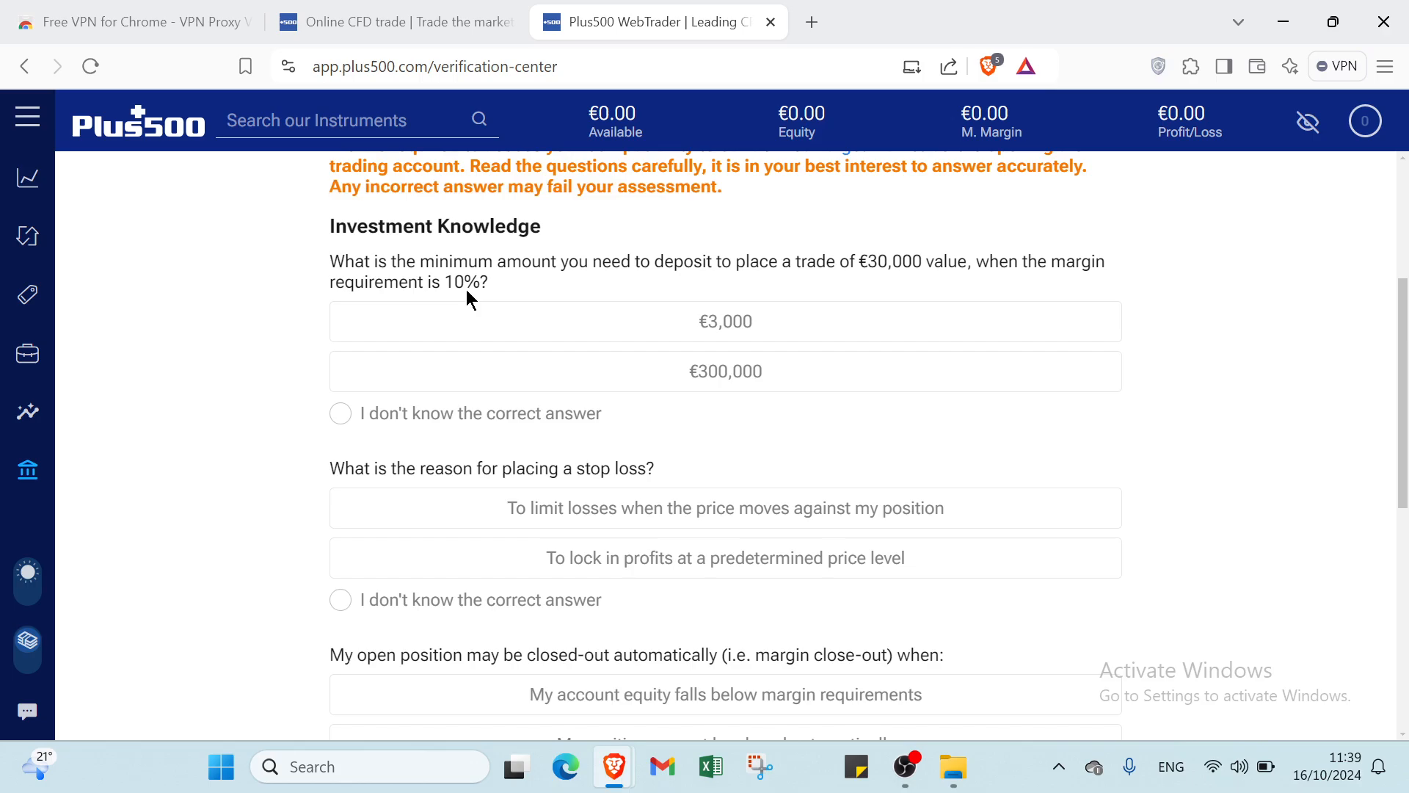
Answer limiting losses for stop-loss, 'I don't know' for the CFD question, and continue to Trading Experience.
left_click(725, 322)
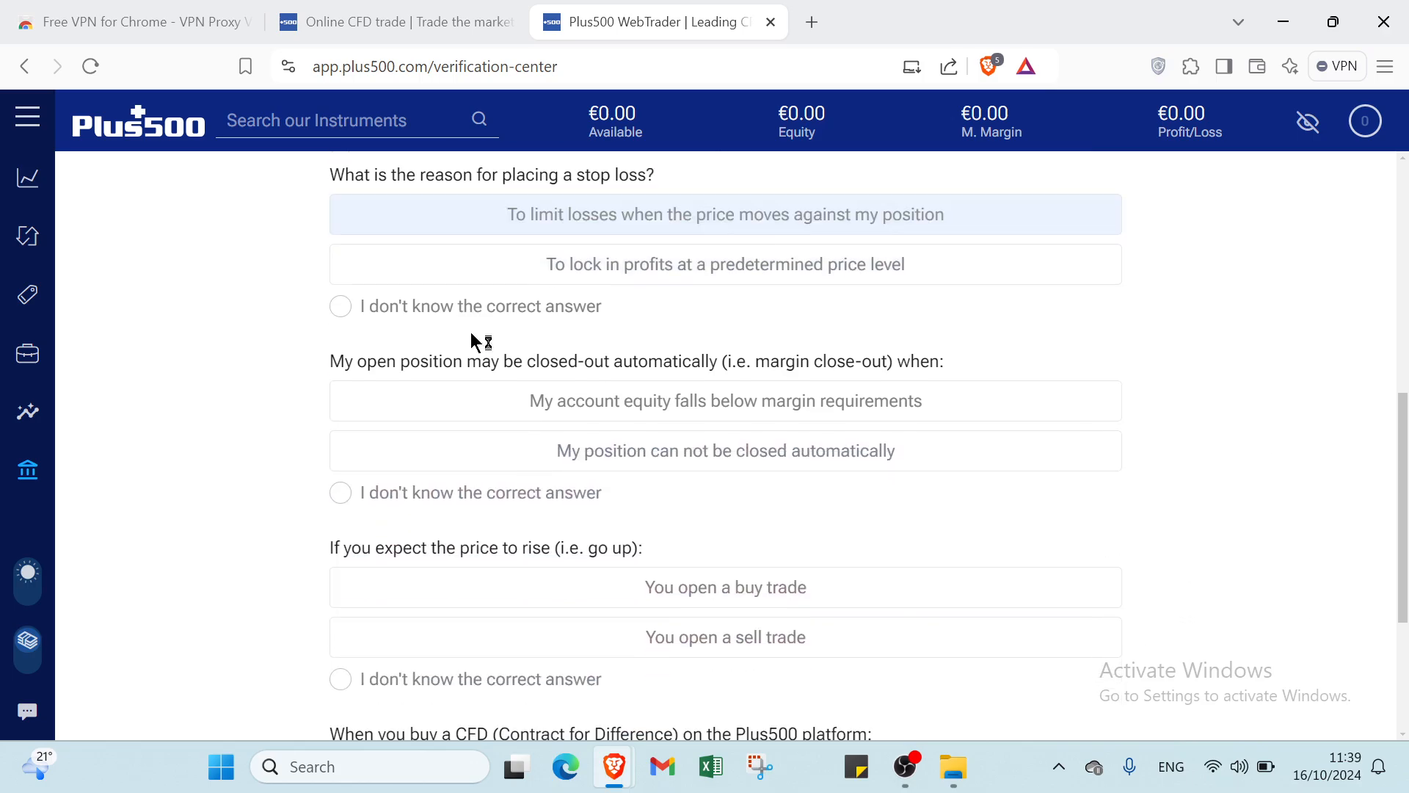
scroll("down", 3)
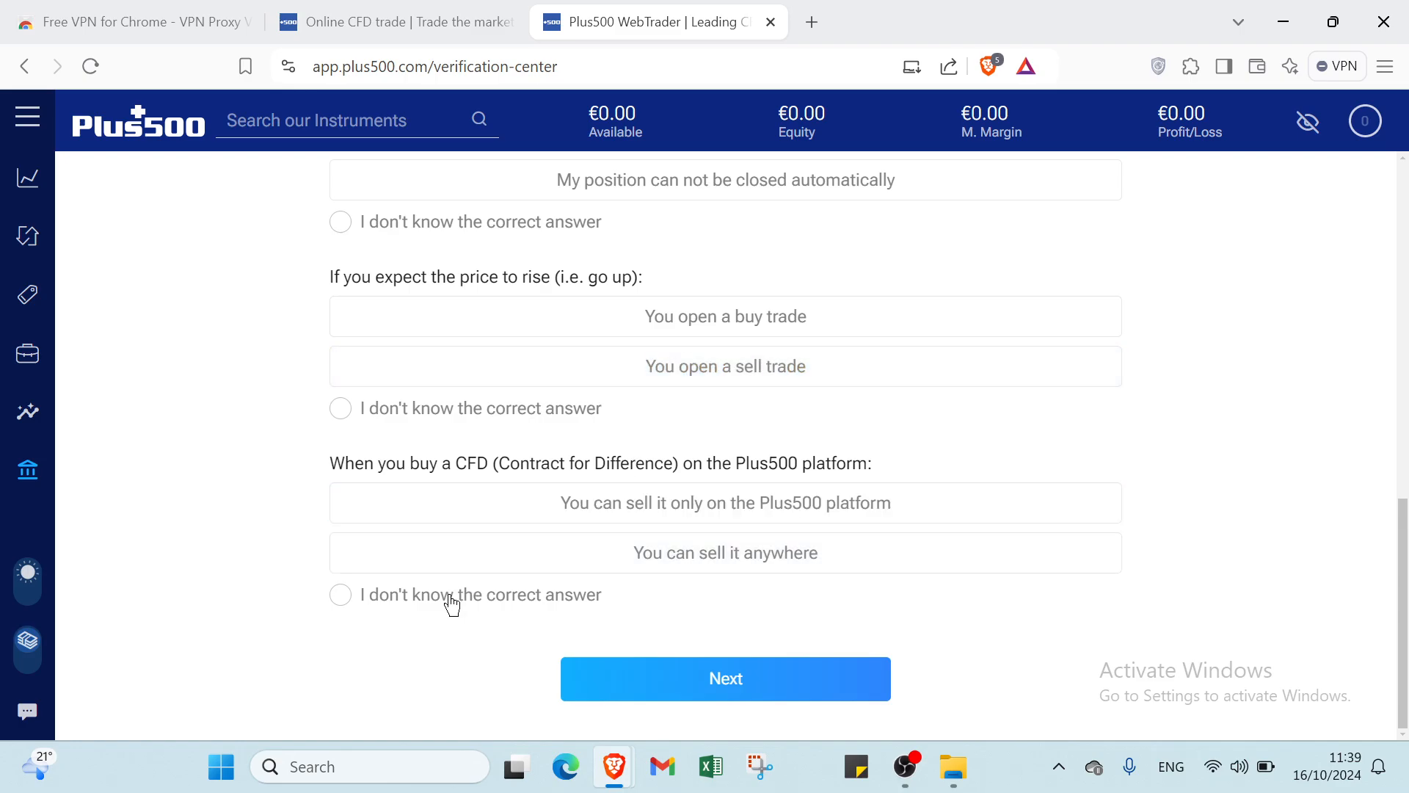
left_click(341, 594)
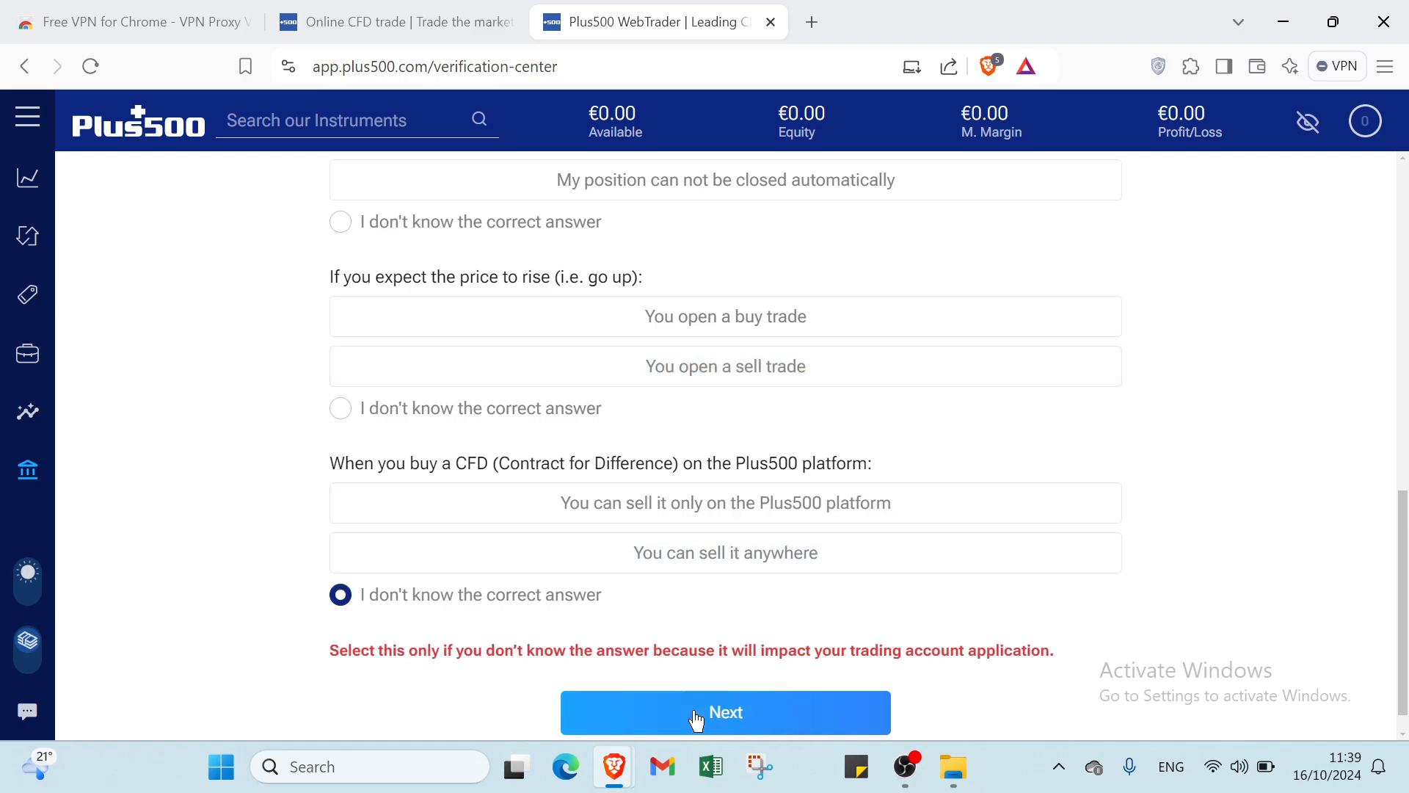
left_click(724, 712)
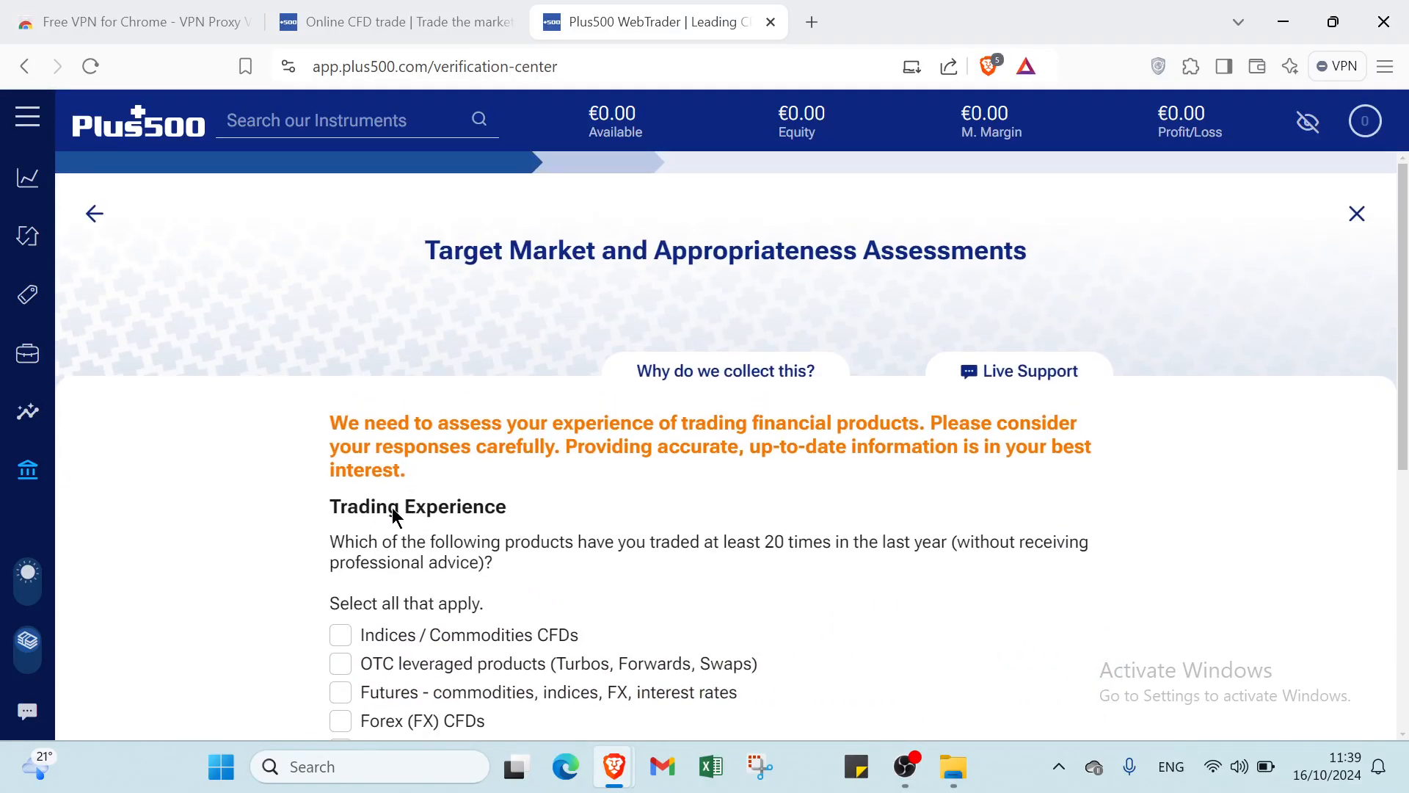
Mark VIX products, Other Exchange Traded Derivatives and Options as traded 20+ times and continue.
scroll("down", 3)
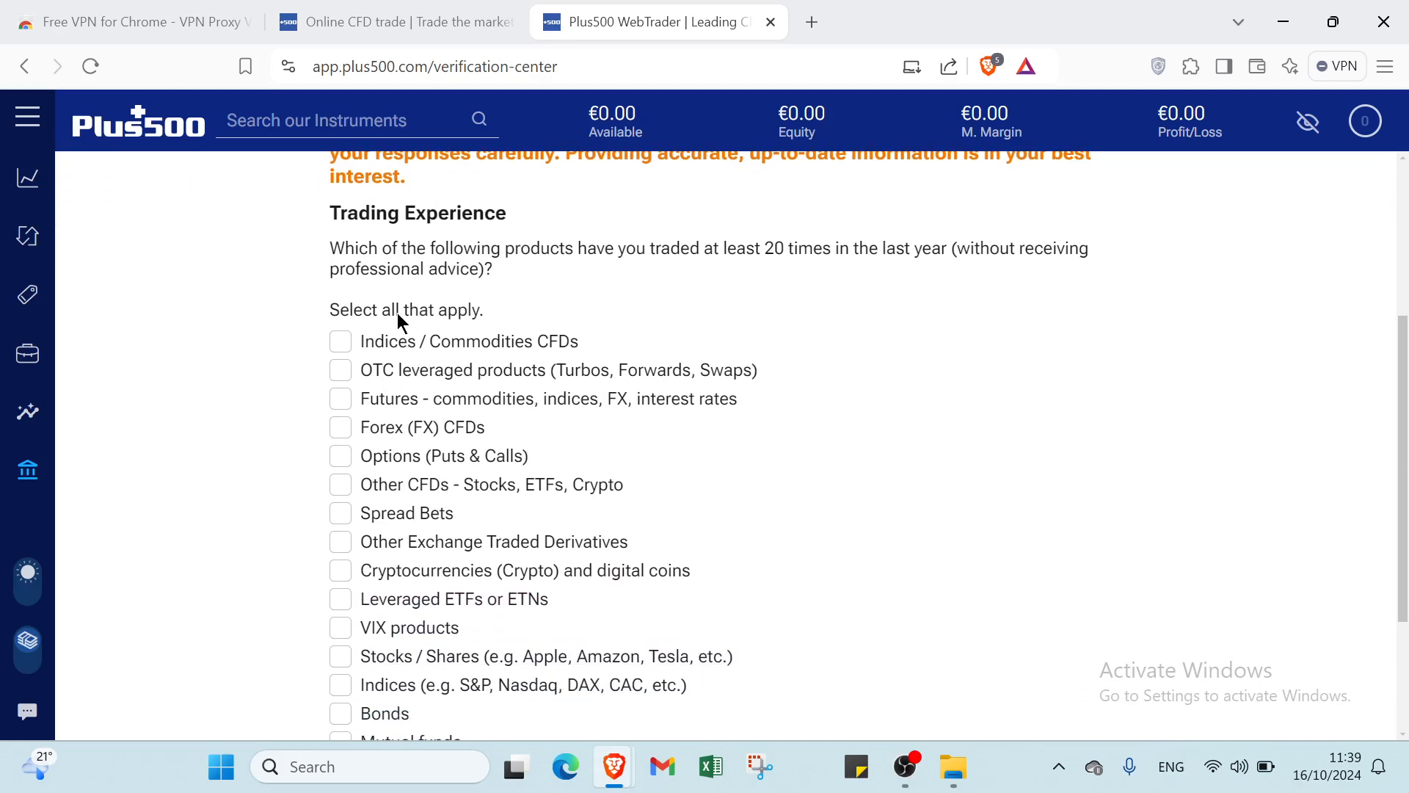
mouse_move(486, 371)
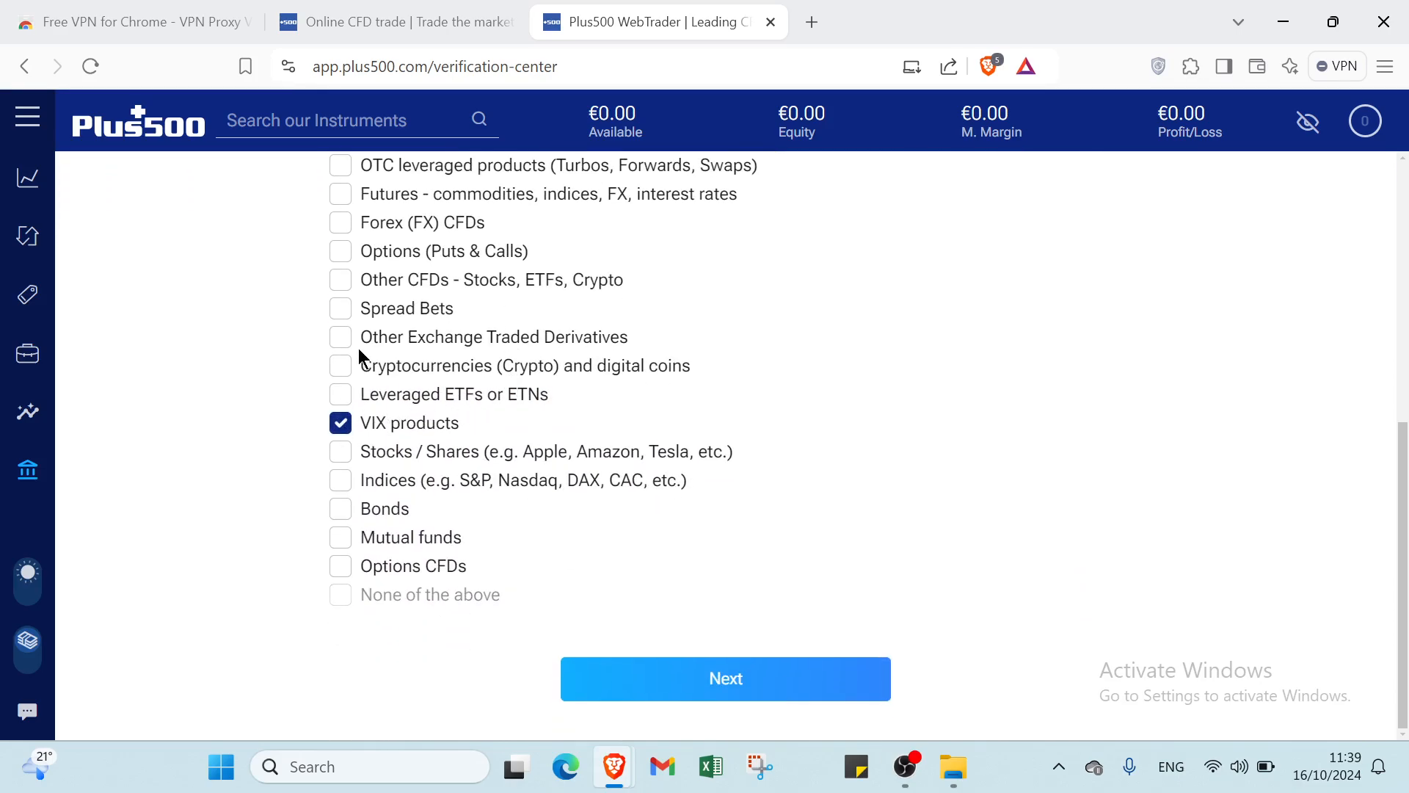
left_click(341, 336)
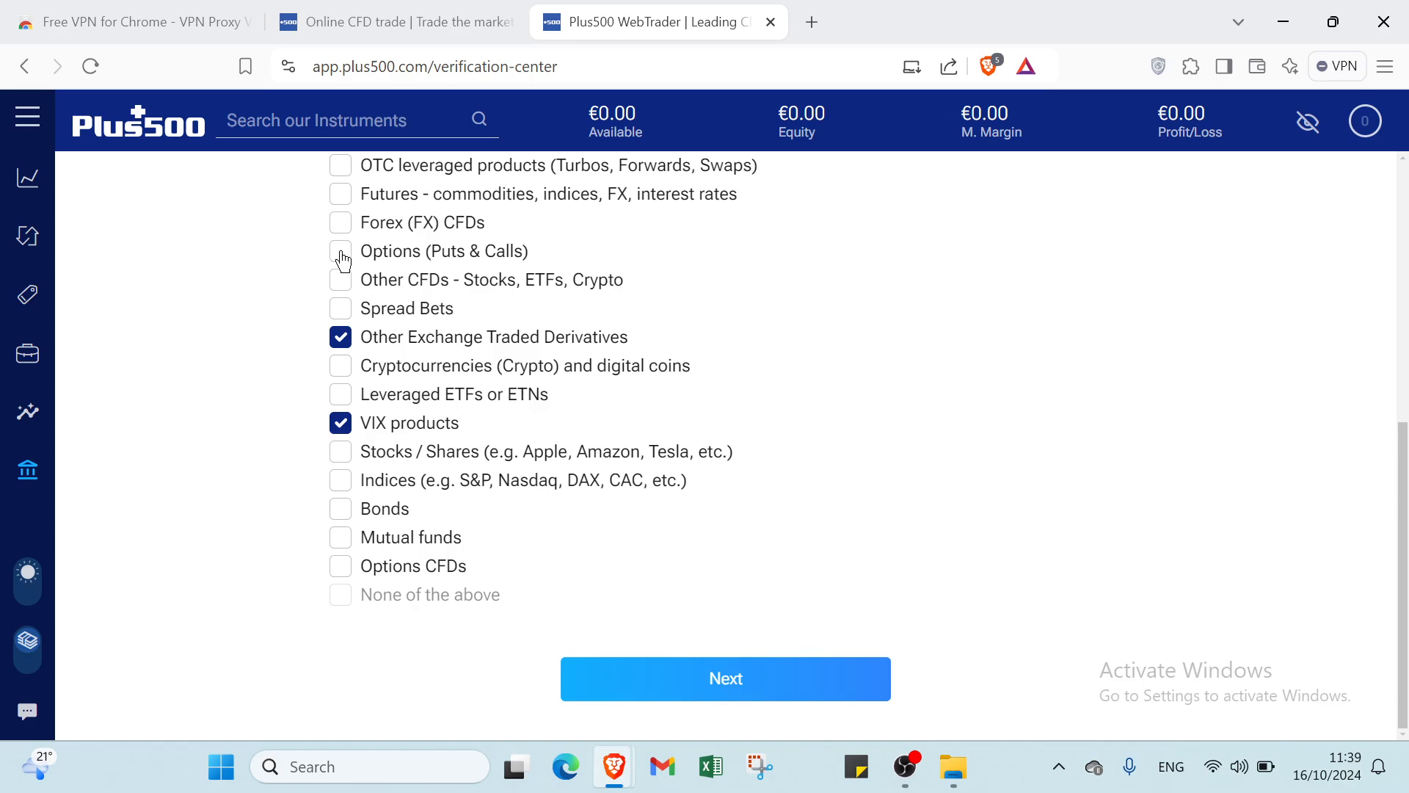
left_click(725, 678)
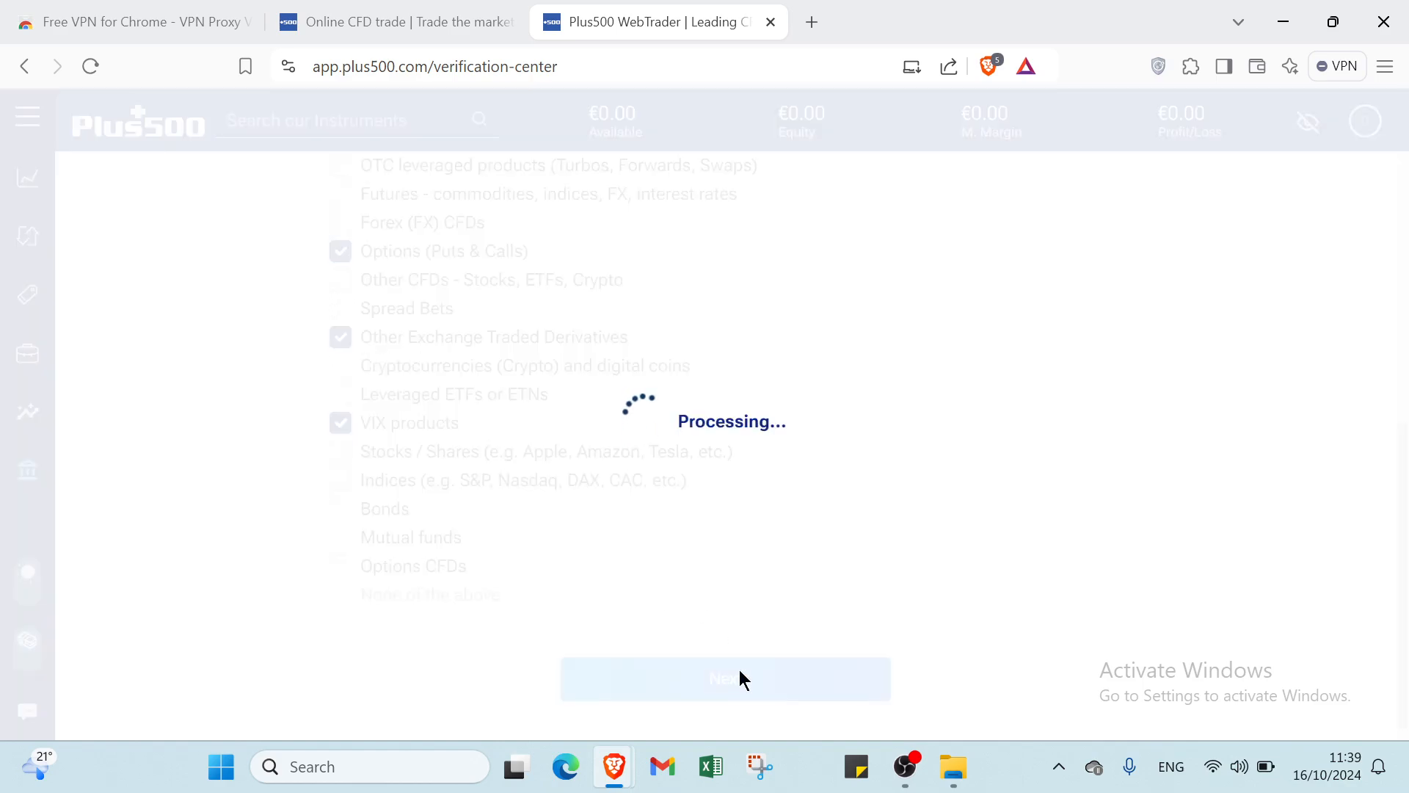
left_click(724, 679)
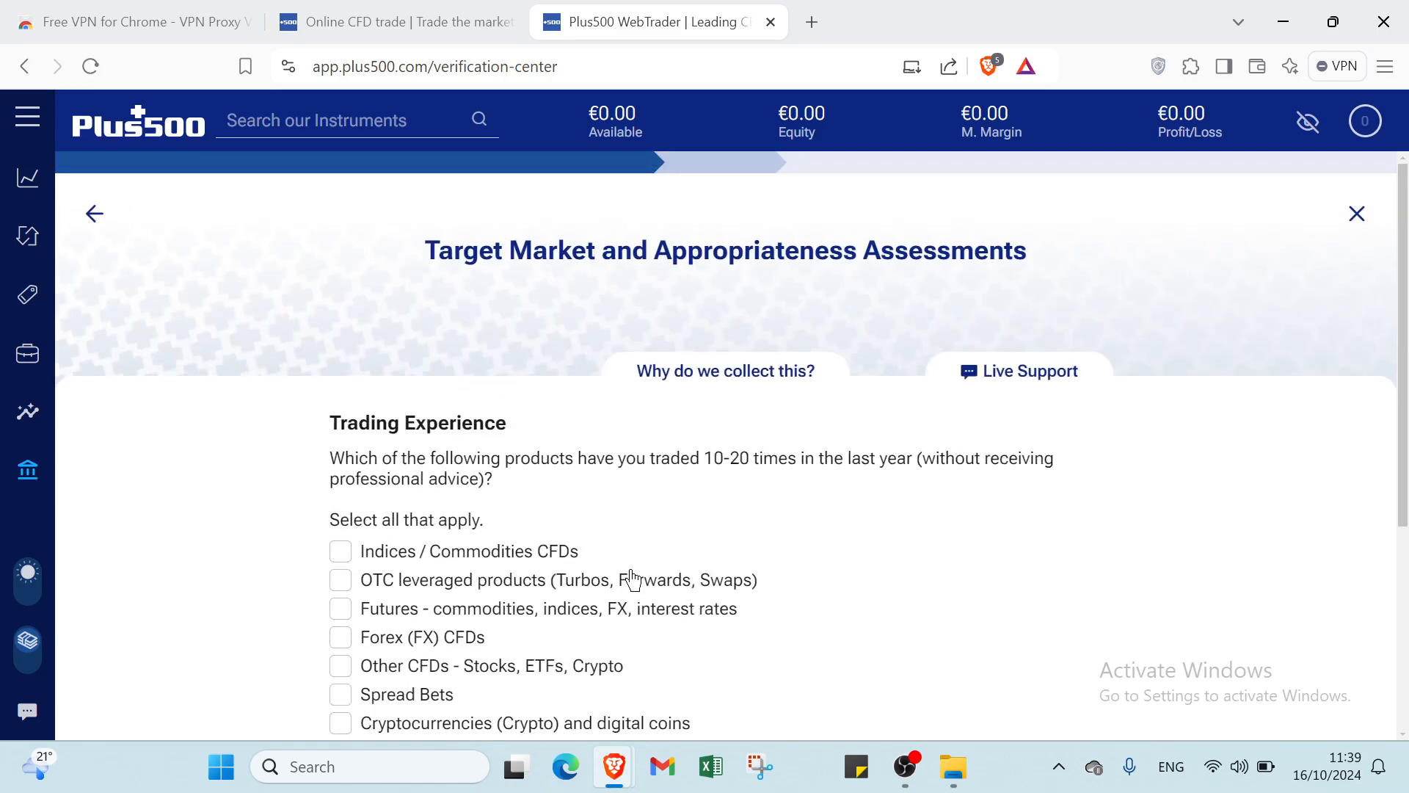
scroll("down", 3)
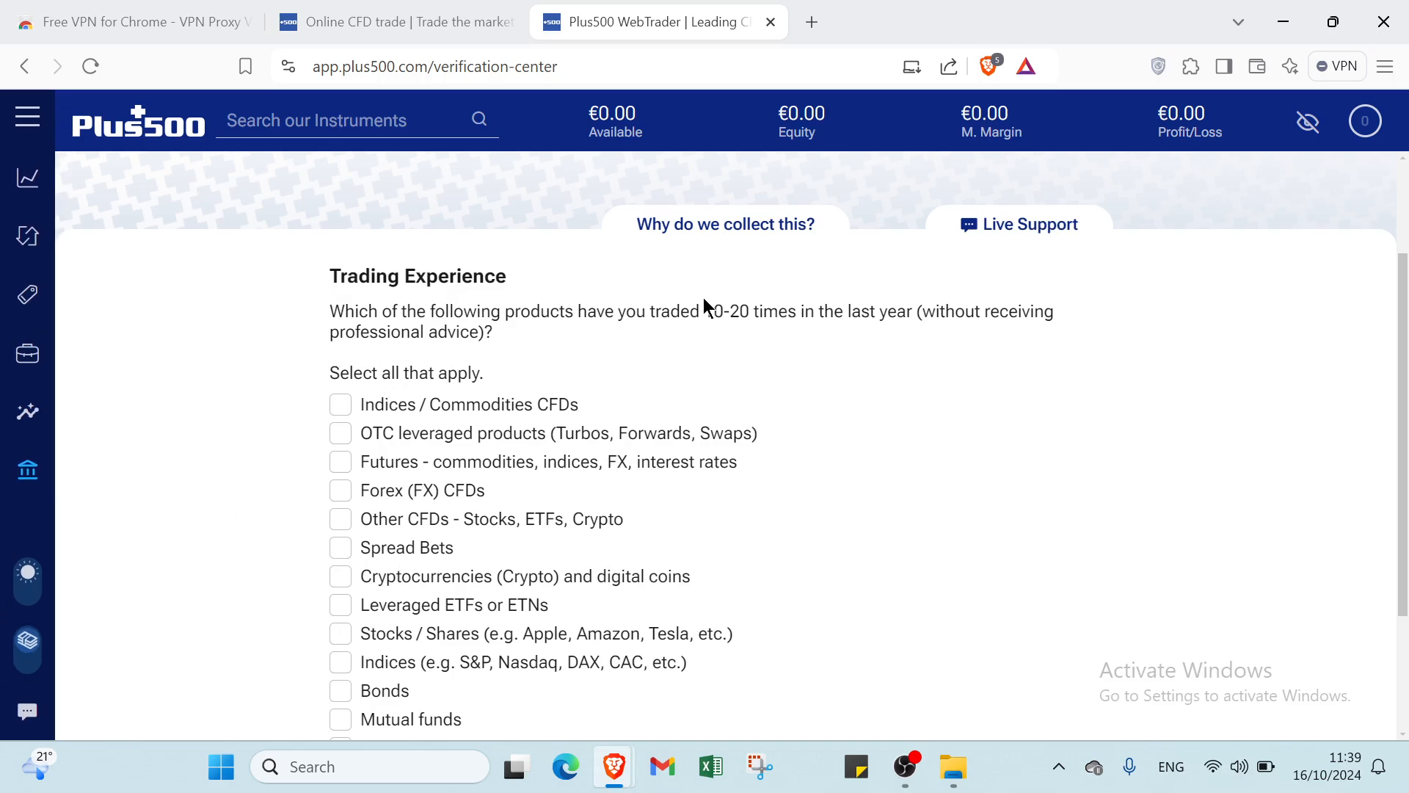
Close the verification center and load the Natural Gas chart on the Trade screen.
left_click(26, 116)
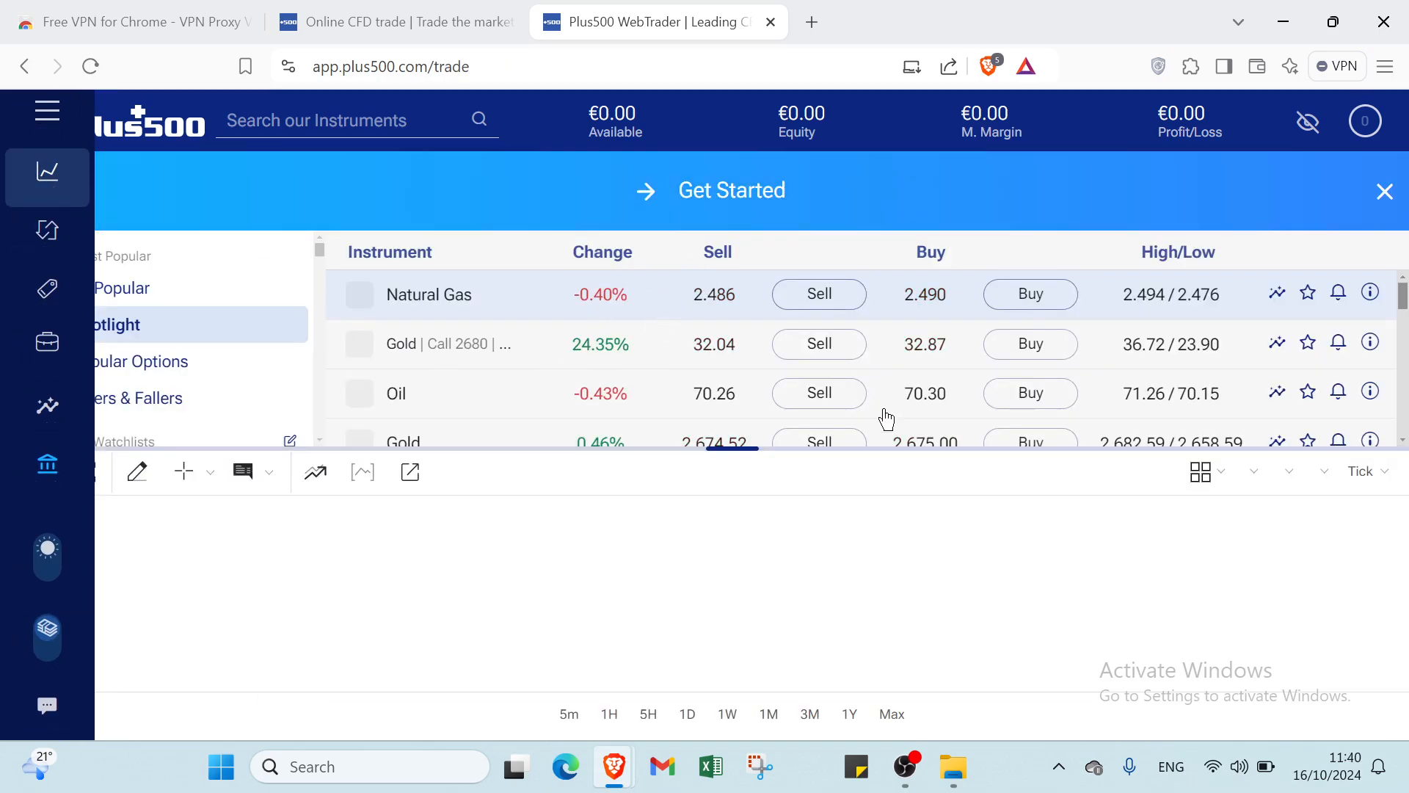
left_click(428, 294)
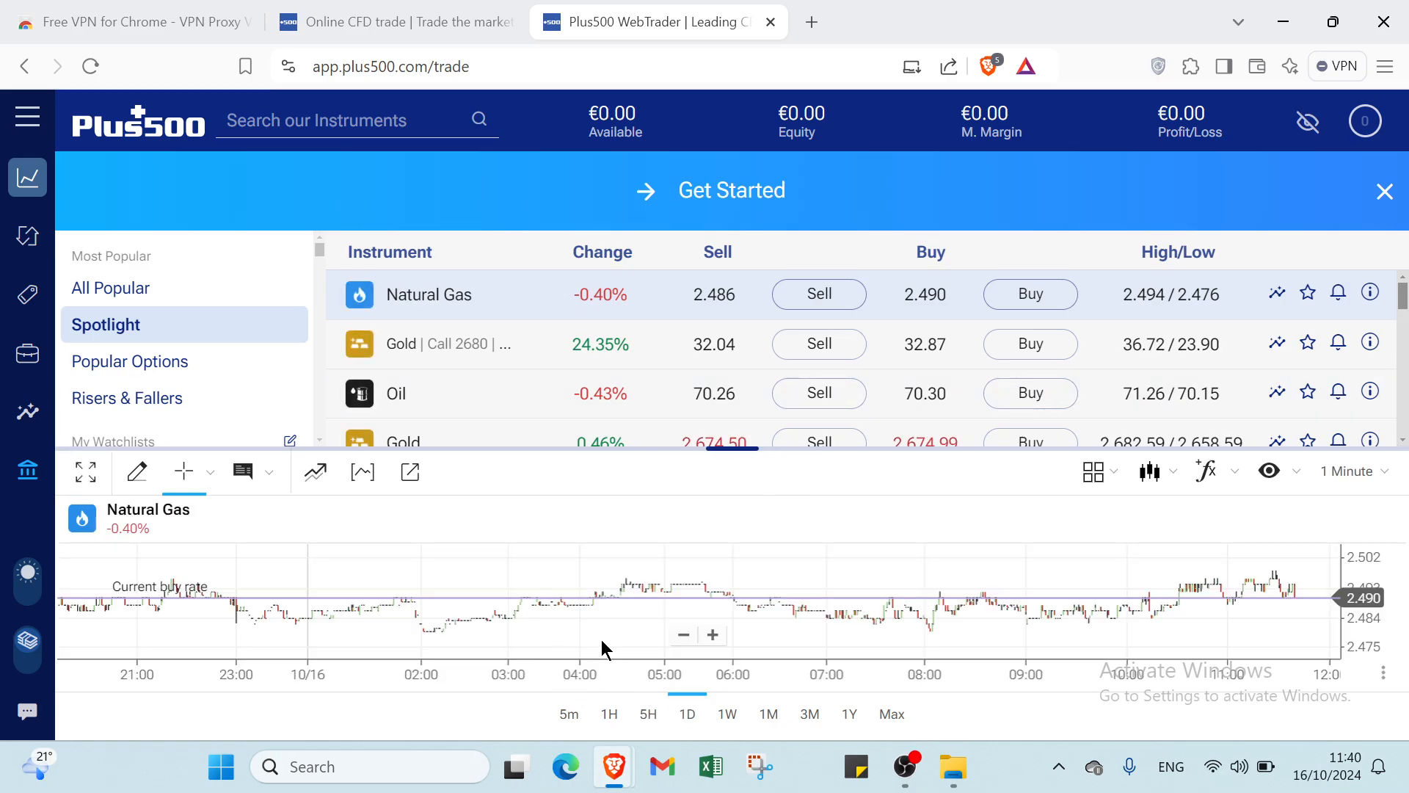
mouse_move(85, 472)
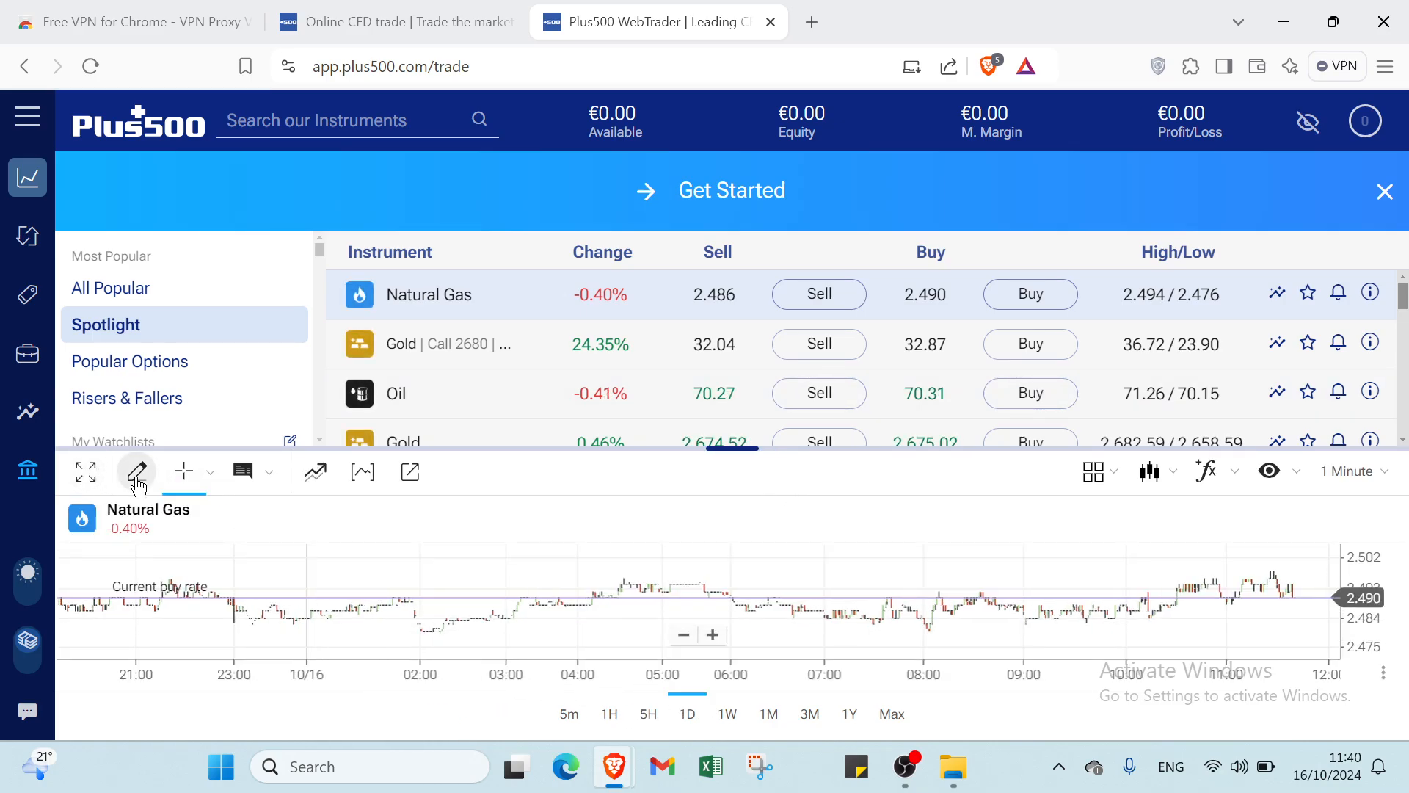
mouse_move(183, 471)
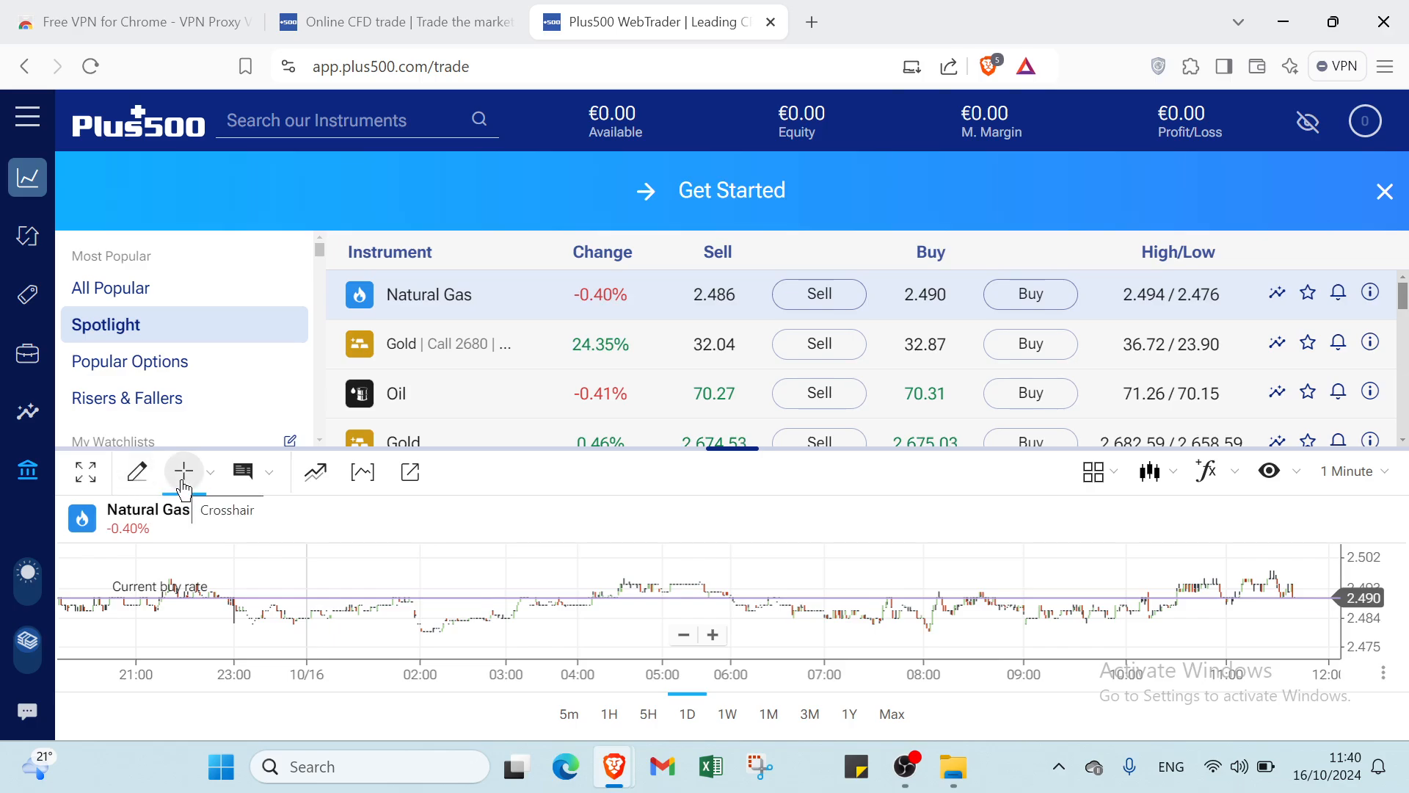
mouse_move(243, 471)
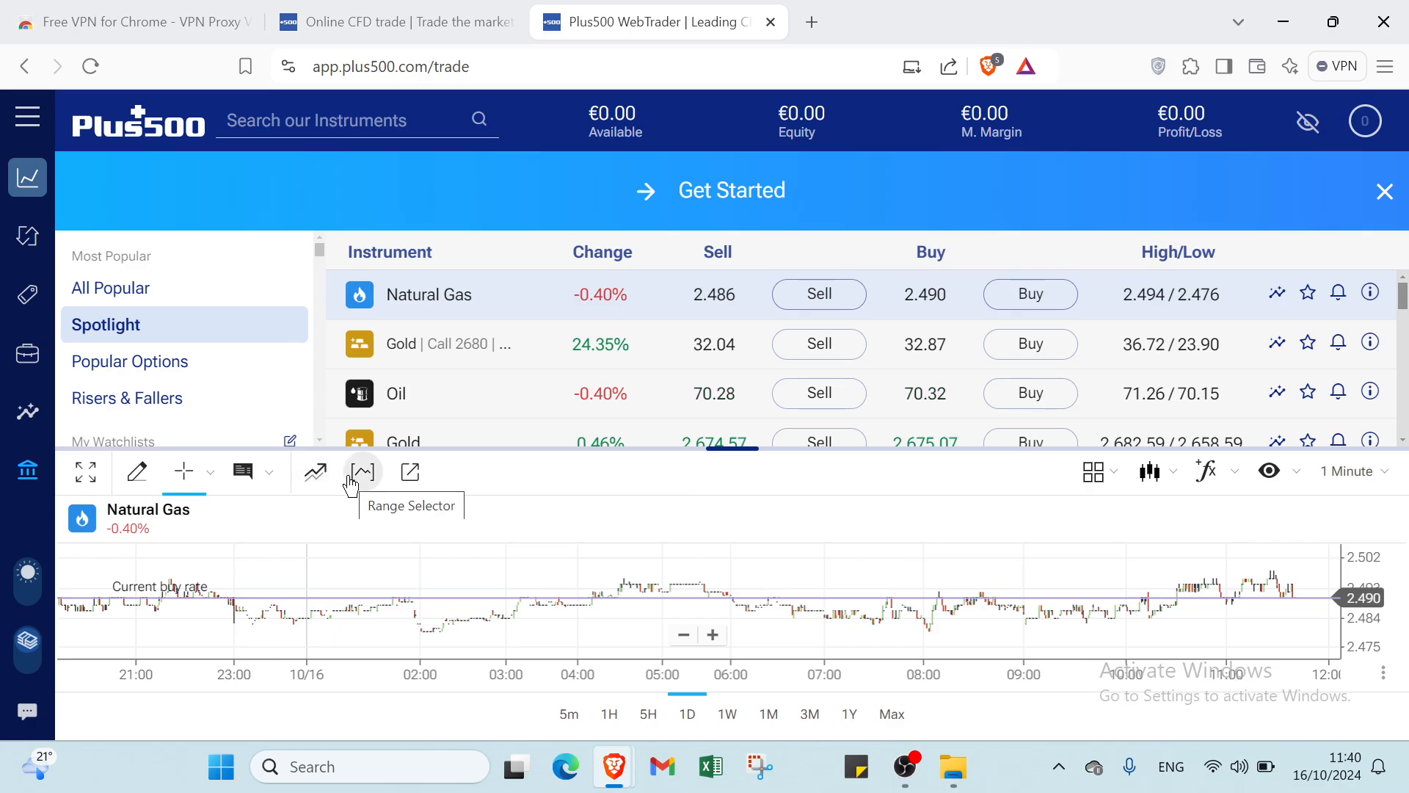
mouse_move(410, 471)
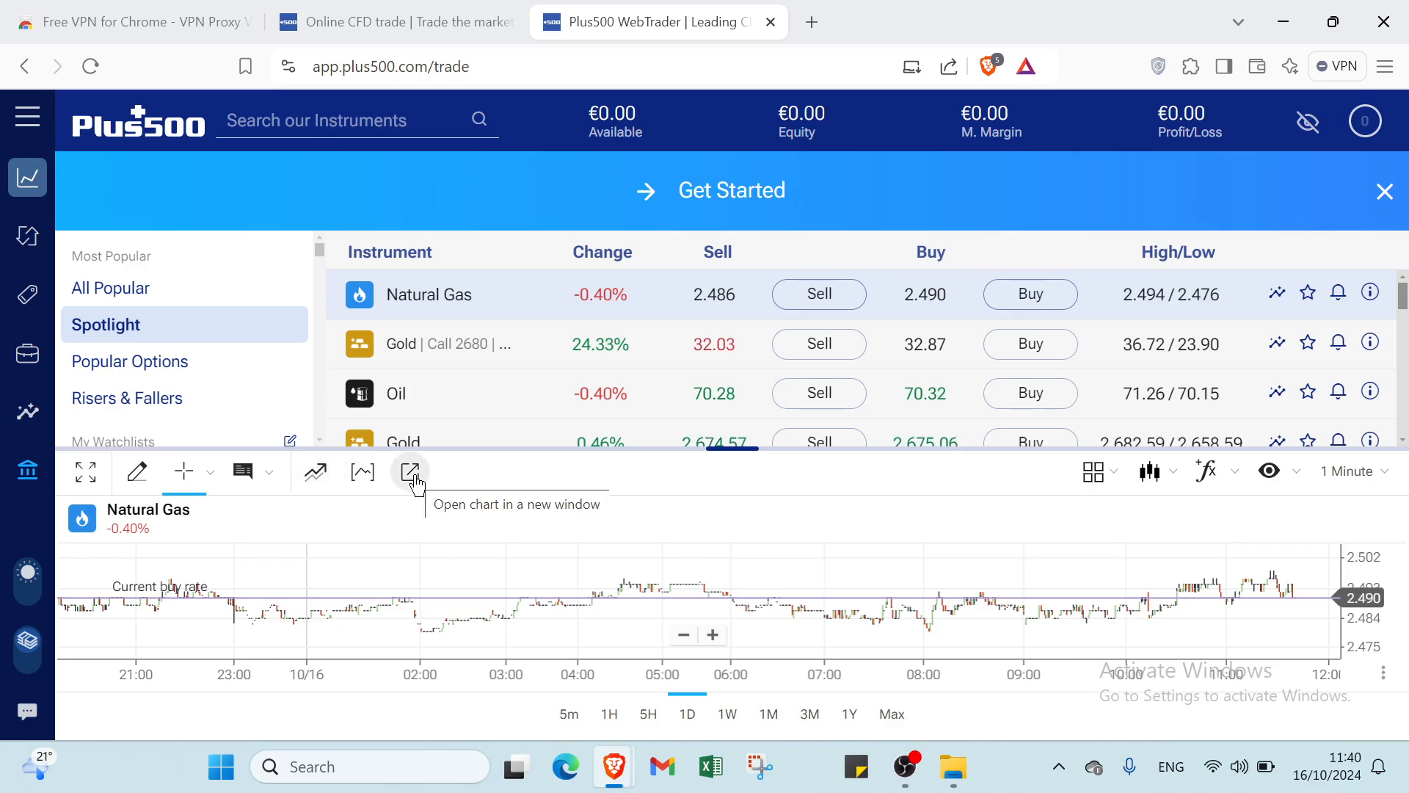
mouse_move(1218, 706)
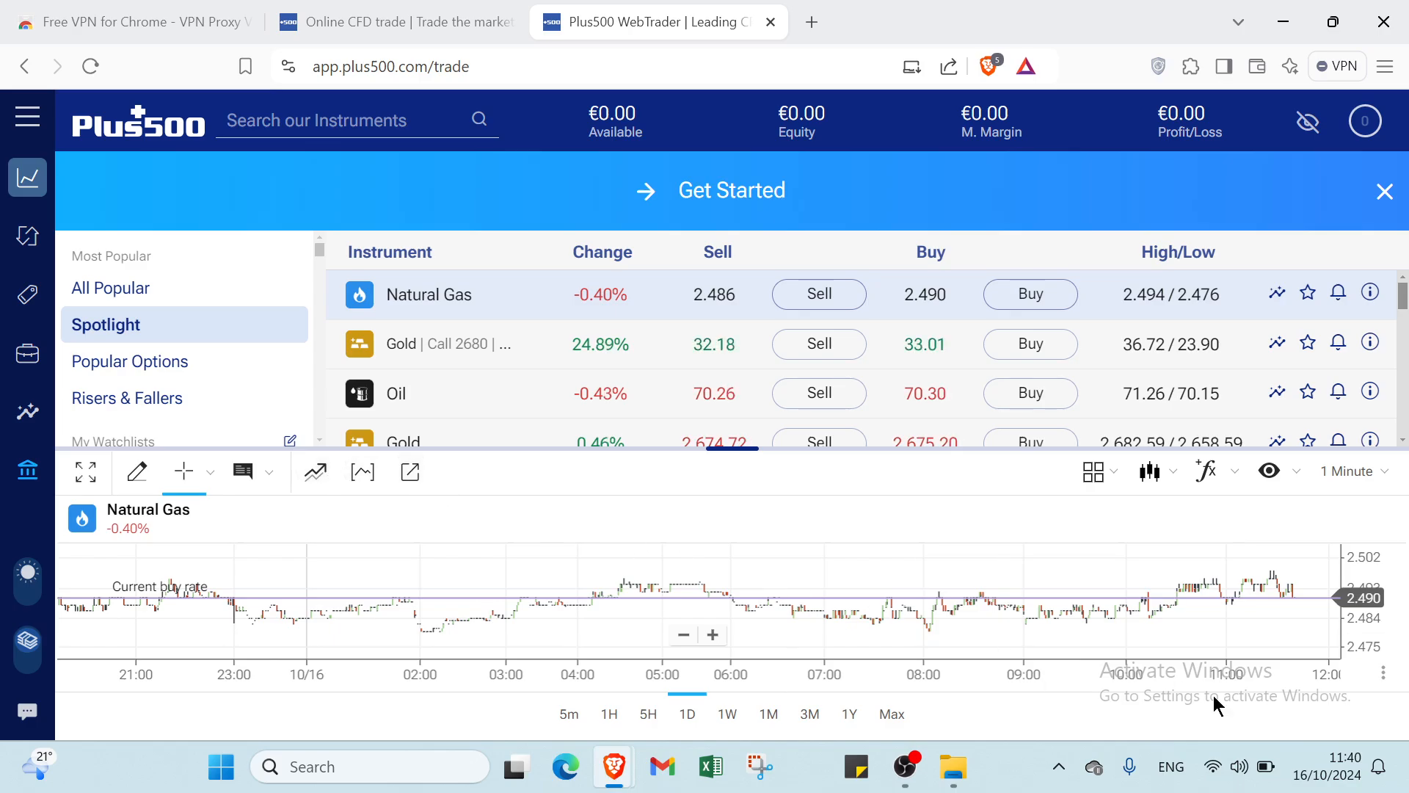
mouse_move(1095, 471)
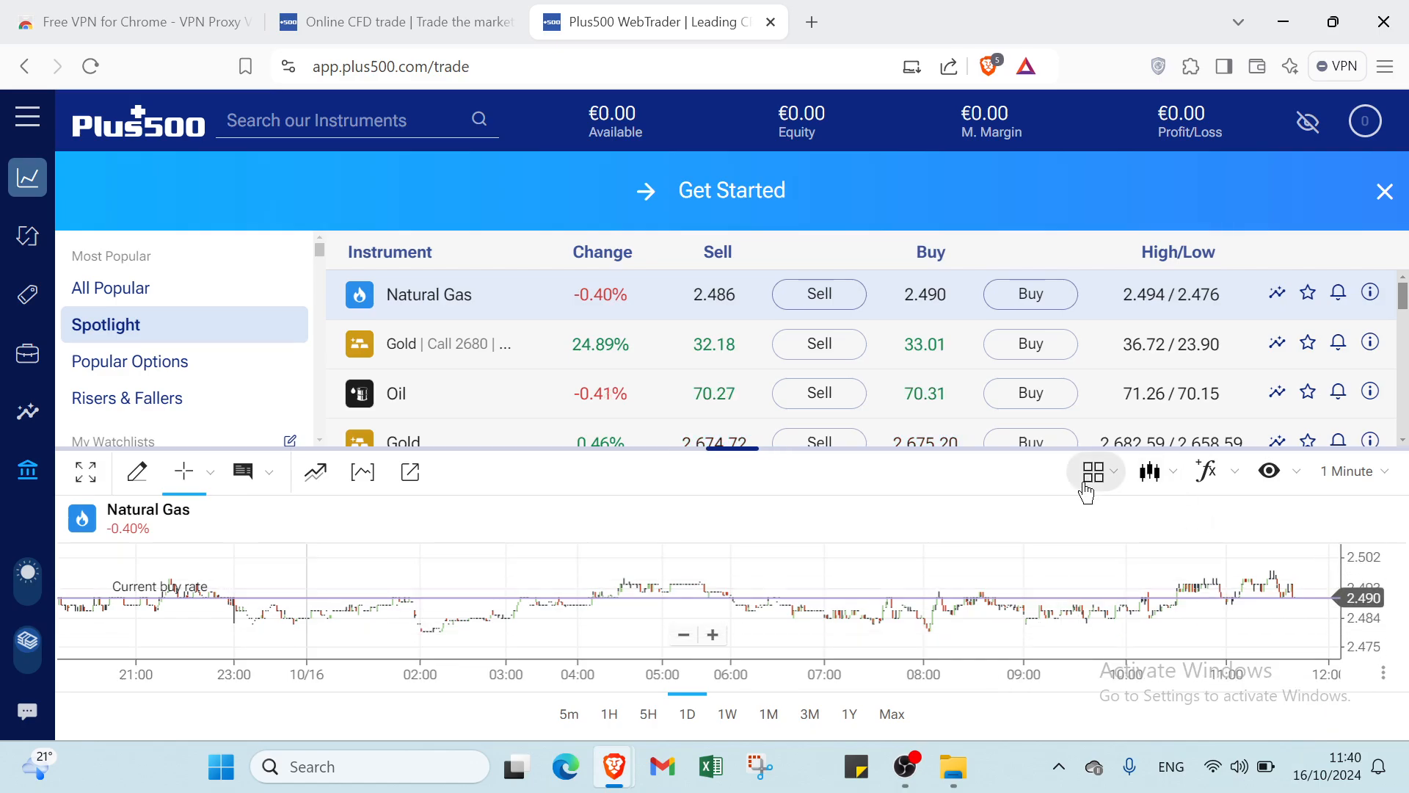
mouse_move(1092, 471)
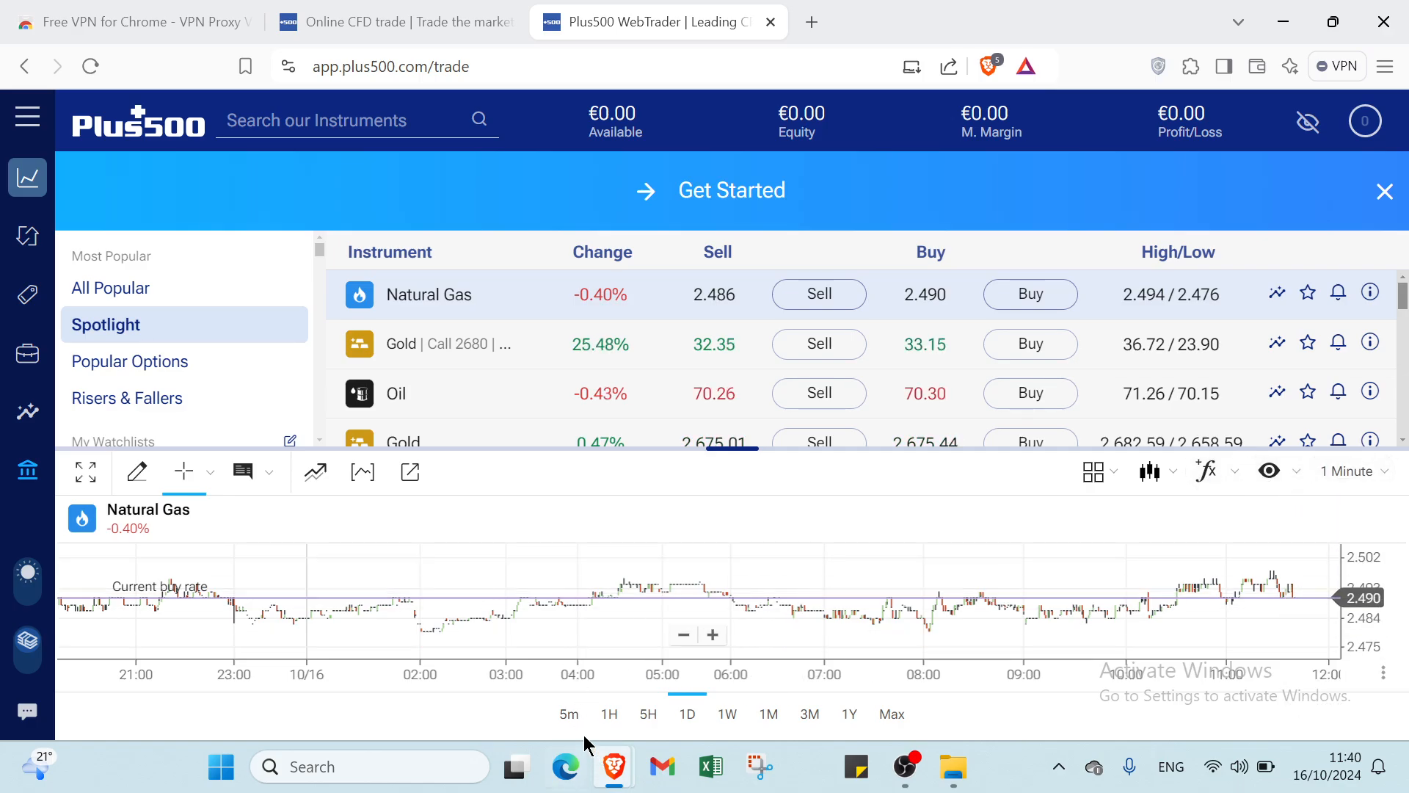
Switch the Natural Gas chart through 5h, 1W, 1Y and Max ranges, then back to 5m.
left_click(648, 713)
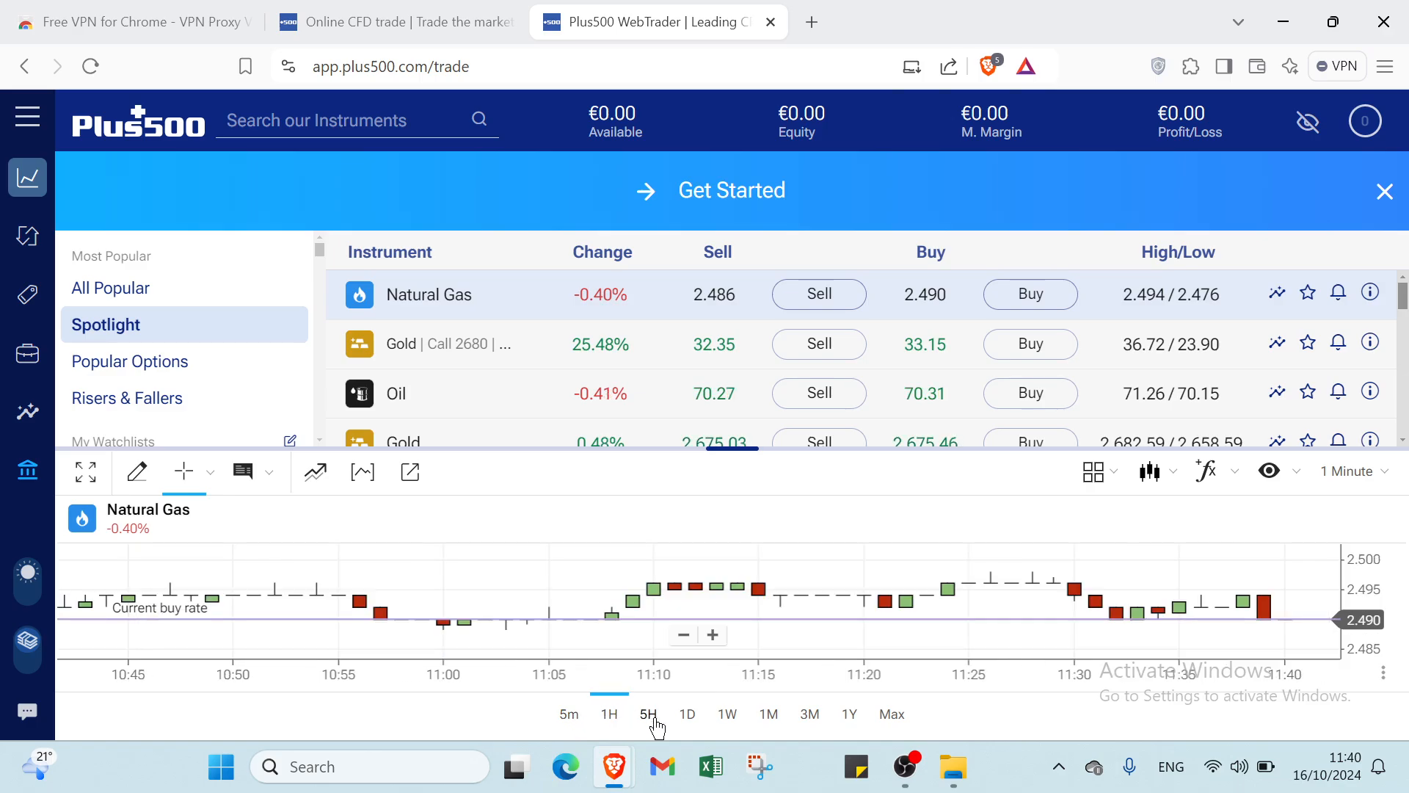
left_click(727, 713)
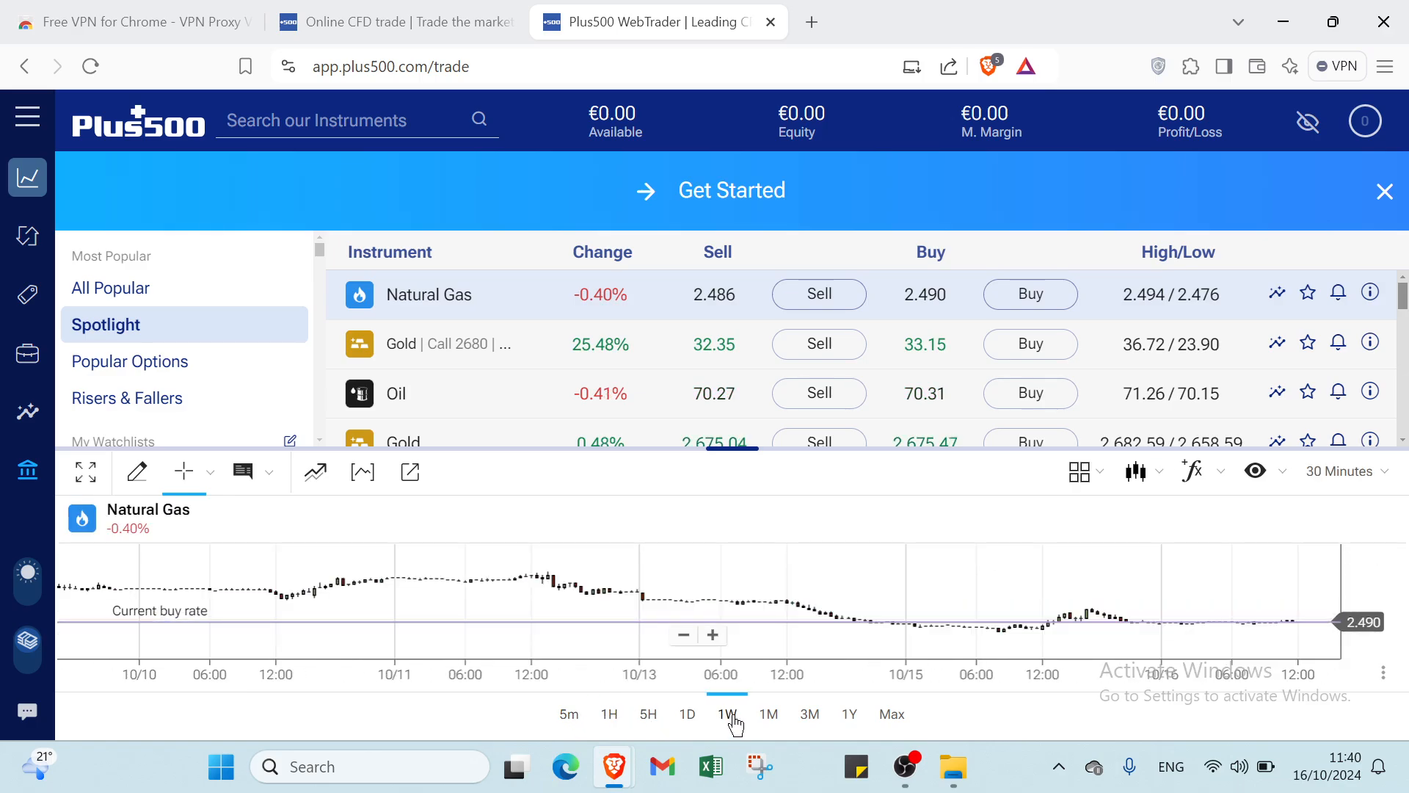
left_click(807, 713)
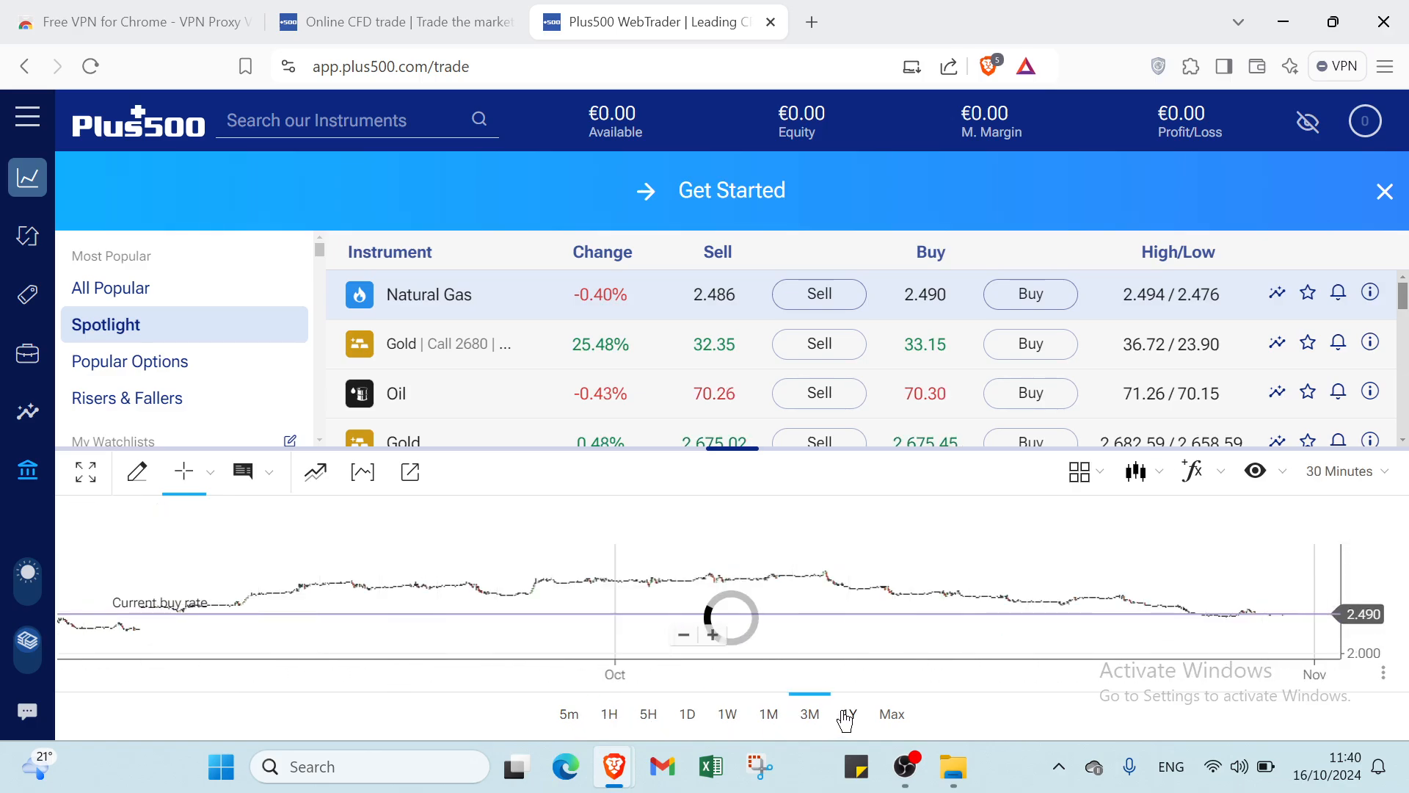
left_click(845, 713)
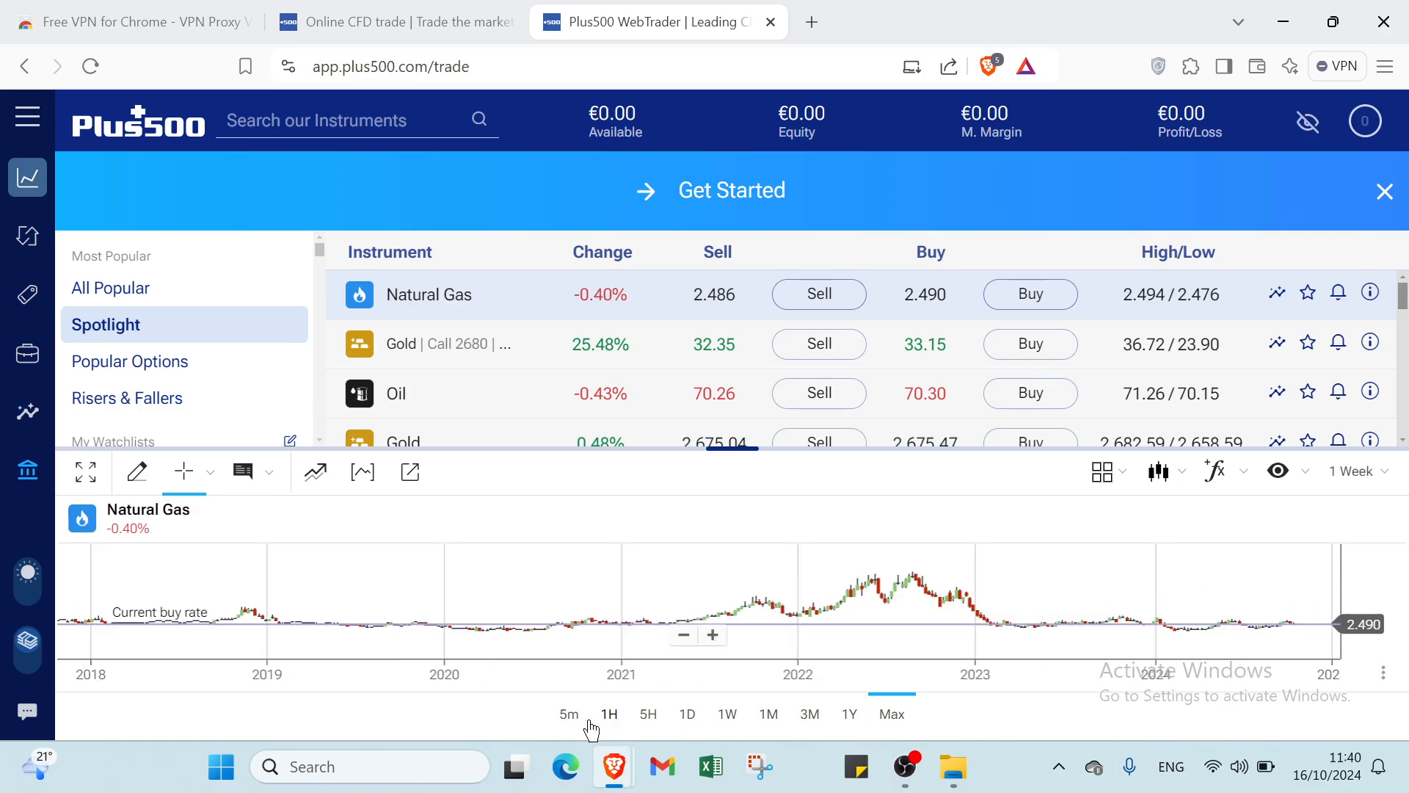
left_click(568, 714)
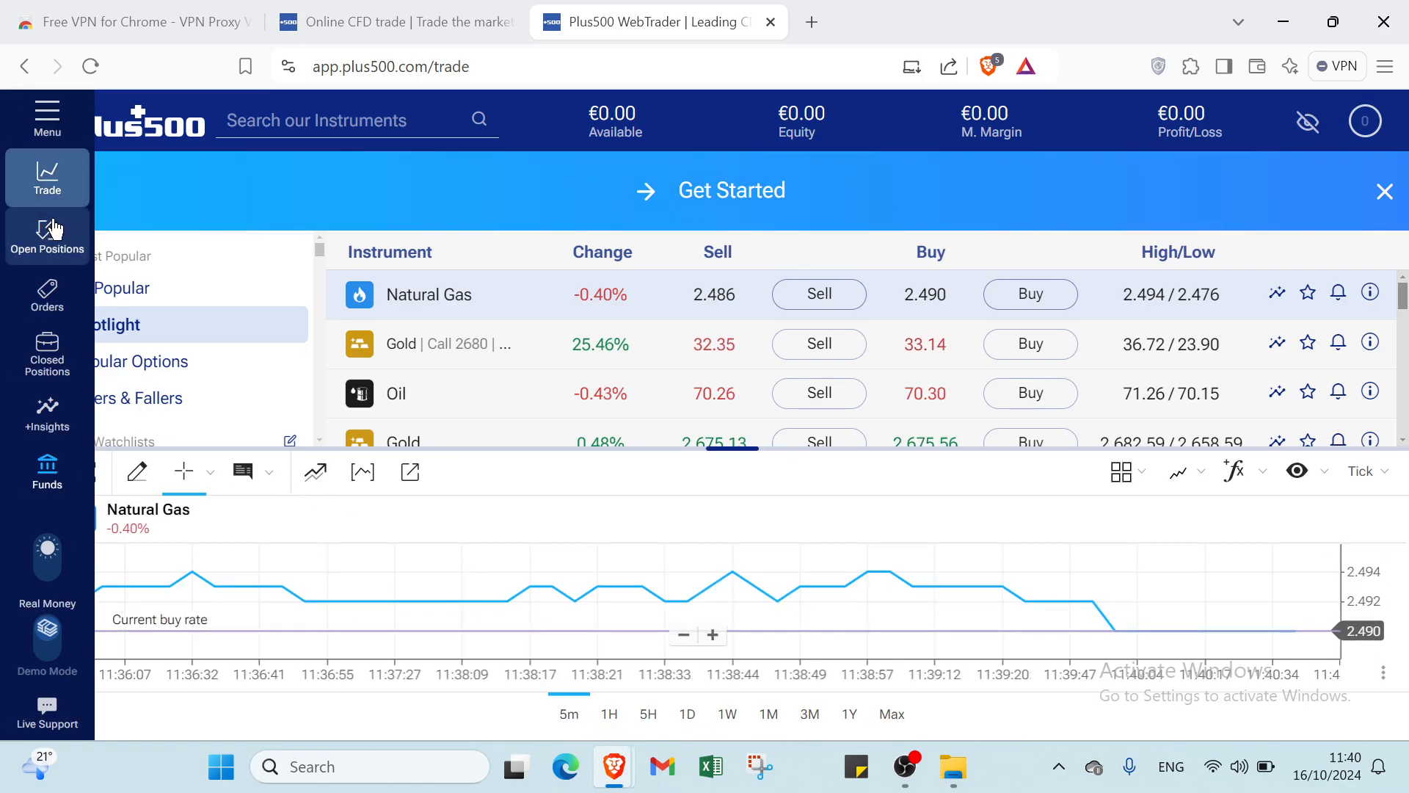
left_click(47, 237)
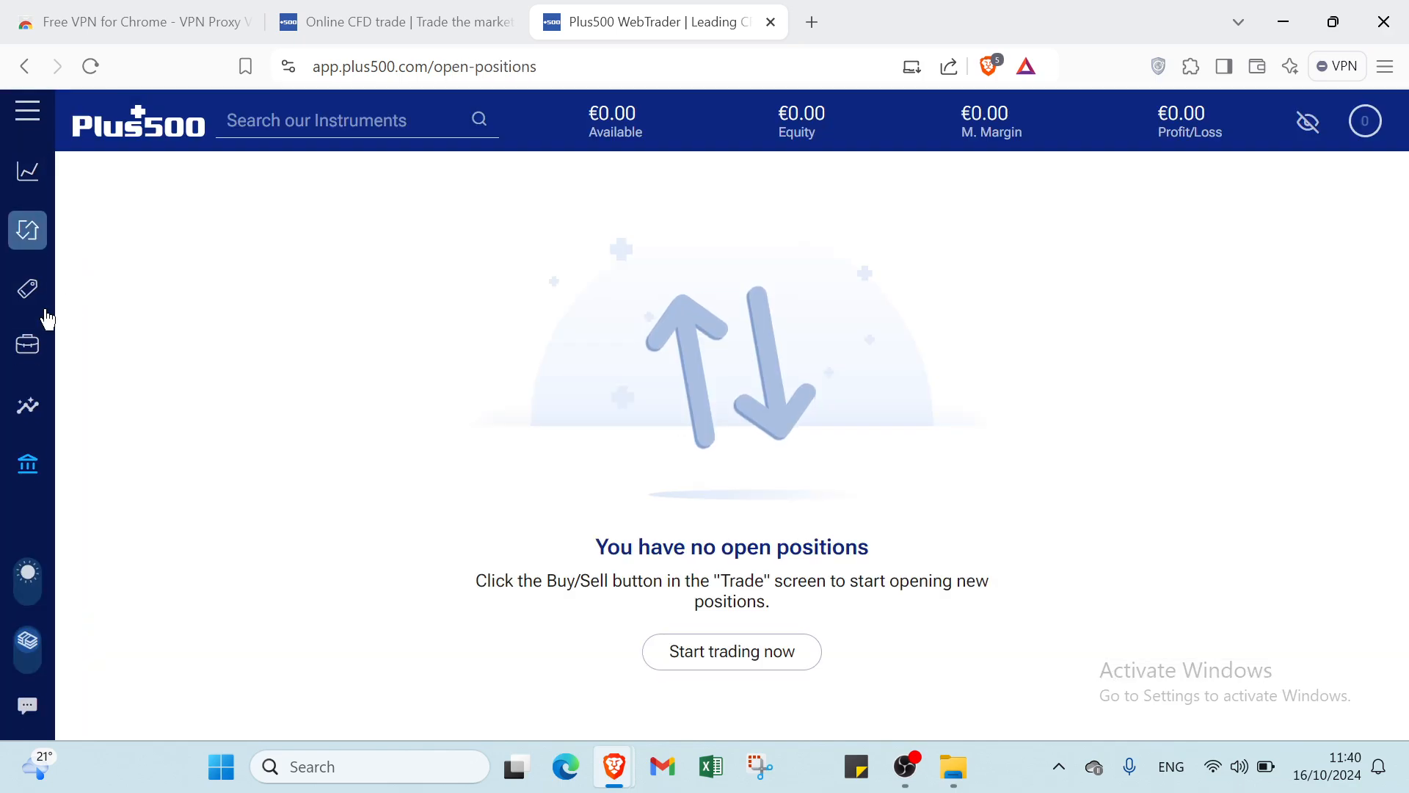
left_click(27, 289)
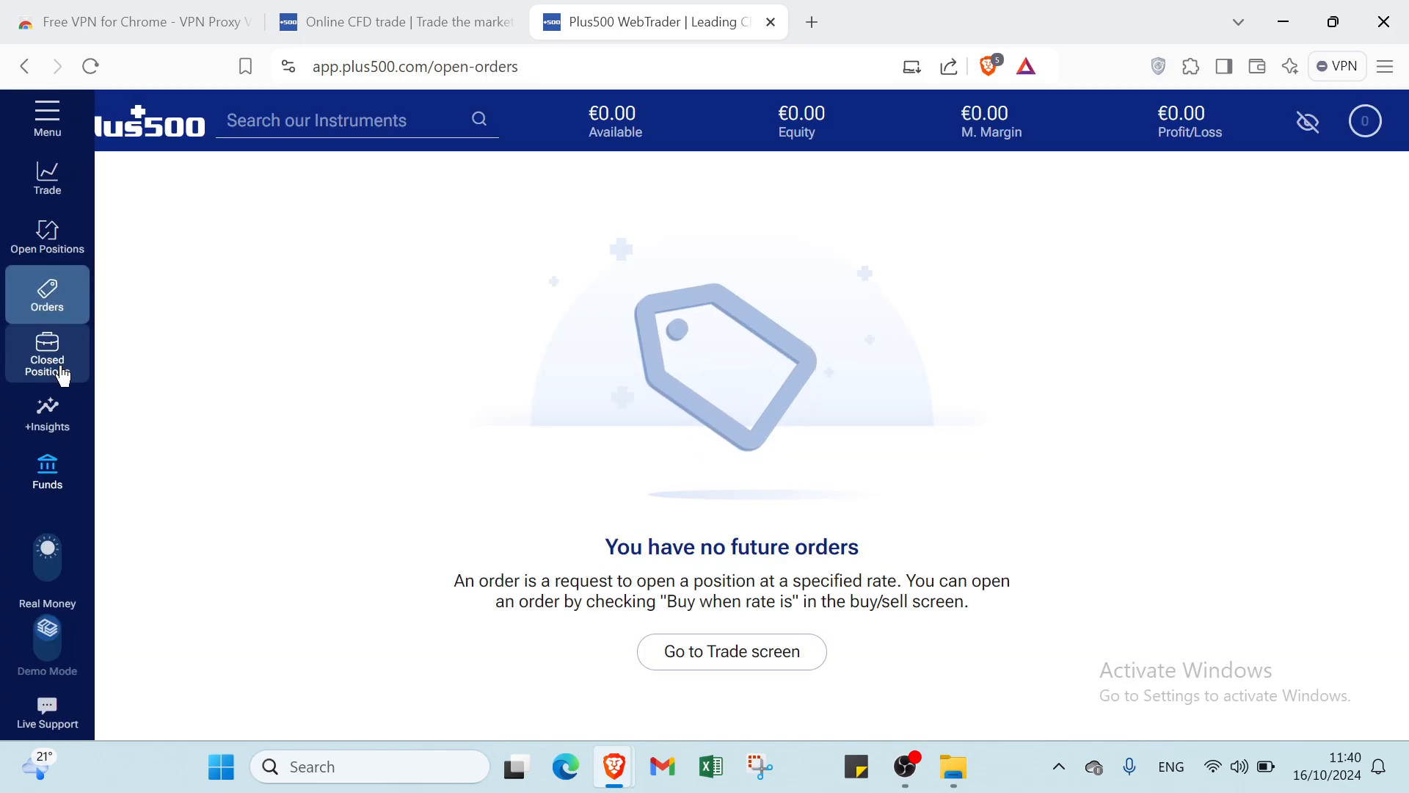
left_click(47, 354)
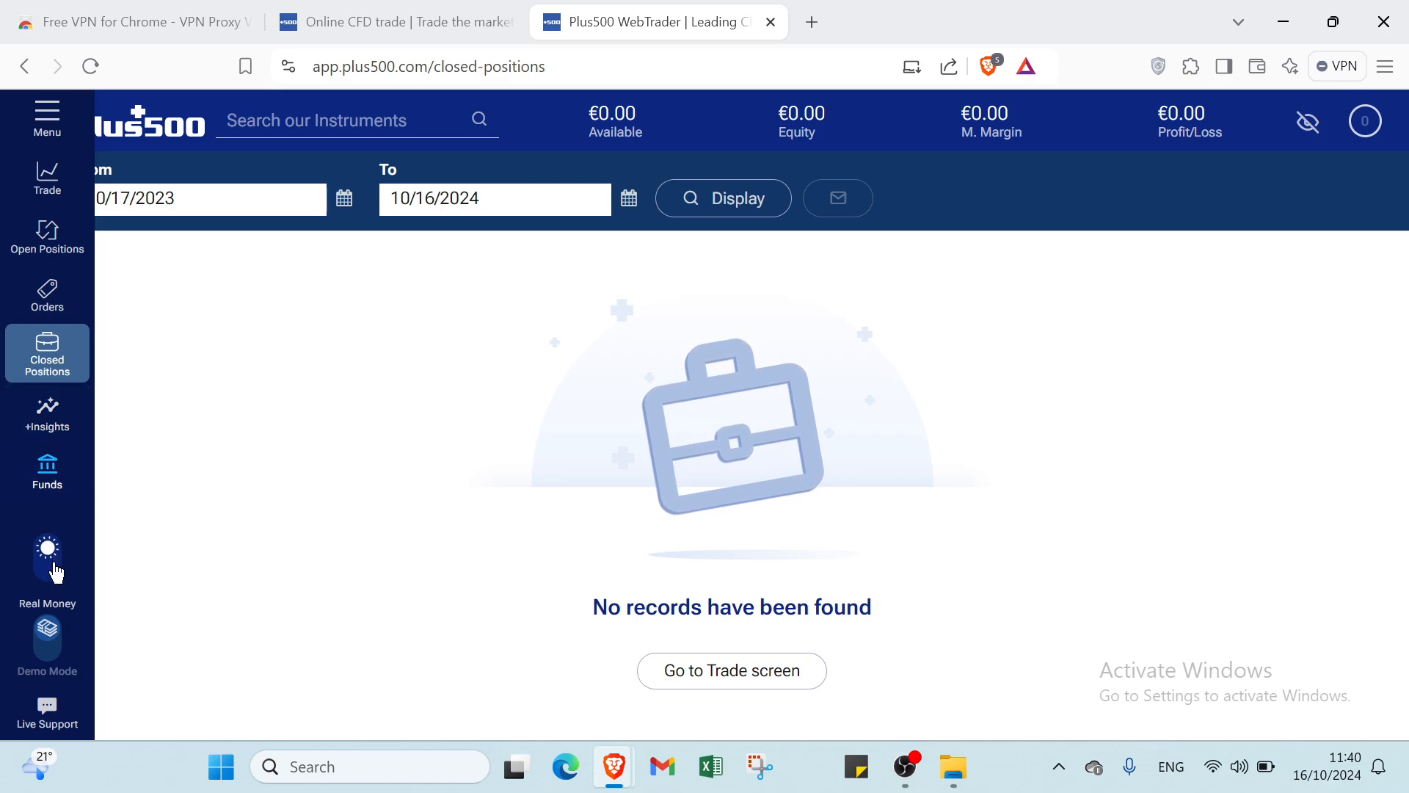
mouse_move(47, 638)
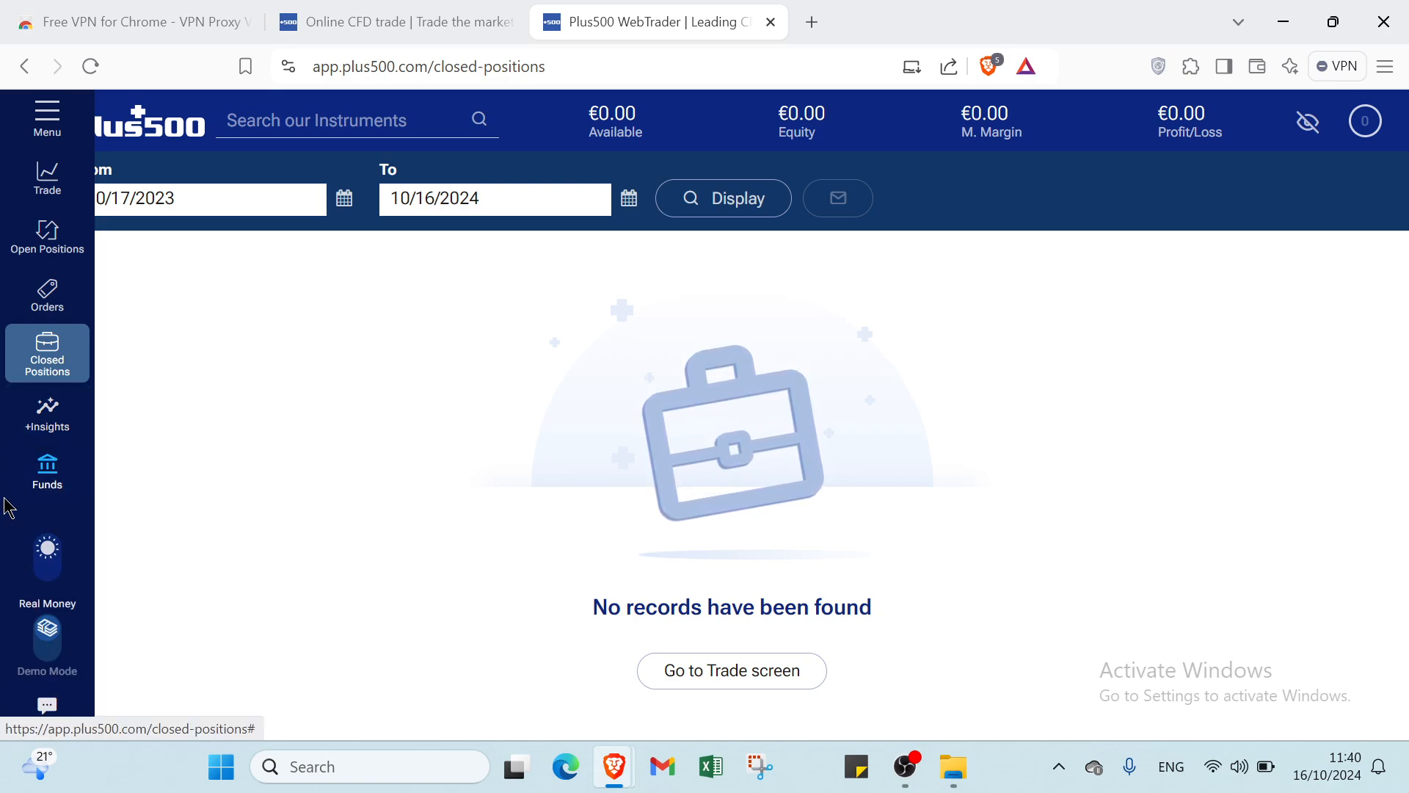
left_click(47, 178)
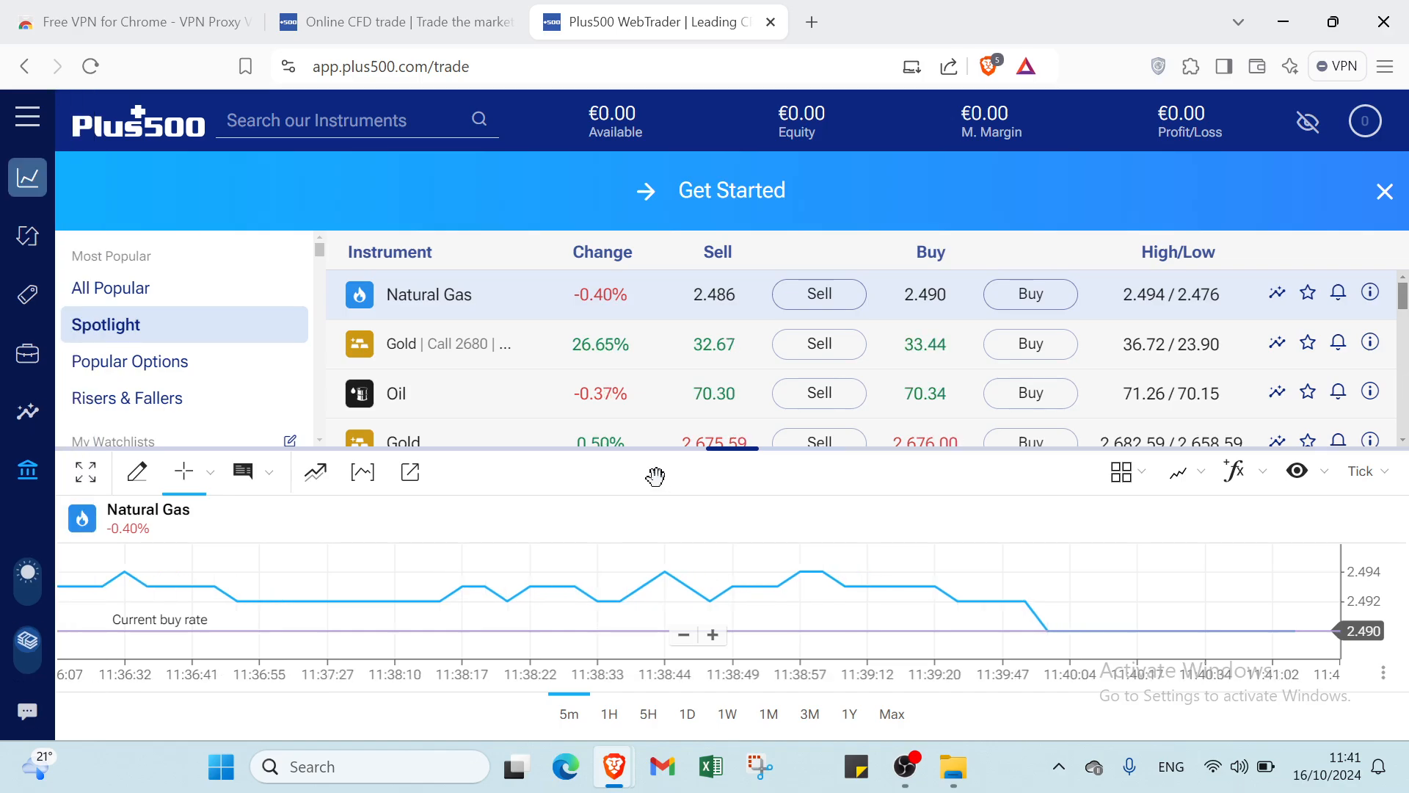
mouse_move(346, 520)
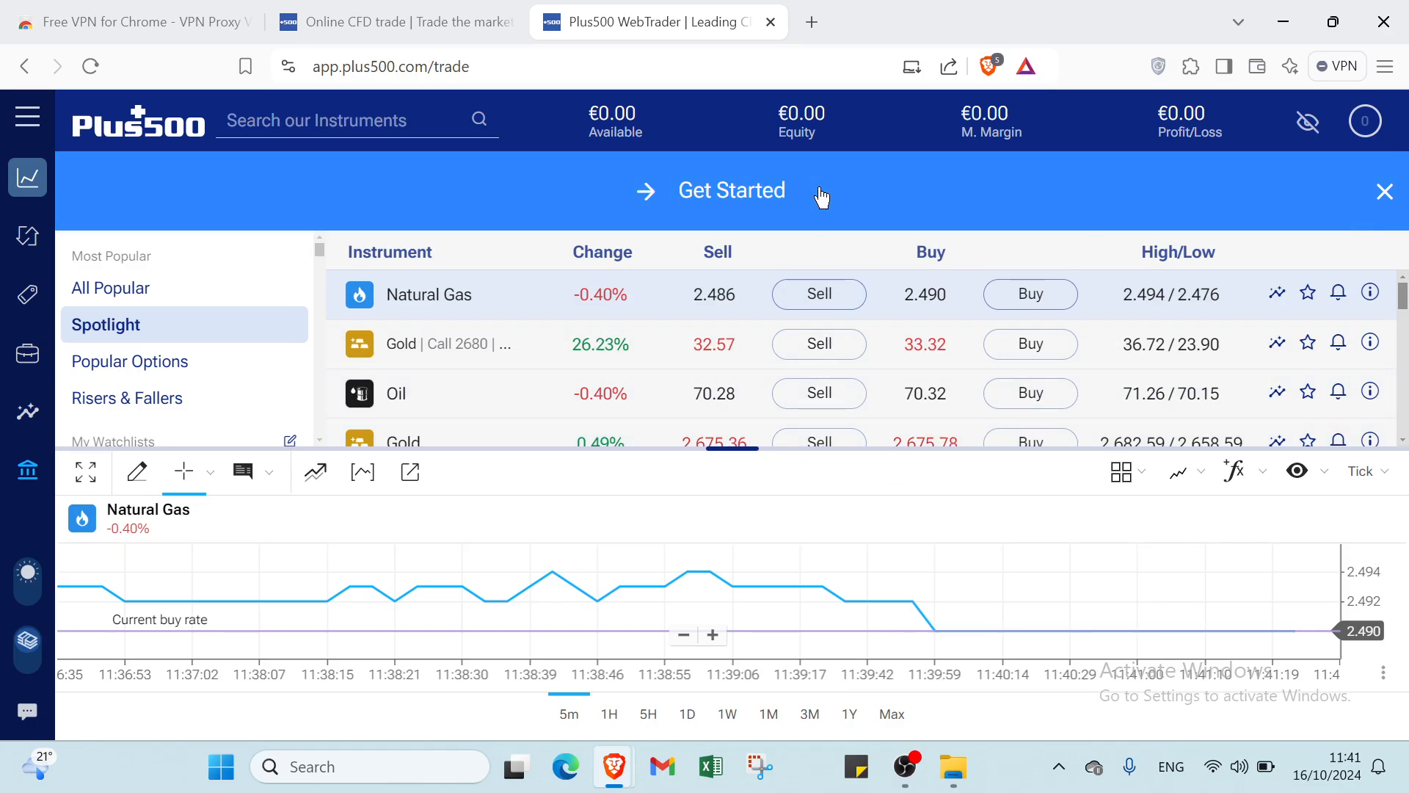
mouse_move(828, 260)
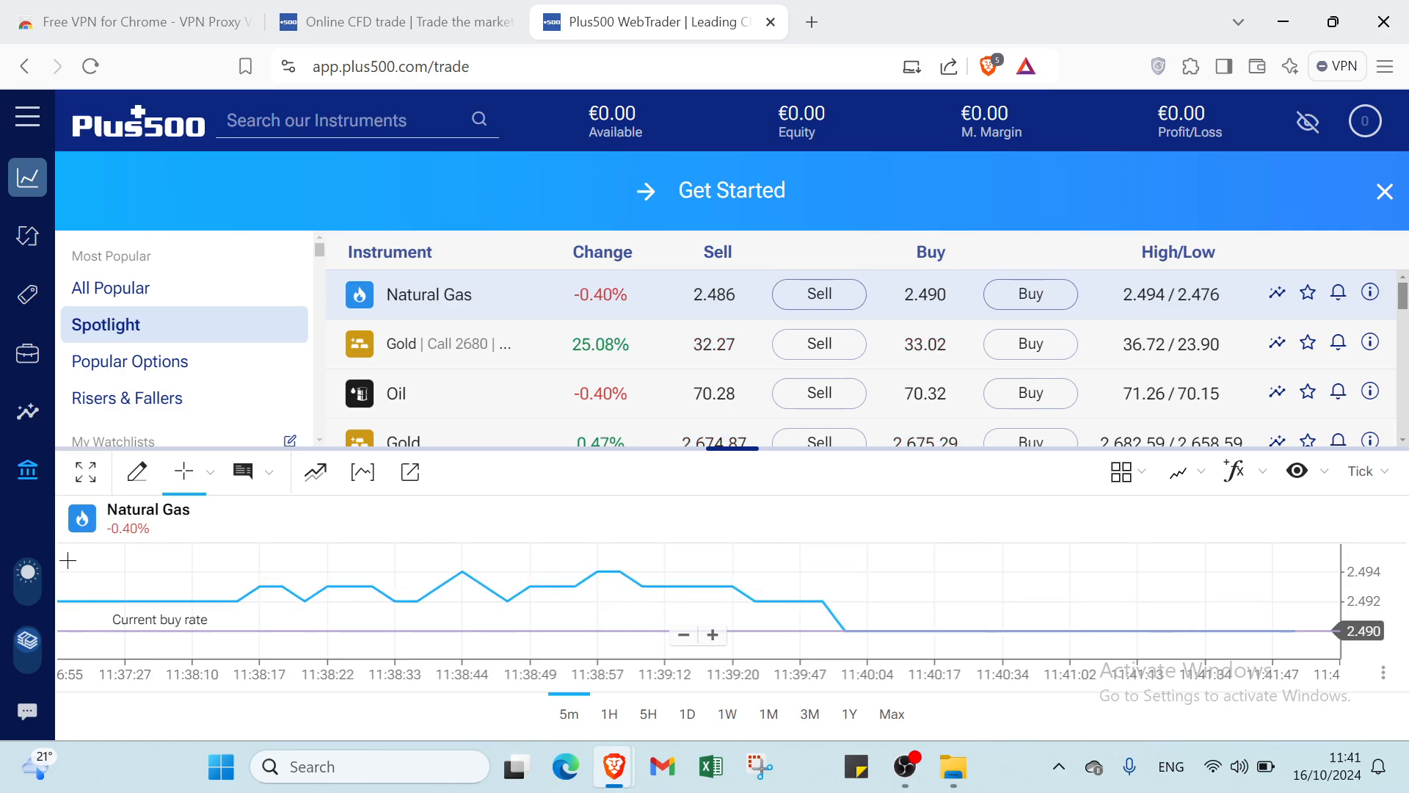
mouse_move(72, 589)
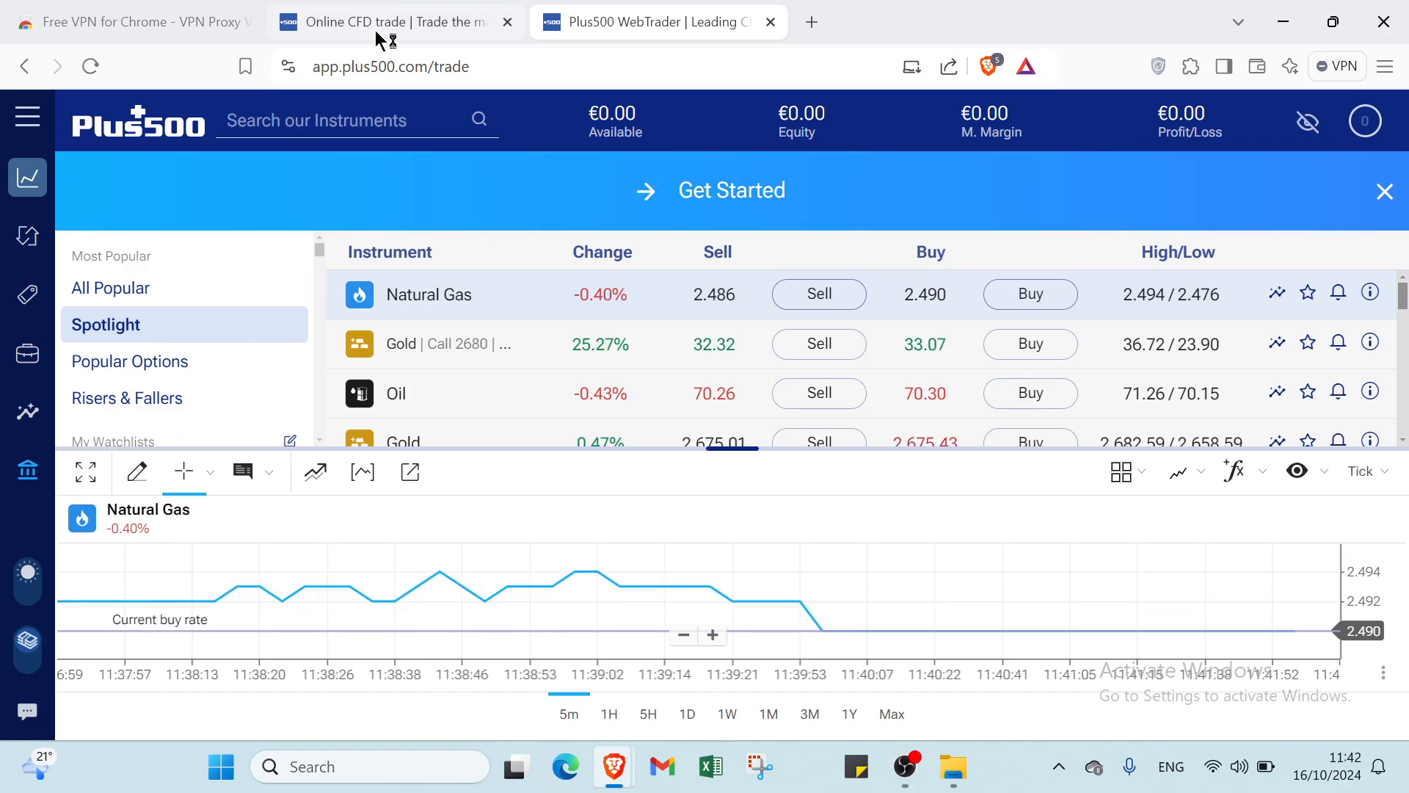
Switch browser tabs to the 'Online CFD trade' Plus500 homepage.
left_click(130, 23)
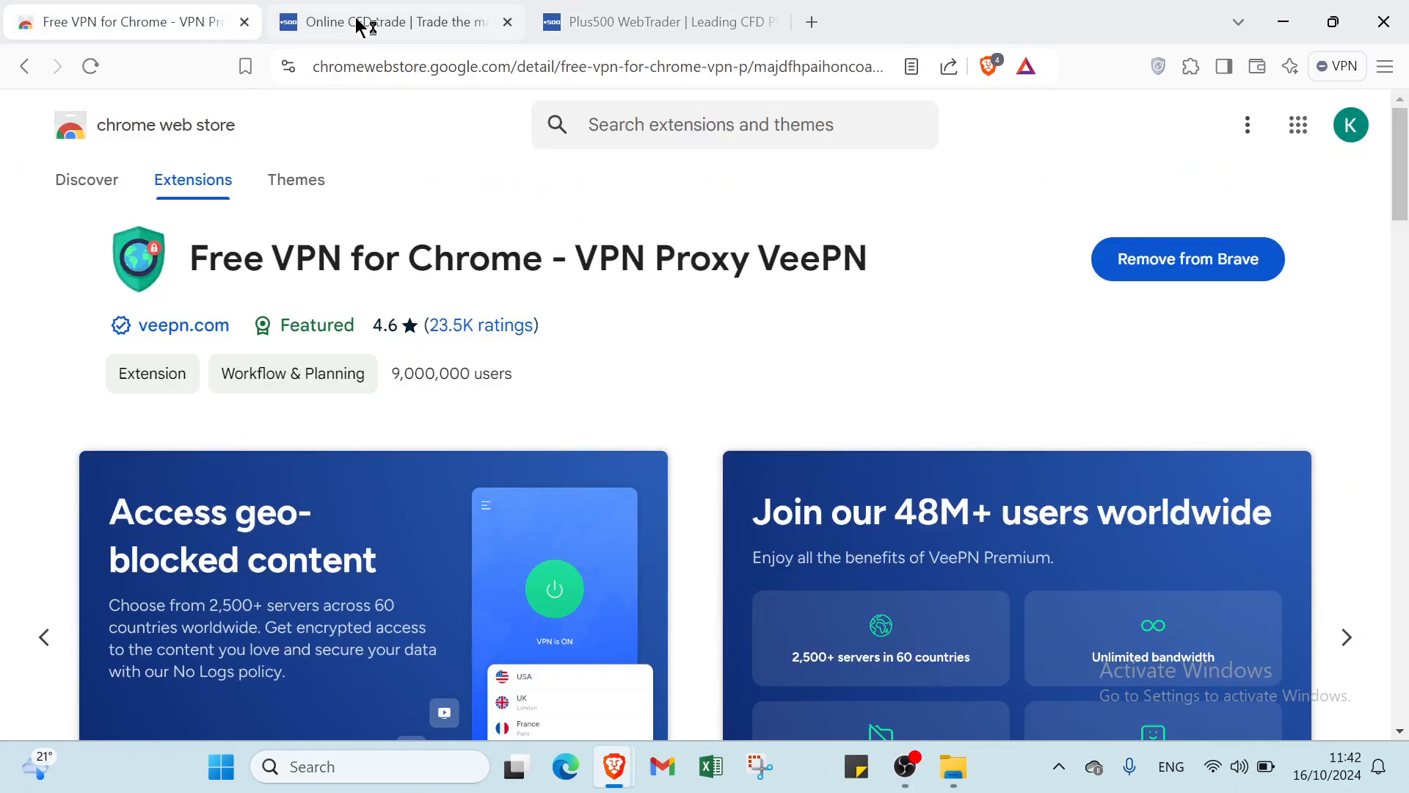
left_click(395, 22)
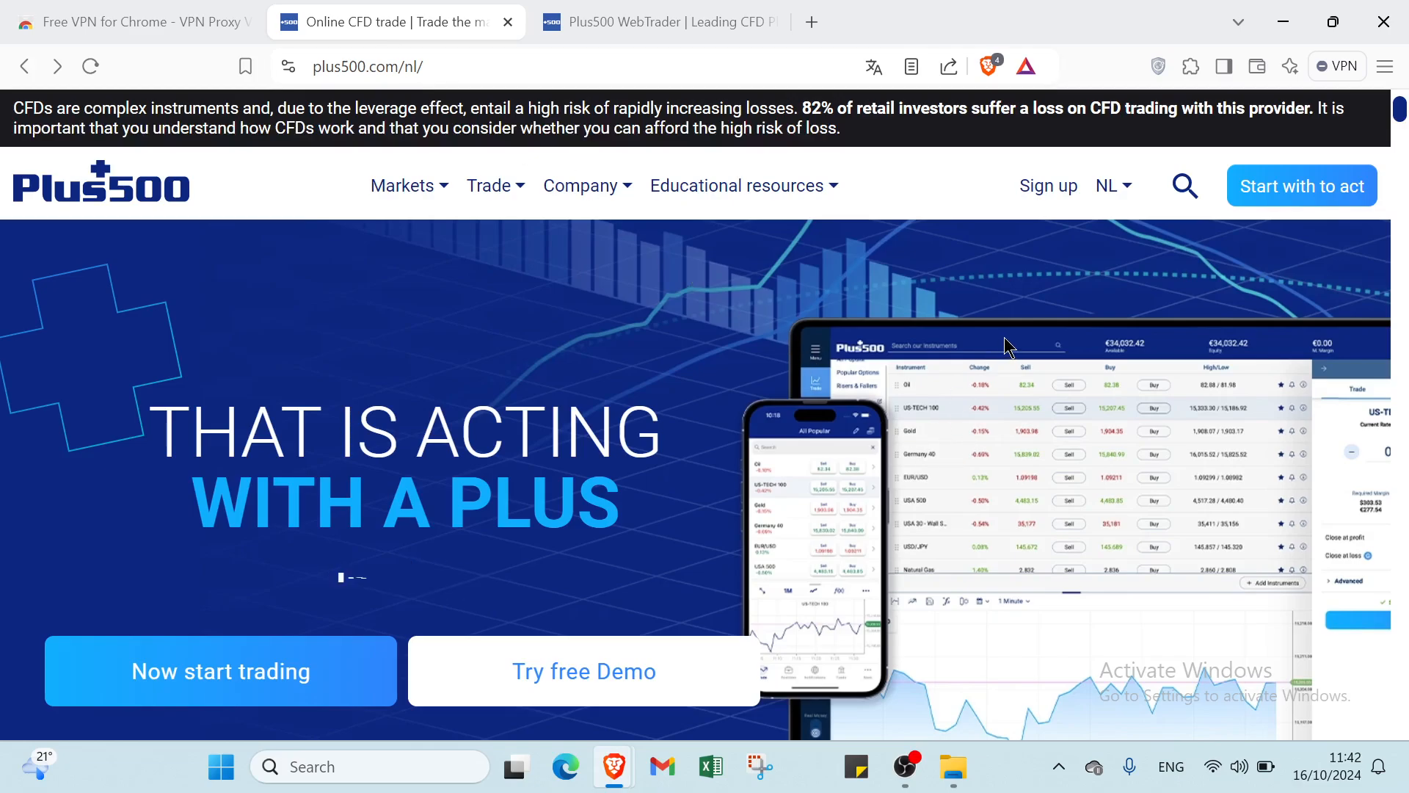
mouse_move(800, 405)
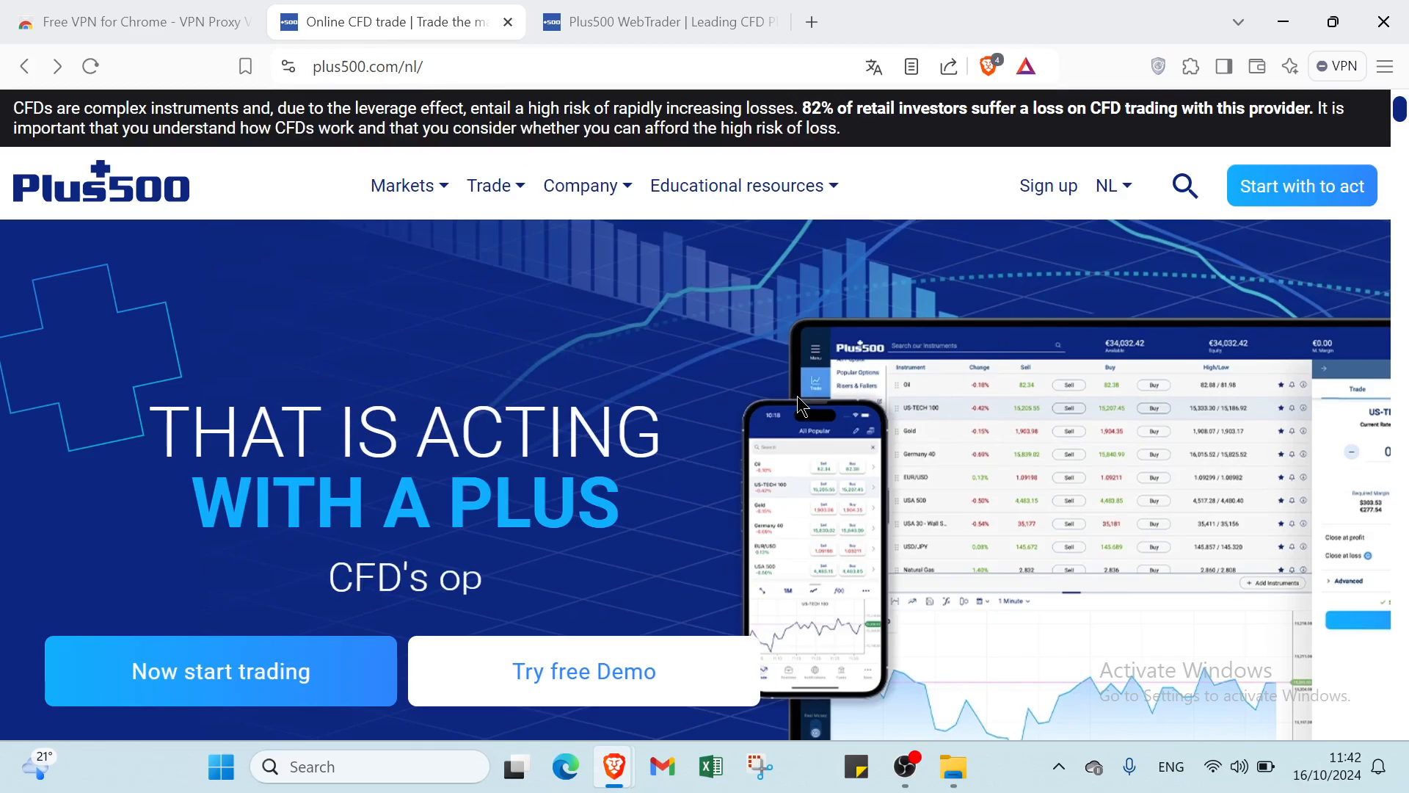
Scroll the homepage down past 'Why Plus500?' to the 'Smarter To act' section.
scroll("down", 3)
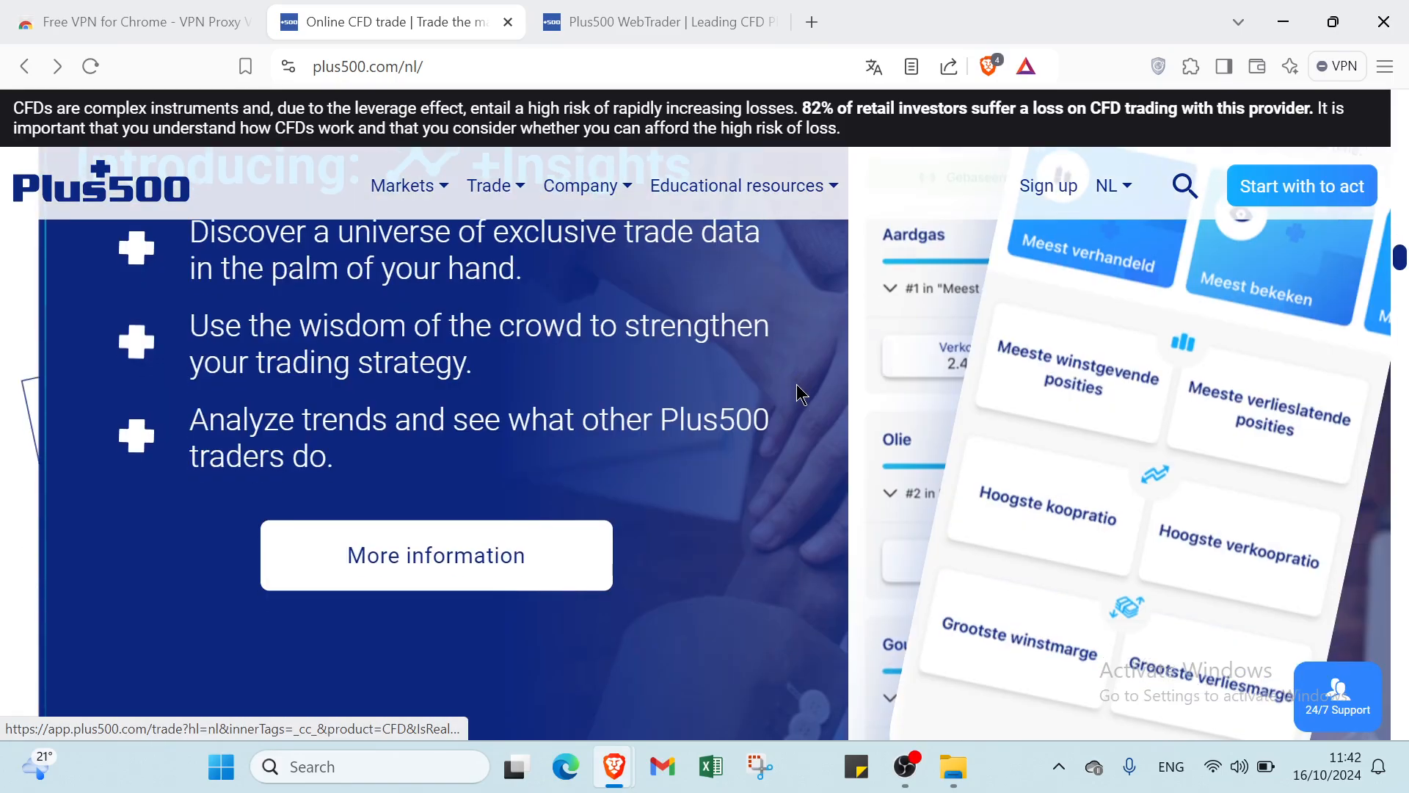
scroll("down", 3)
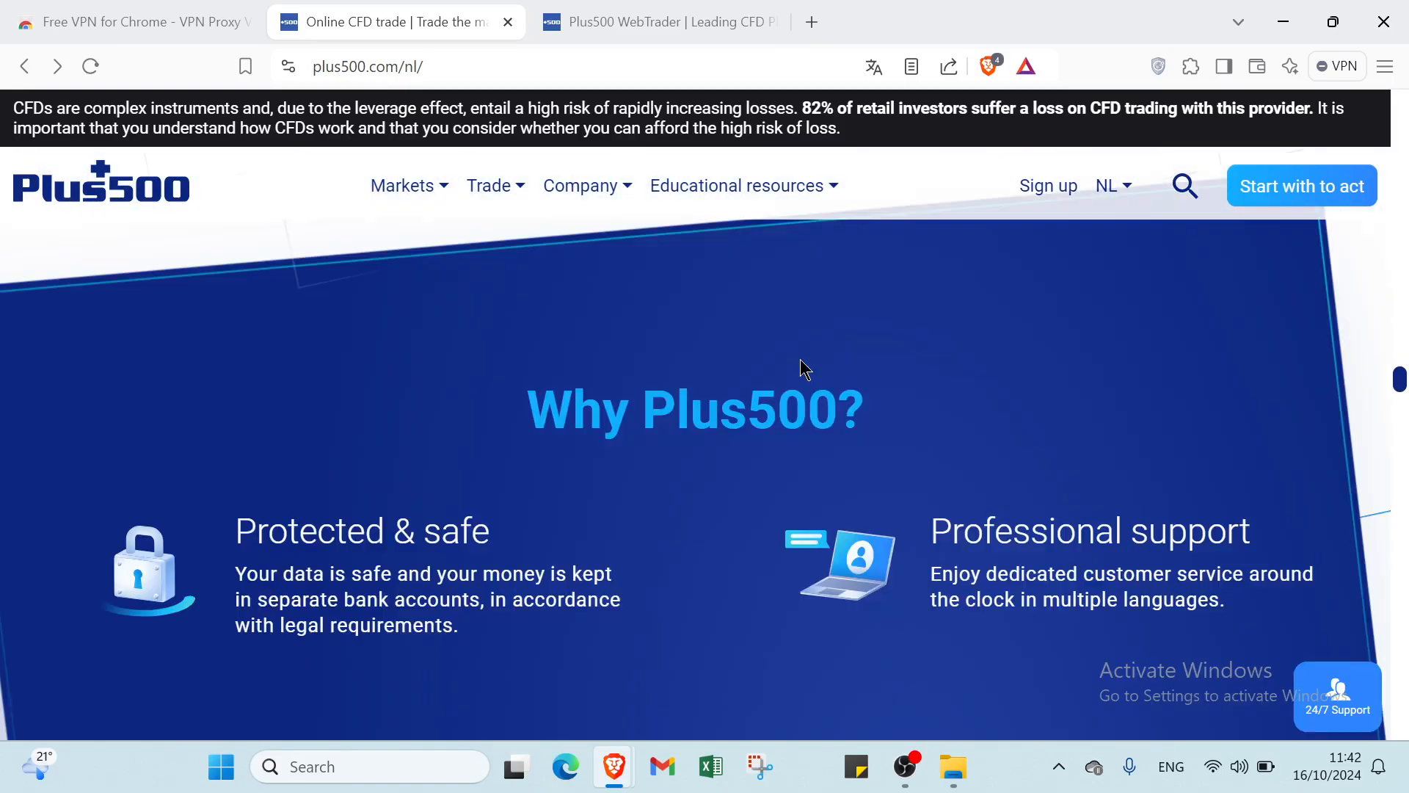
scroll("down", 3)
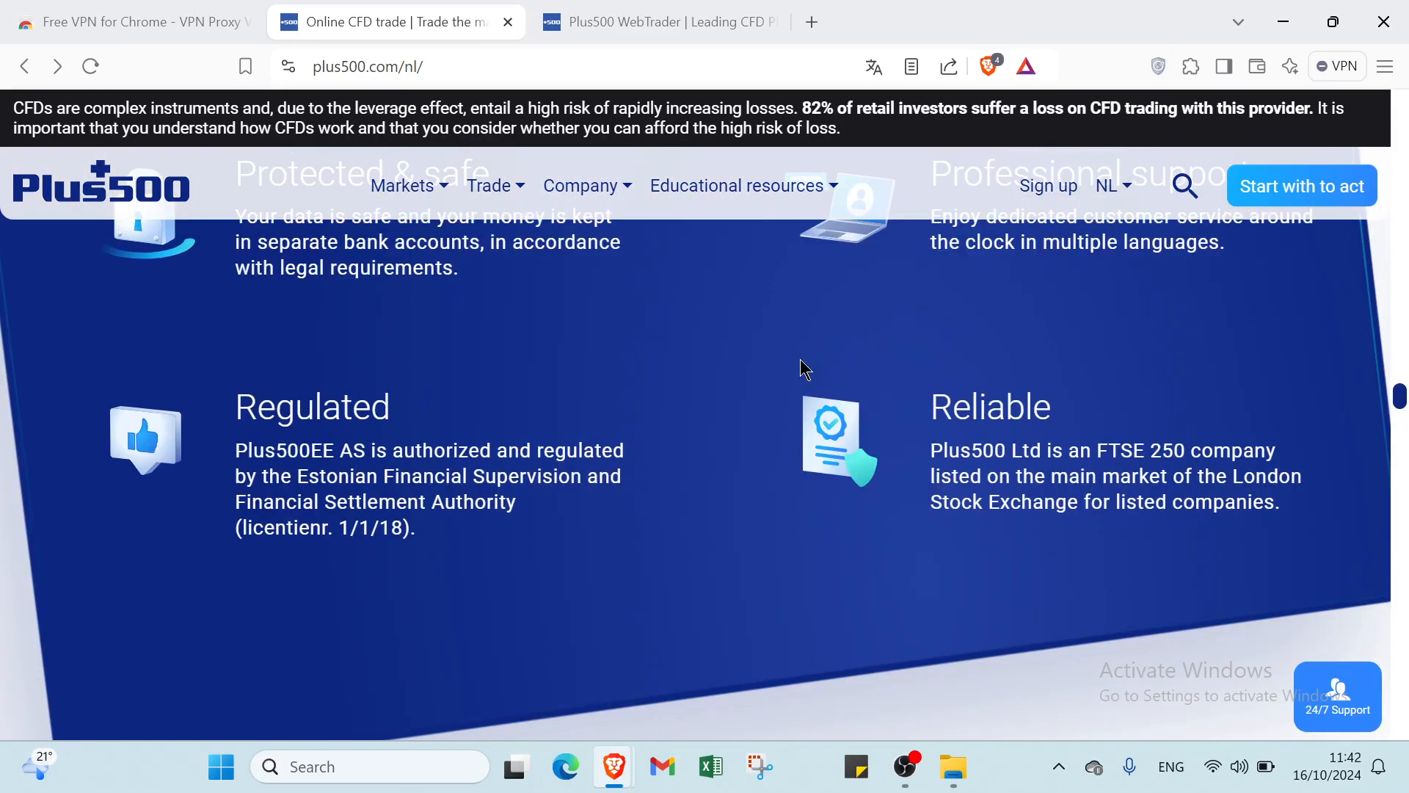
scroll("down", 3)
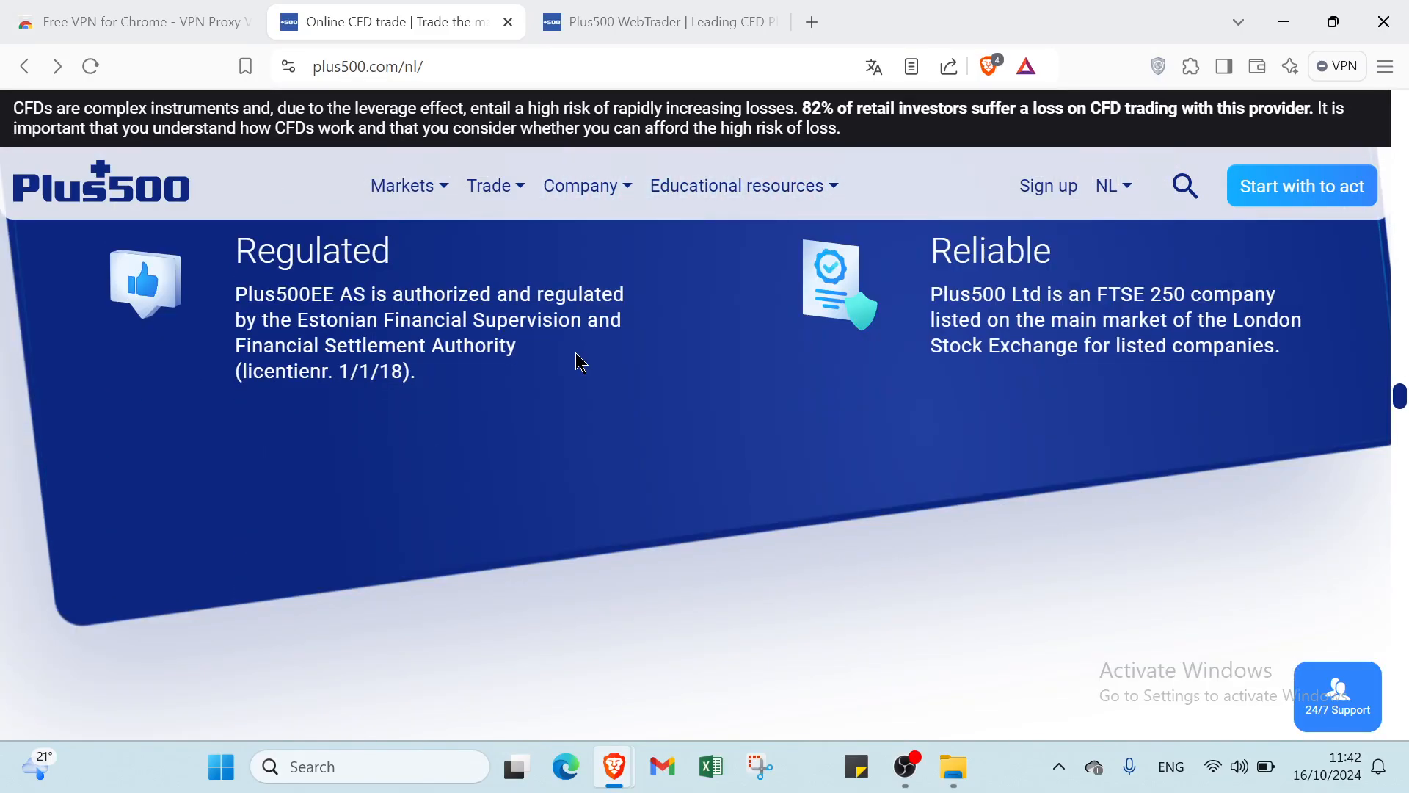
scroll("down", 3)
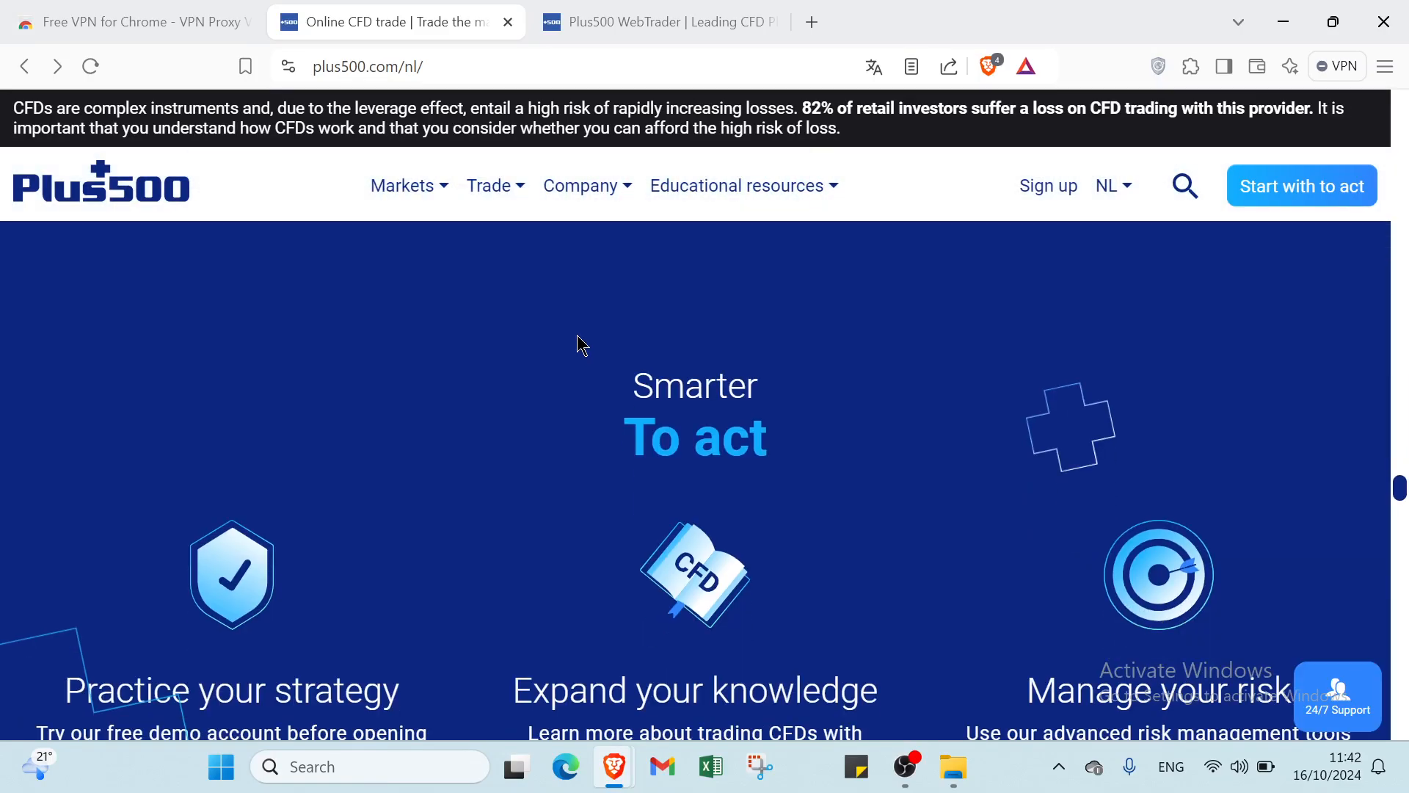
scroll("down", 3)
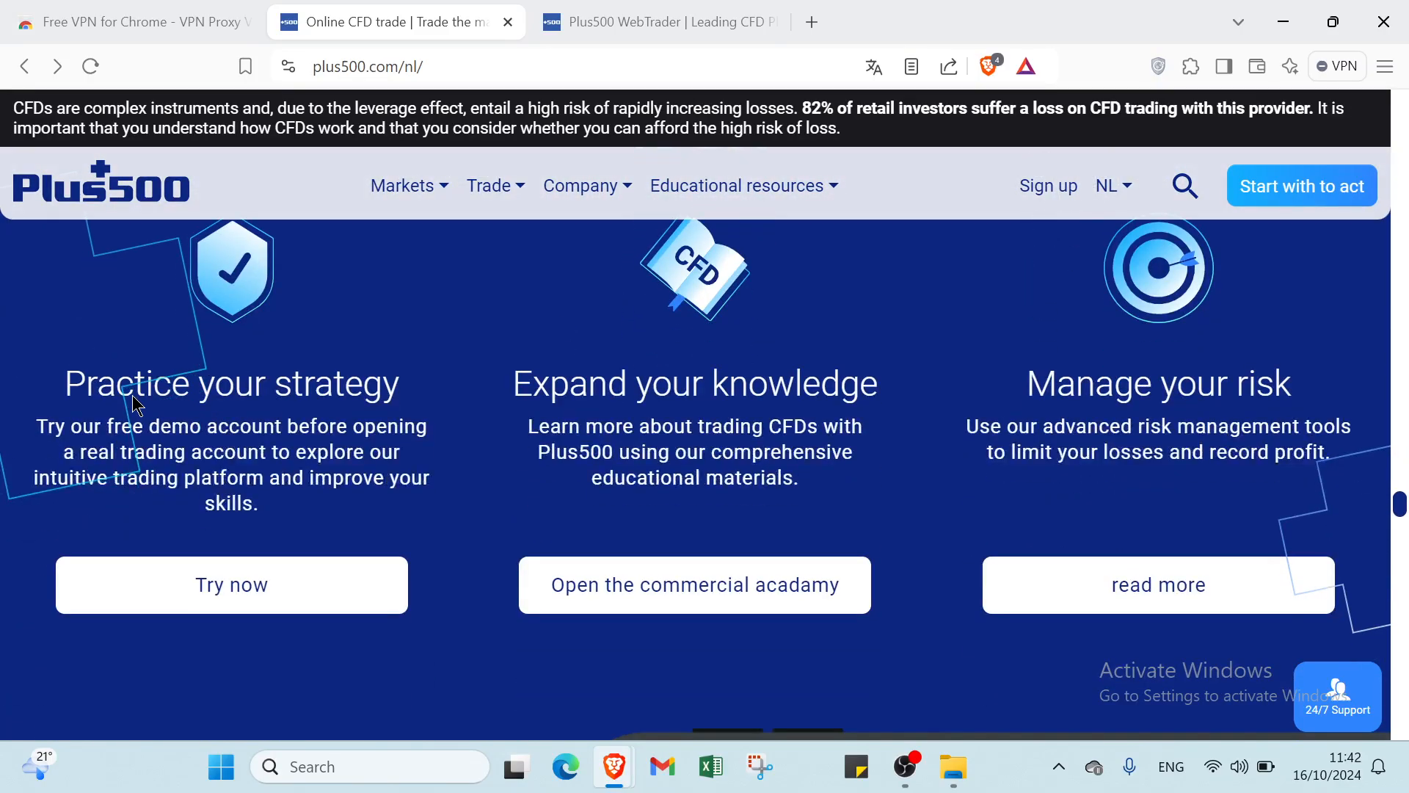
mouse_move(499, 443)
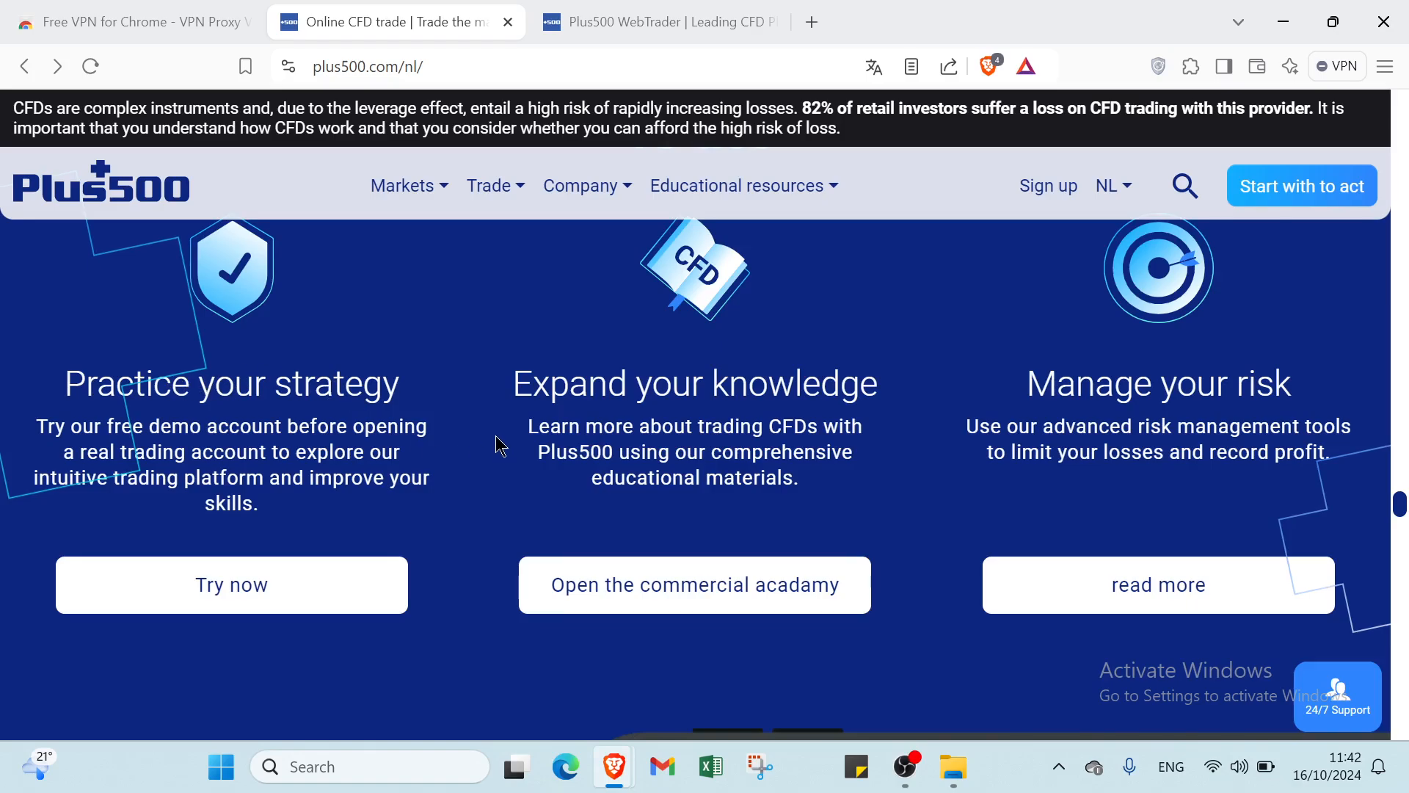
mouse_move(1056, 477)
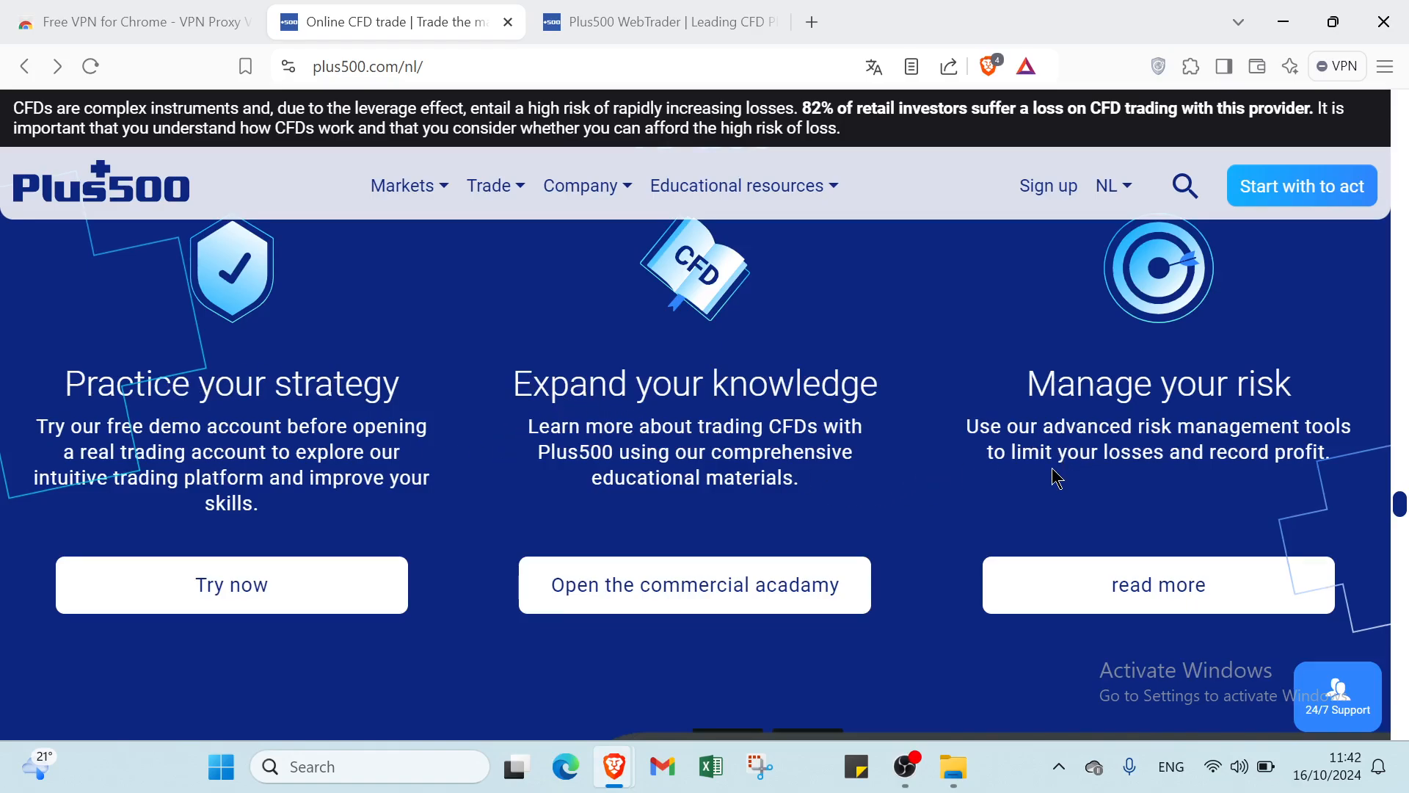
mouse_move(598, 550)
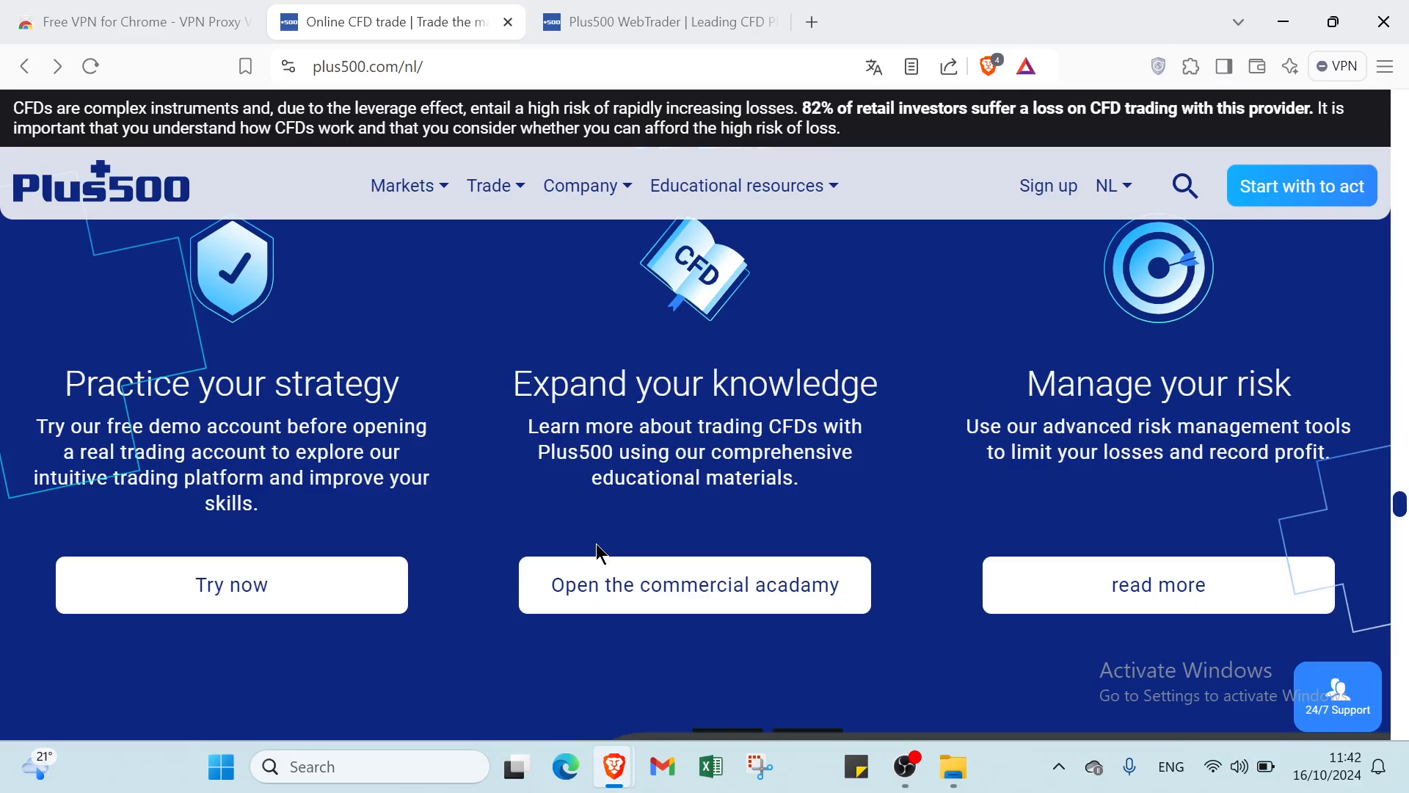
mouse_move(603, 546)
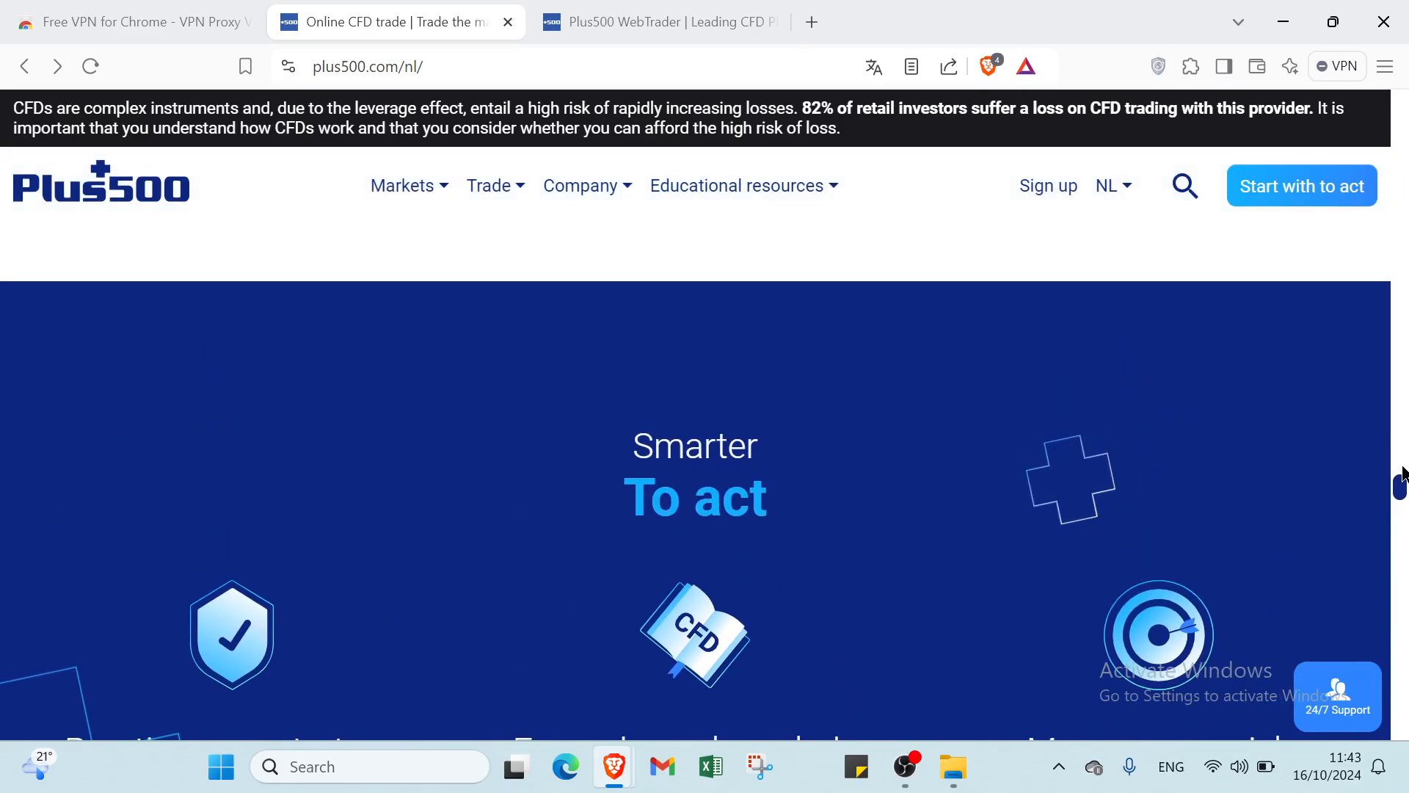
Return to the top banner and expand the Markets menu listing CFDs, Crypto, Forex.
scroll("down", 3)
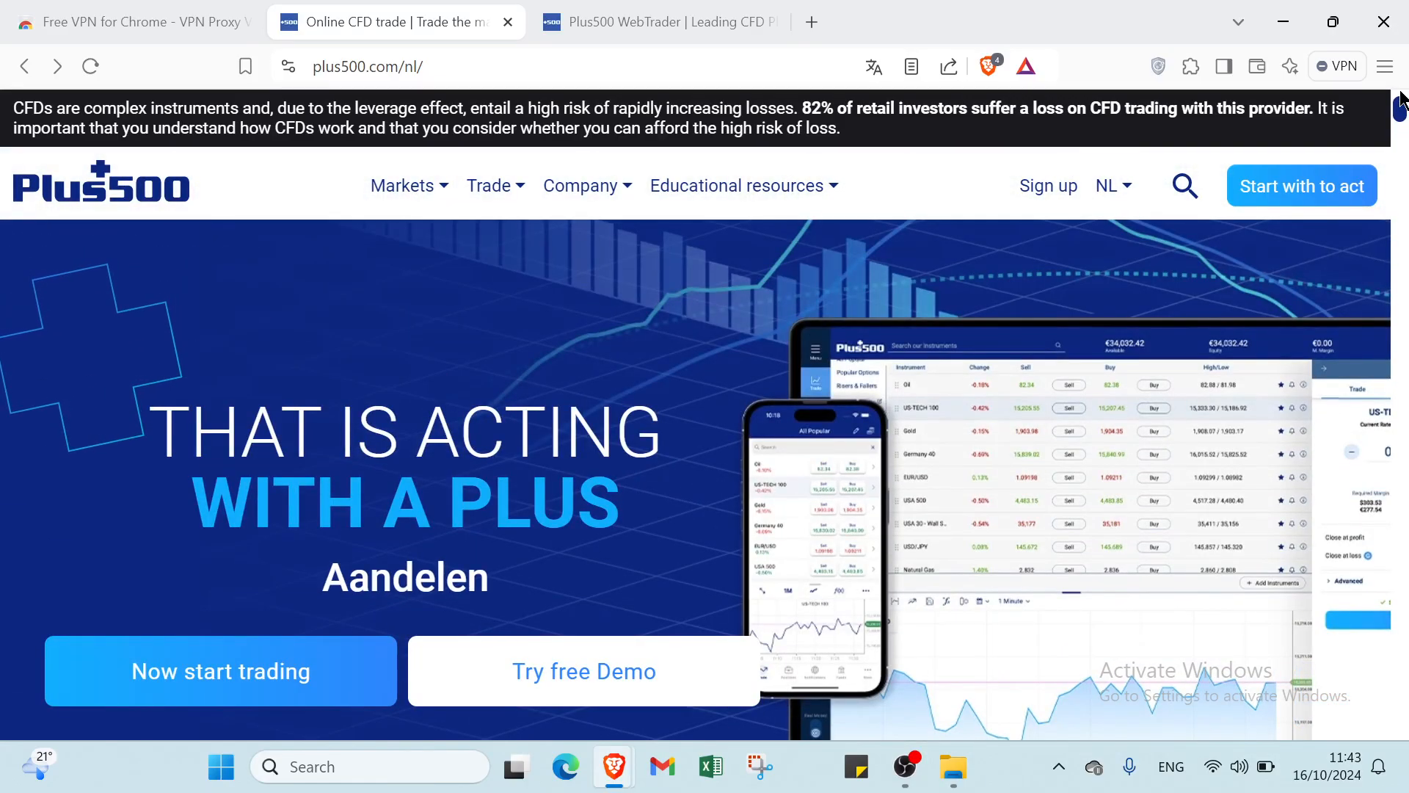
scroll("down", 3)
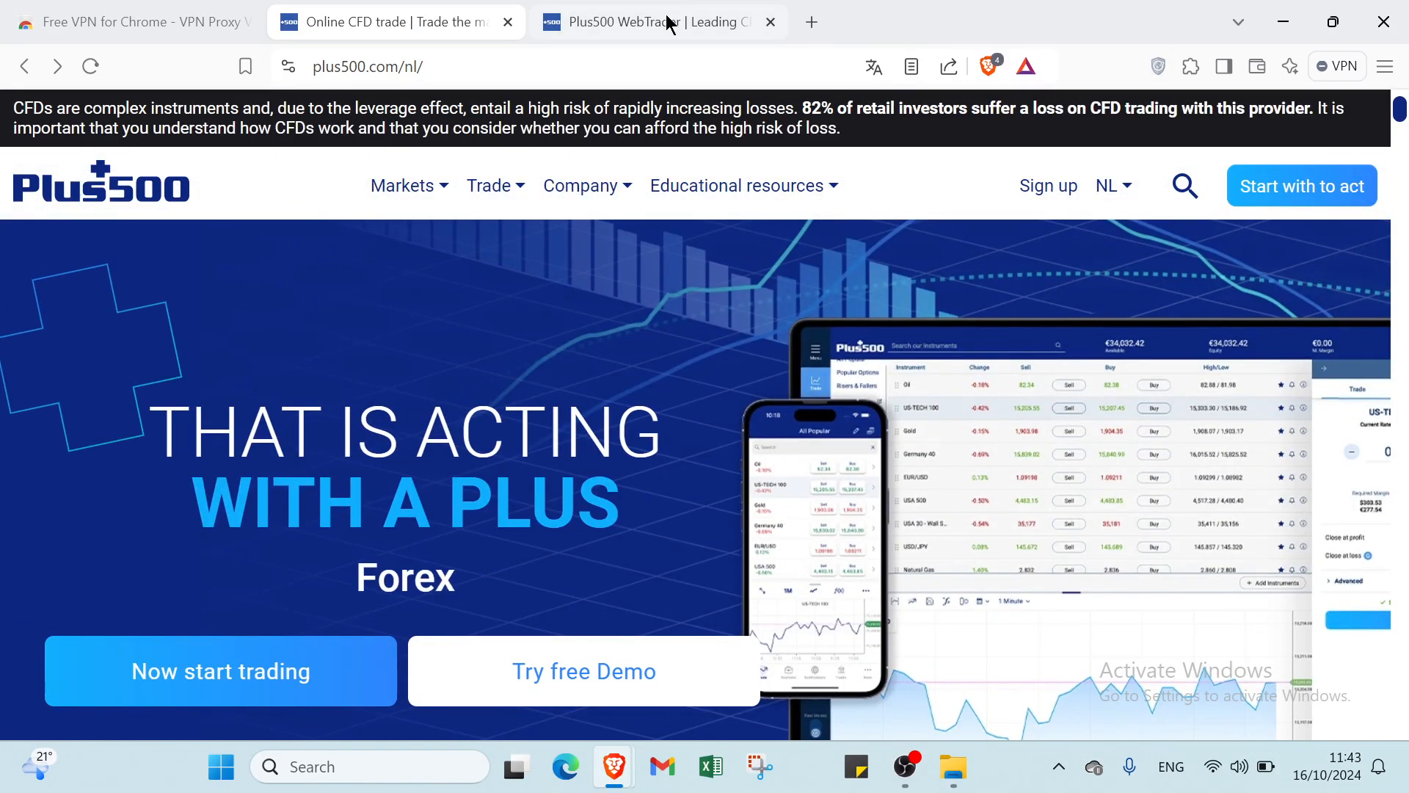
left_click(403, 185)
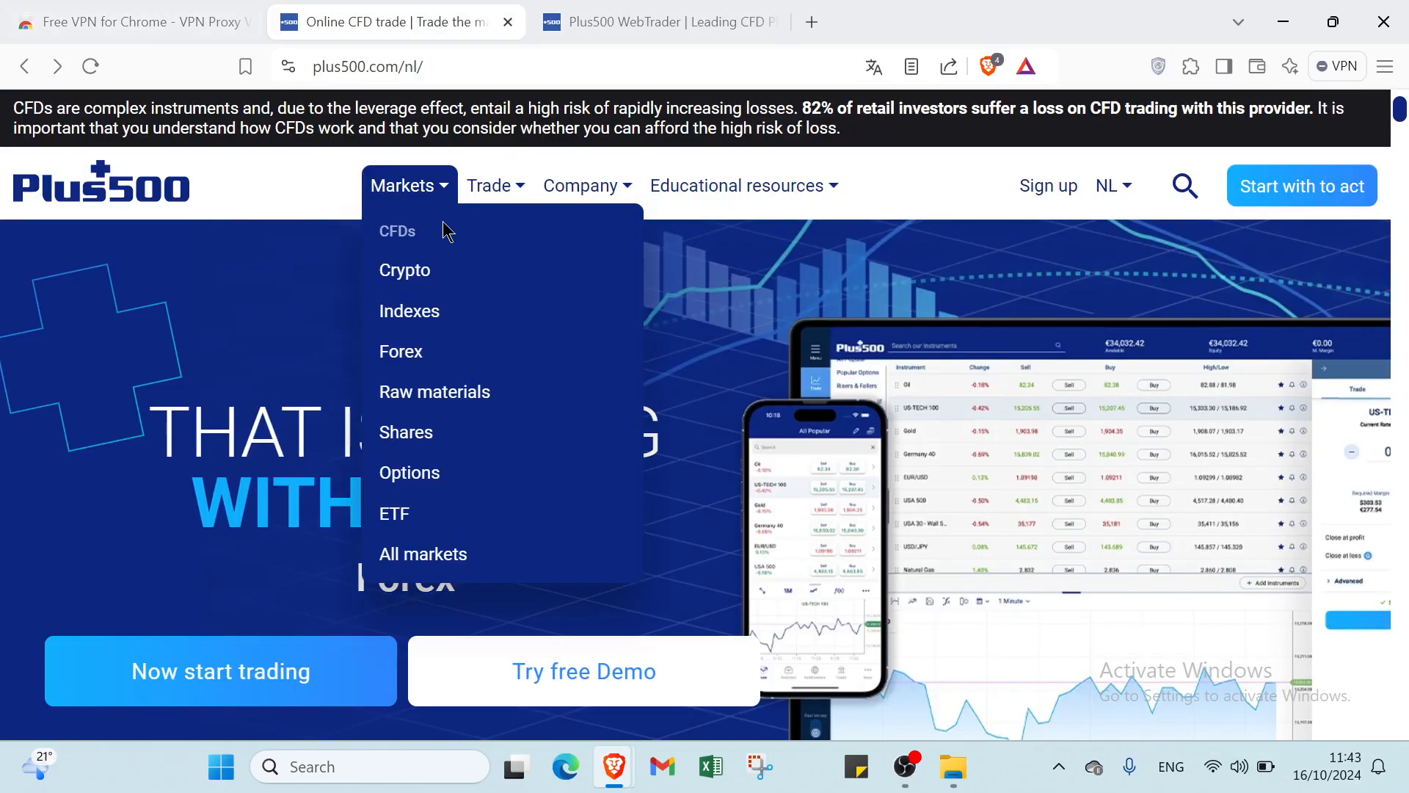